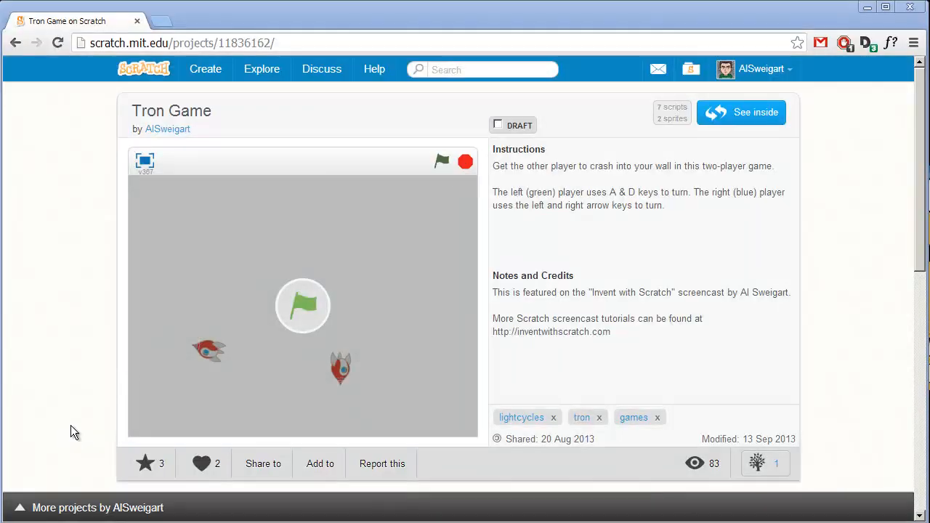
mouse_move(51, 404)
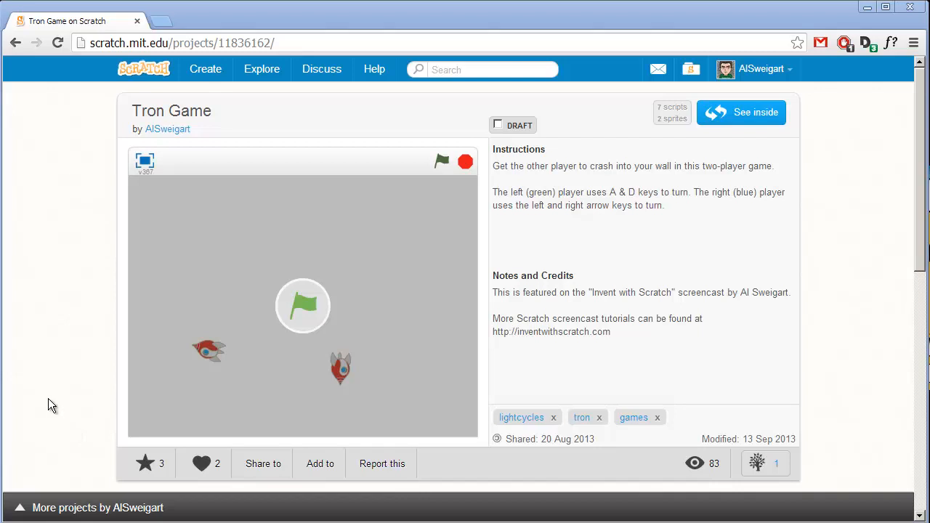
mouse_move(307, 304)
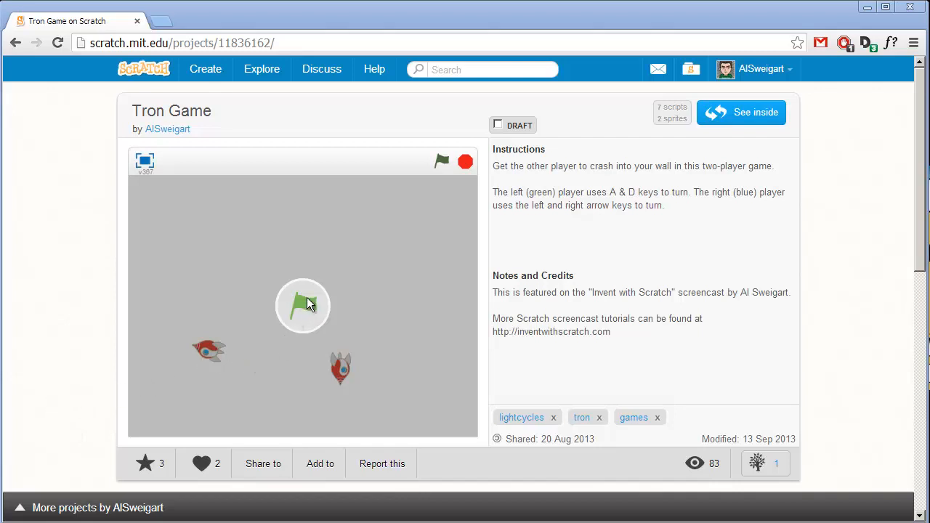
mouse_move(308, 308)
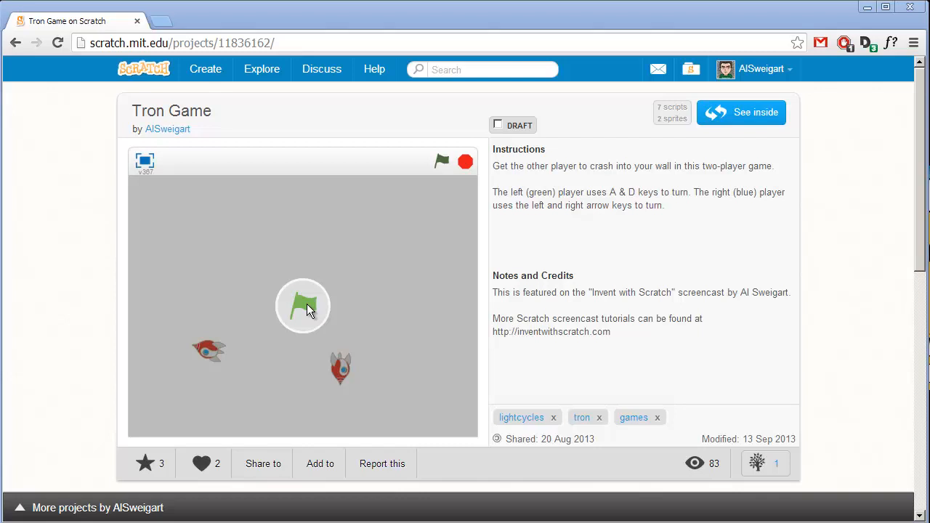
mouse_move(298, 312)
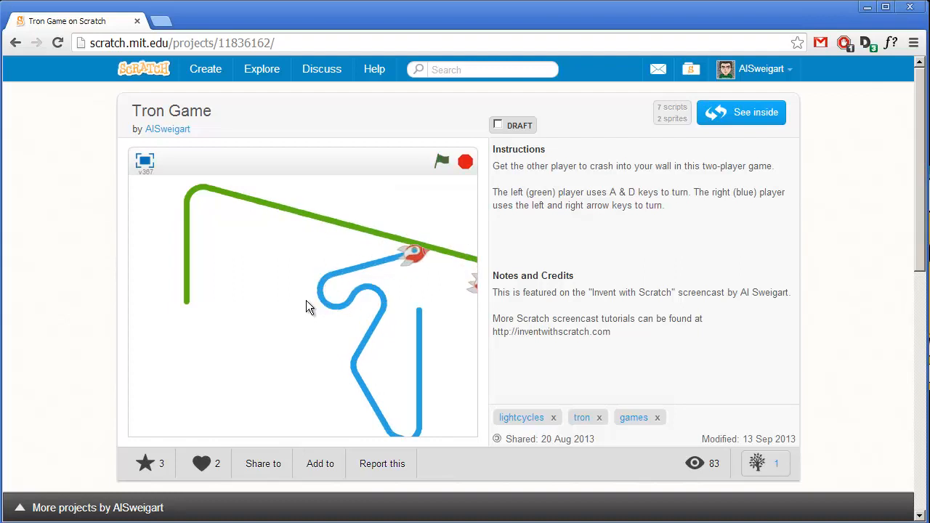
Restart the Tron Game with the green flag and play two more rounds.
left_click(442, 161)
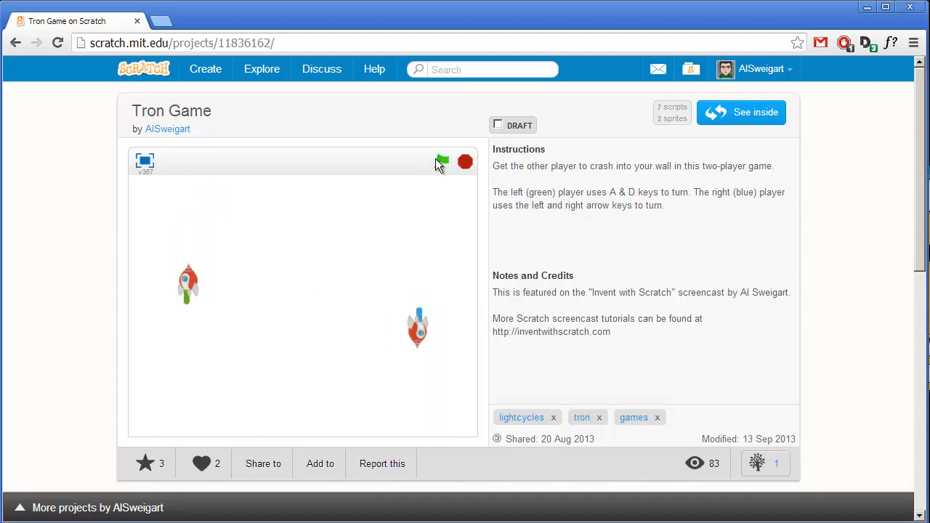
left_click(442, 162)
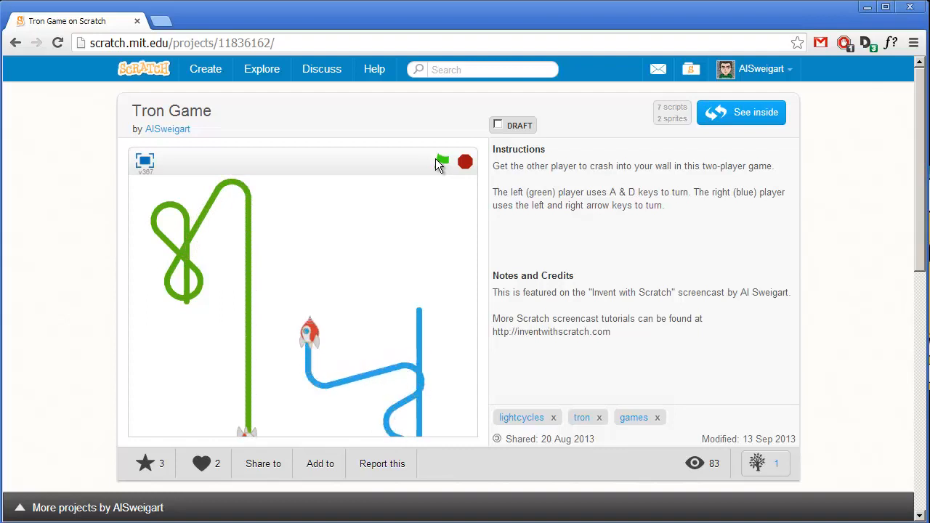
left_click(442, 161)
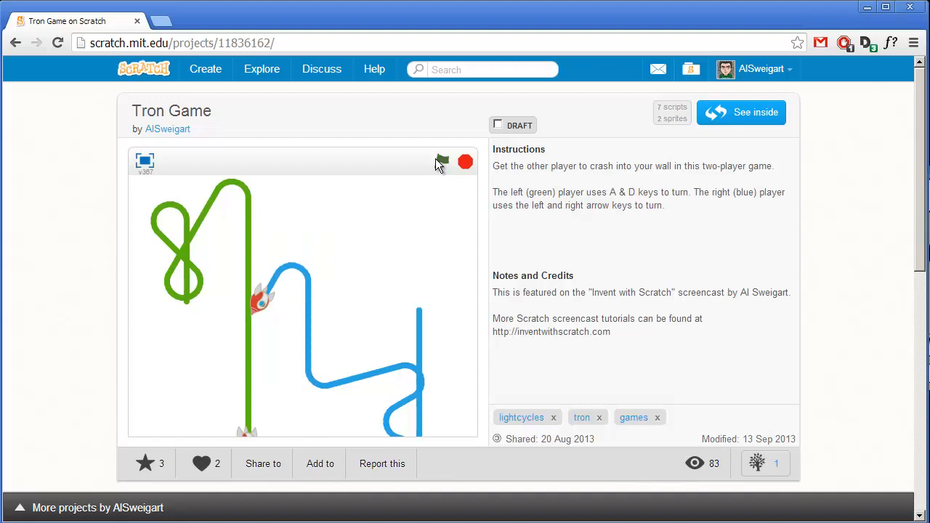
left_click(205, 70)
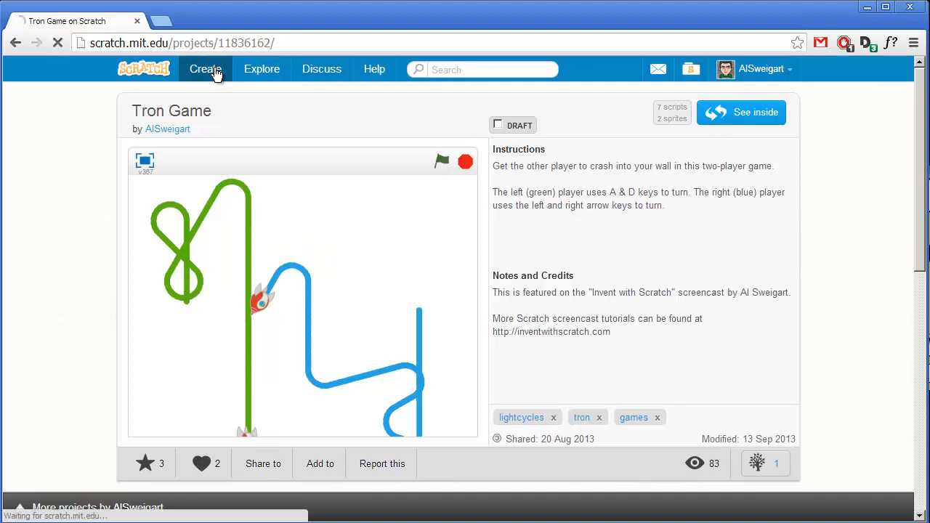
Create a new project and delete the default cat Sprite1.
left_click(205, 70)
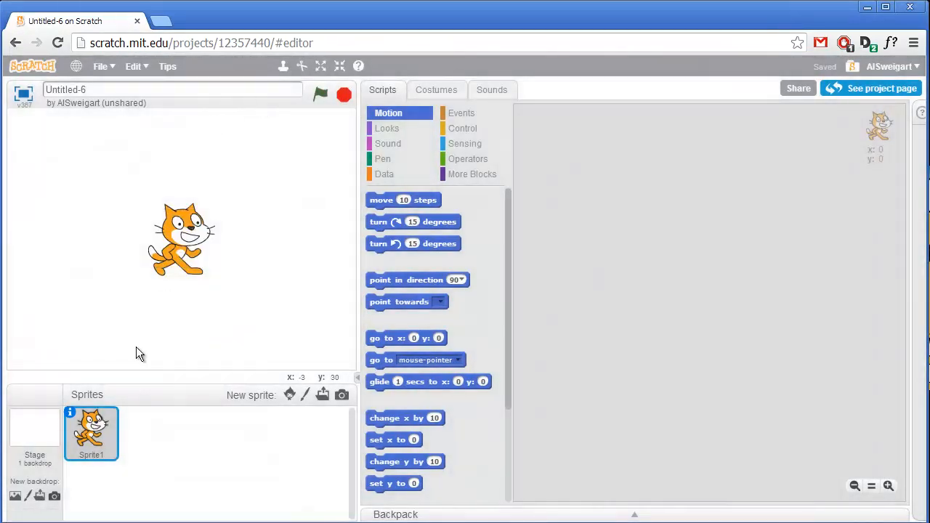
right_click(91, 429)
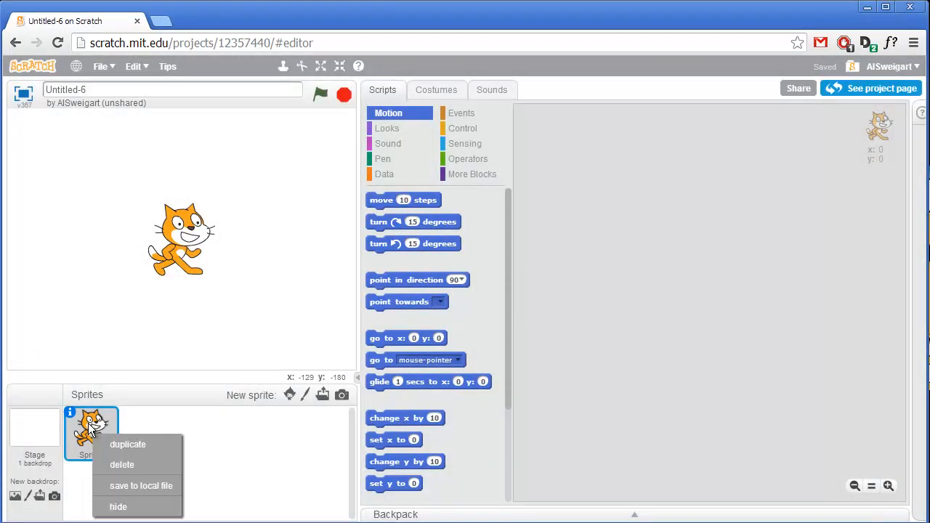
left_click(123, 465)
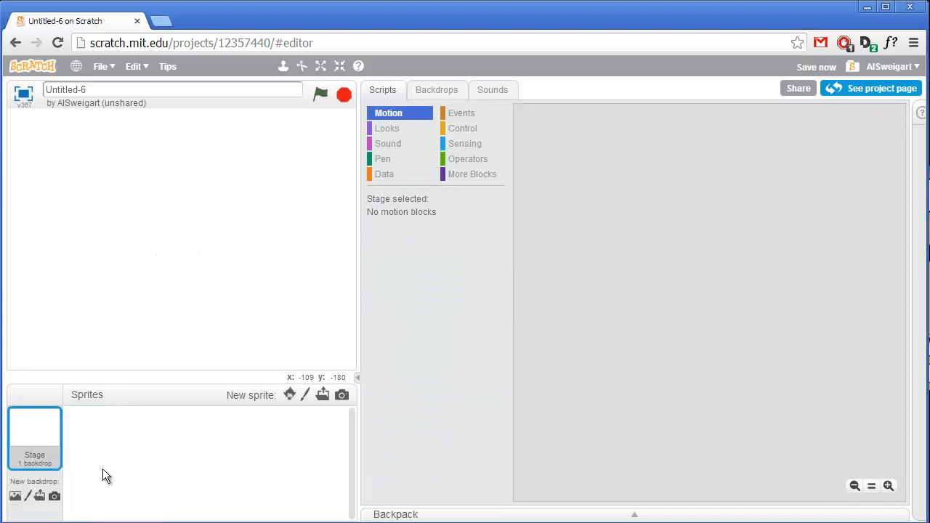
mouse_move(160, 473)
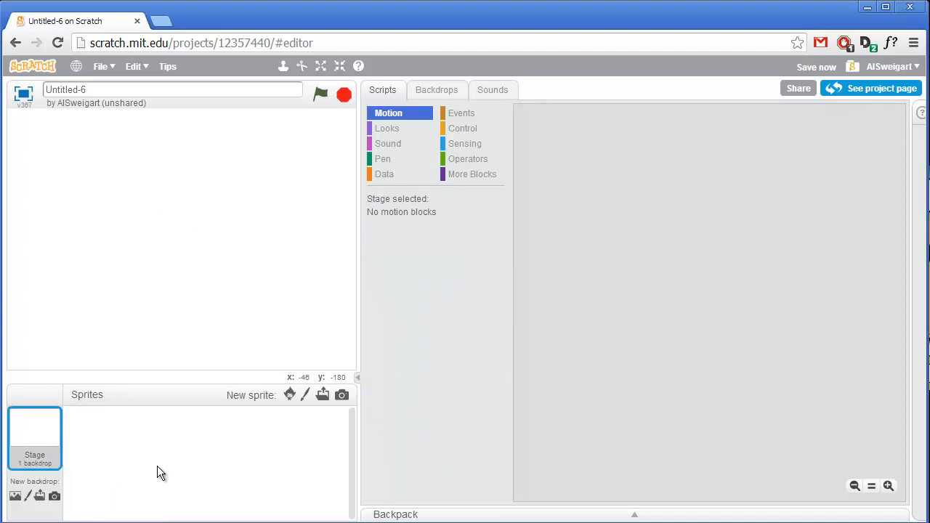
mouse_move(290, 395)
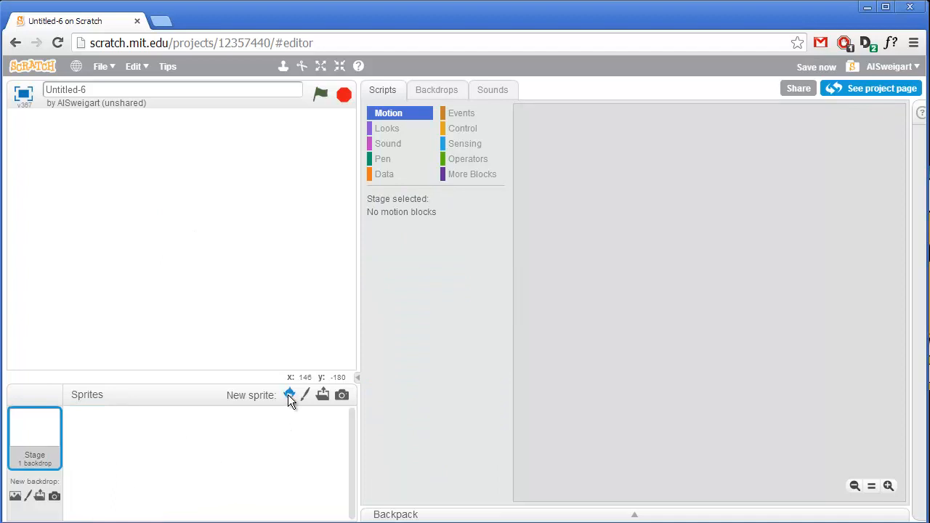
mouse_move(289, 395)
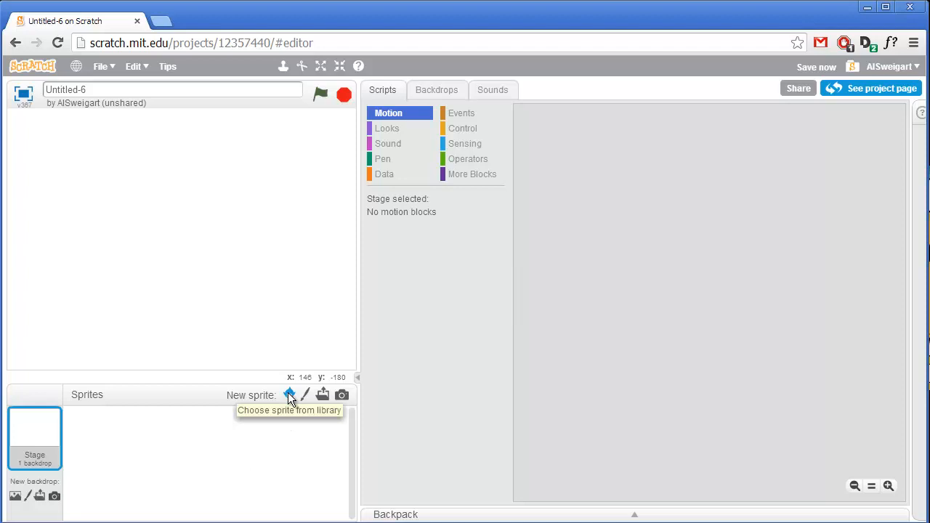
Add the Spaceship sprite from the library's Transportation category.
left_click(289, 396)
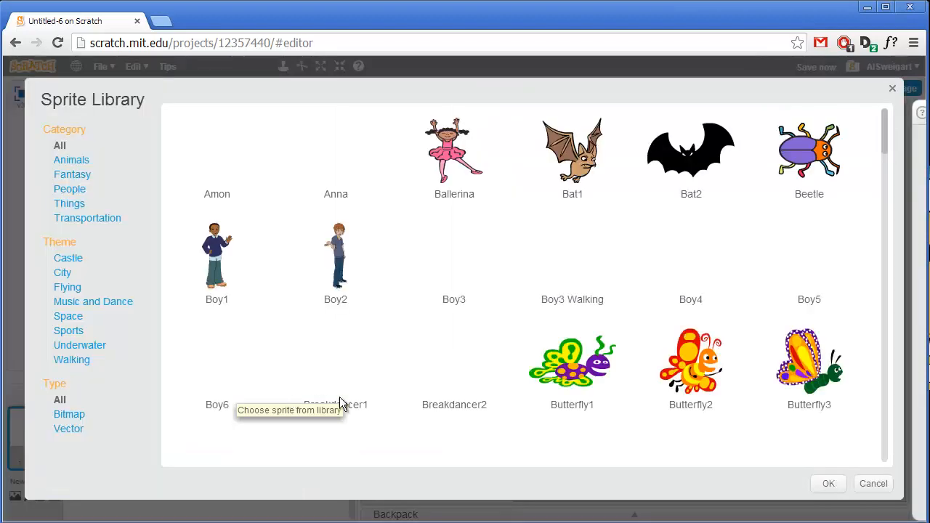
left_click(90, 219)
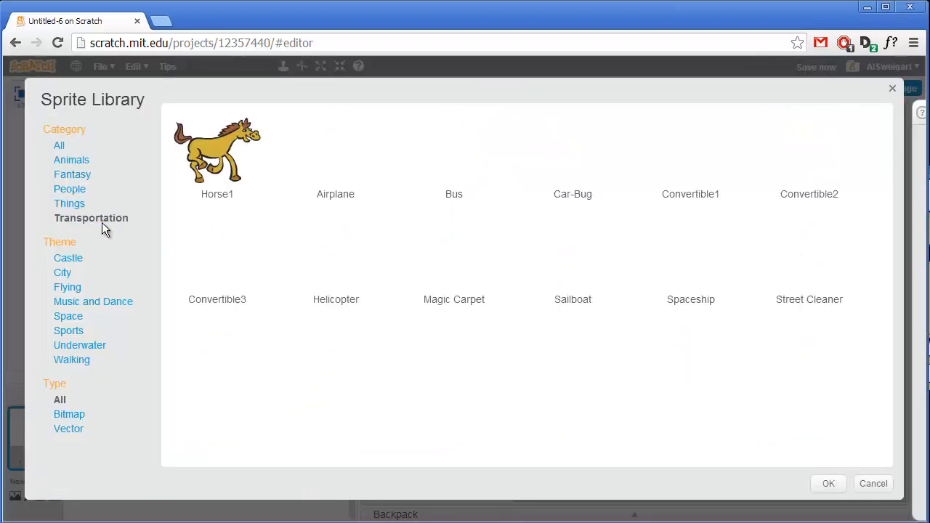
left_click(90, 218)
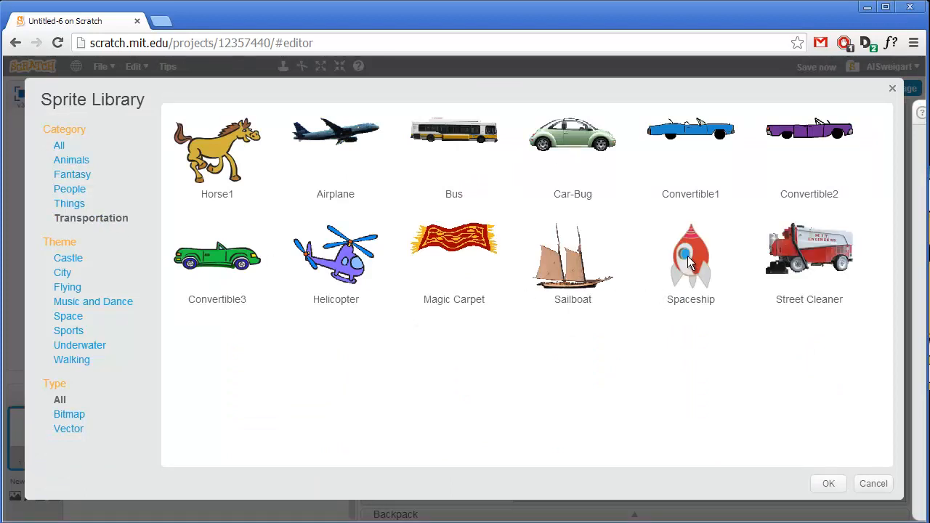
left_click(691, 262)
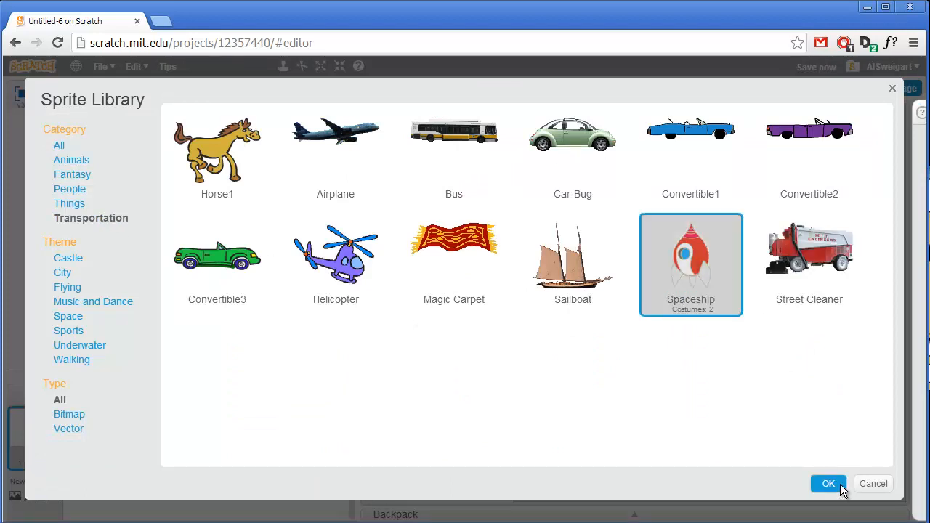
left_click(828, 483)
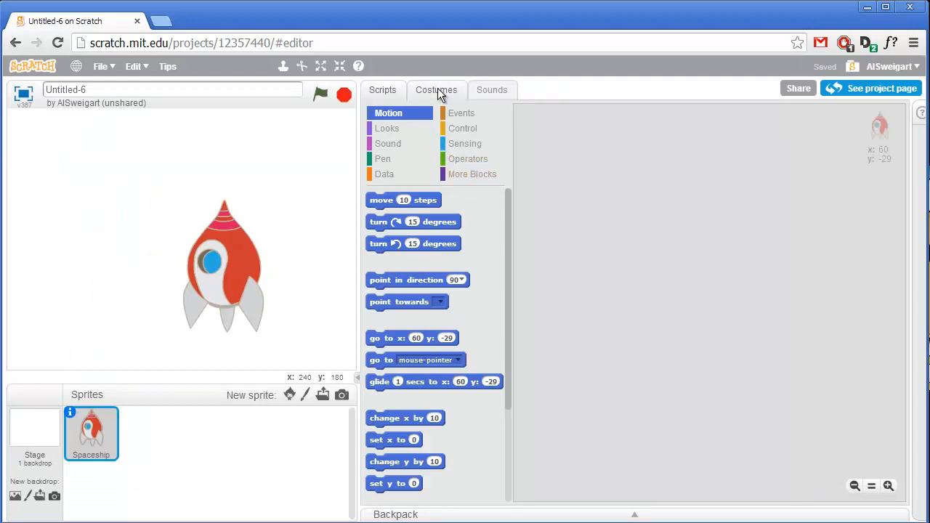
Delete the spaceship-b costume and rotate the remaining rocket to point right.
left_click(436, 90)
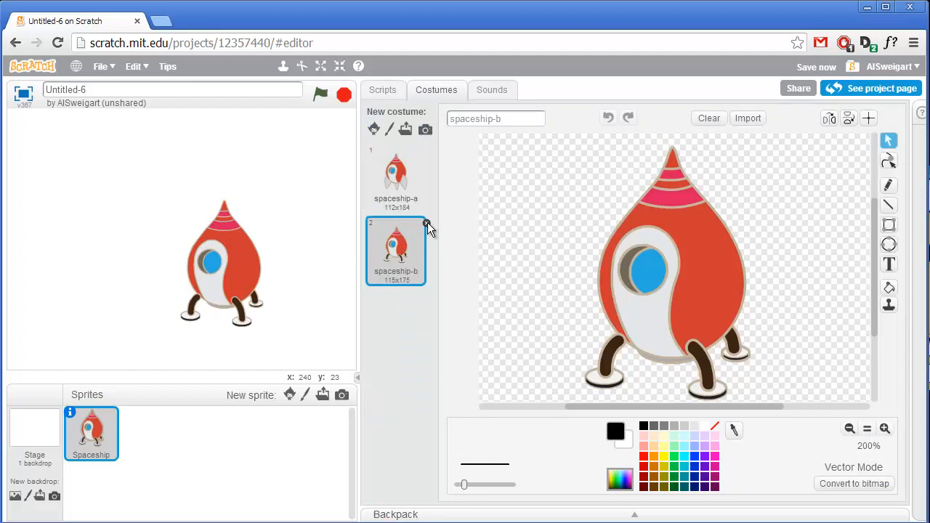
left_click(427, 223)
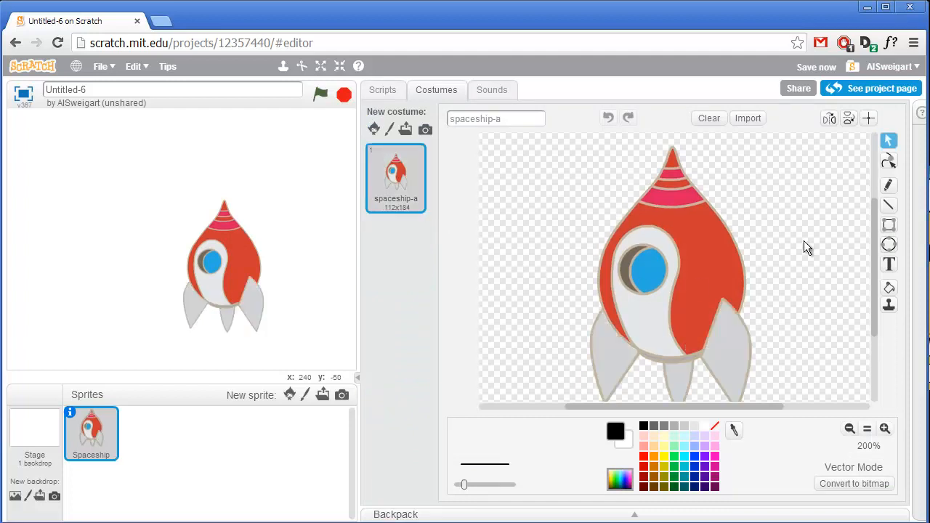
left_click(849, 429)
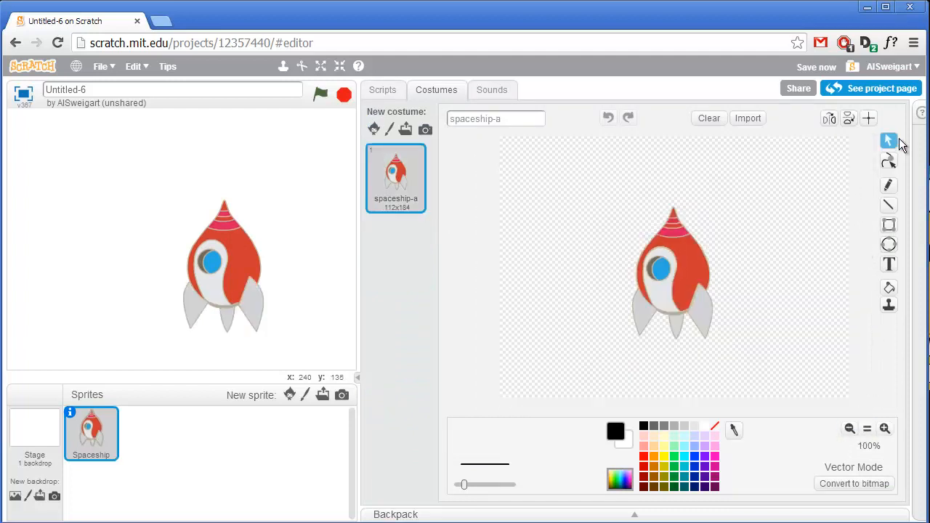
mouse_move(652, 213)
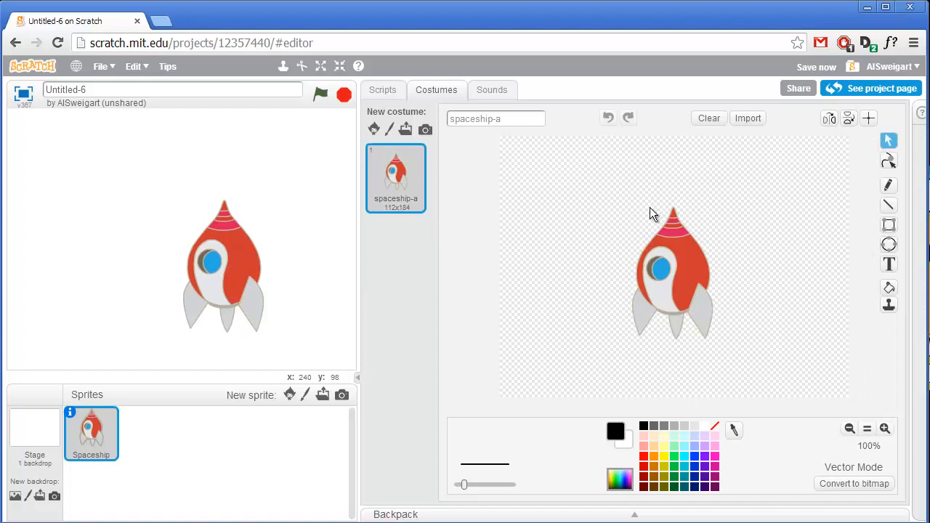
left_click(672, 273)
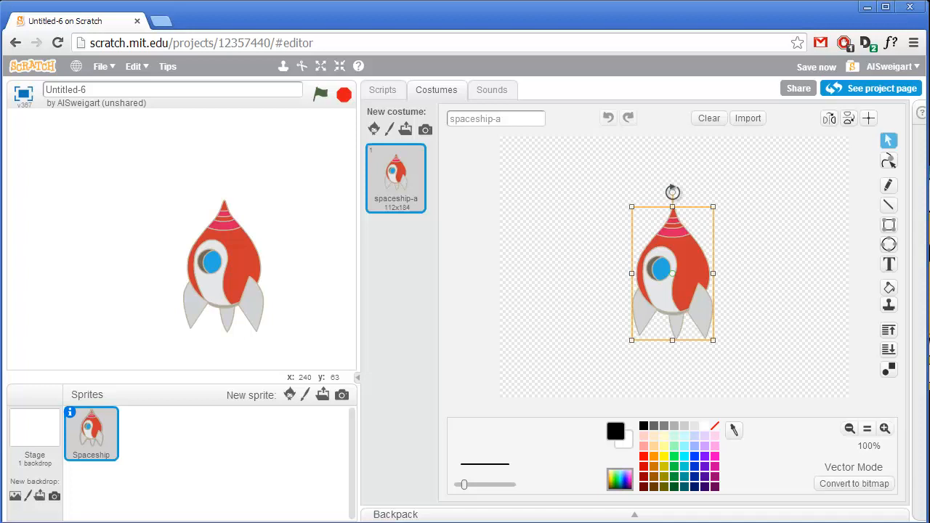
left_click_drag(672, 192, 837, 247)
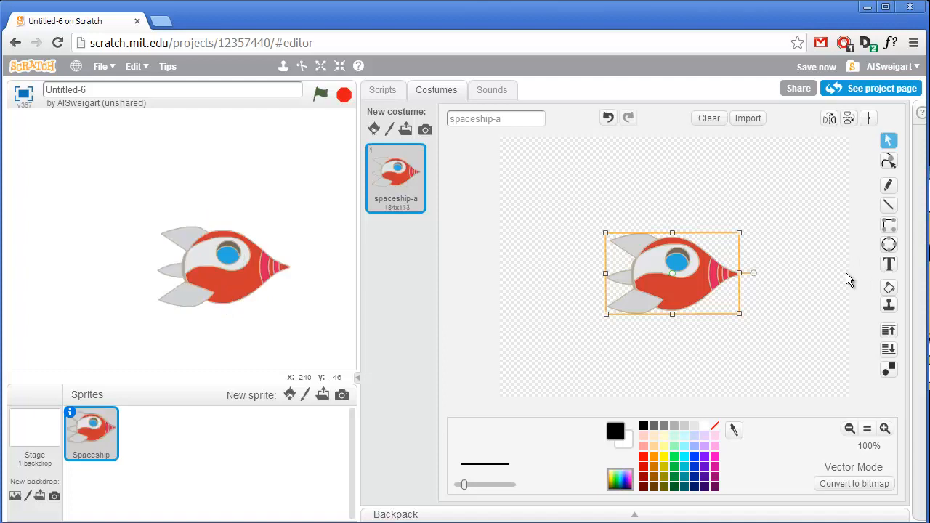
mouse_move(72, 416)
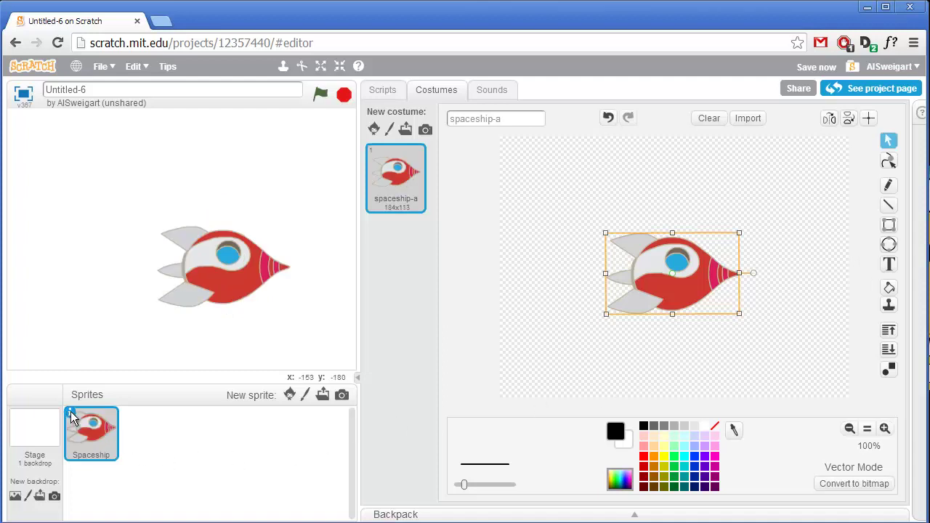
left_click(92, 433)
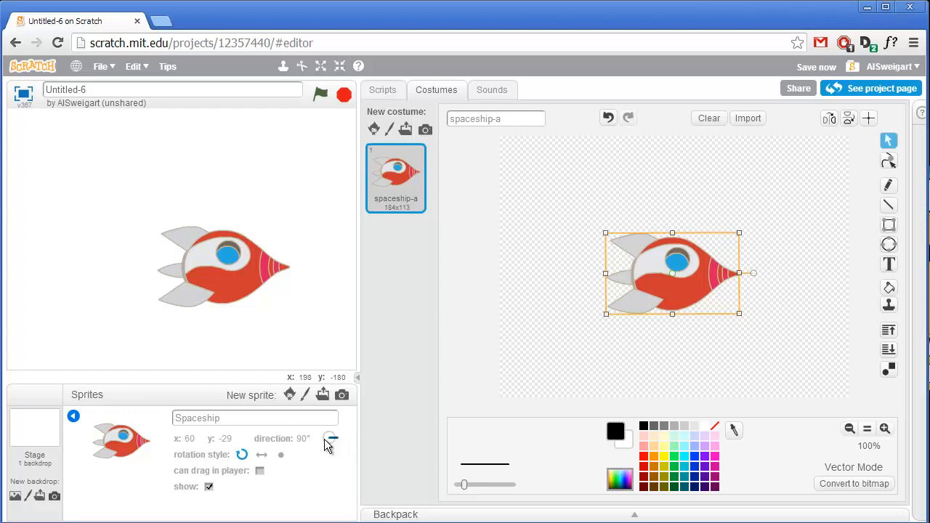
mouse_move(312, 276)
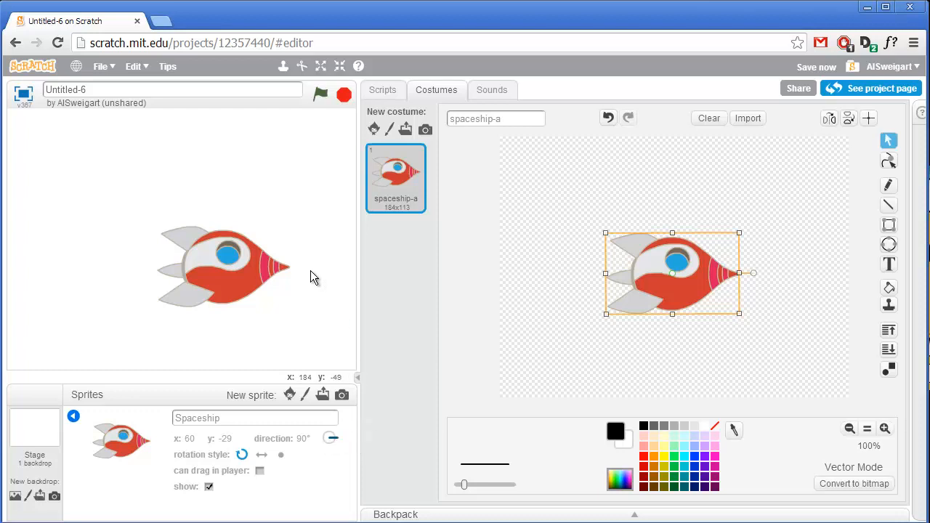
mouse_move(279, 279)
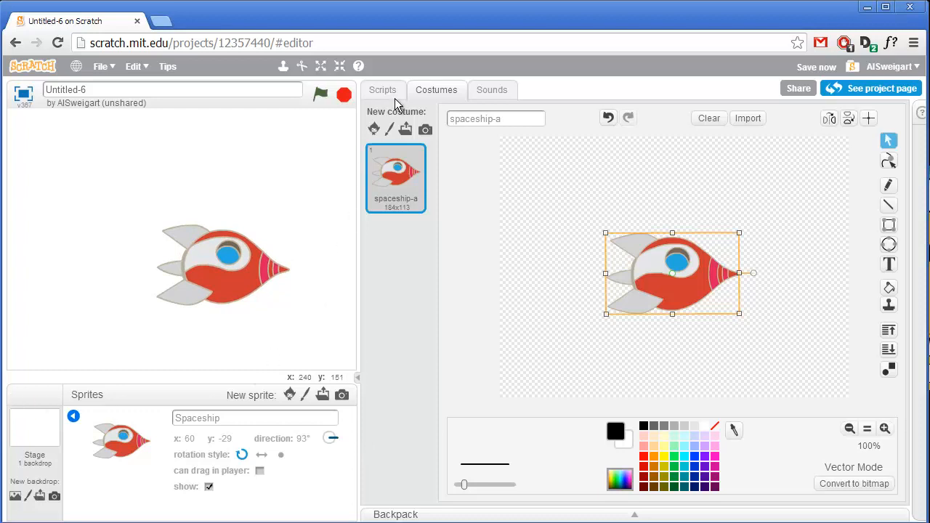
Shrink the spaceship sprite on the stage with the Shrink tool.
left_click(384, 90)
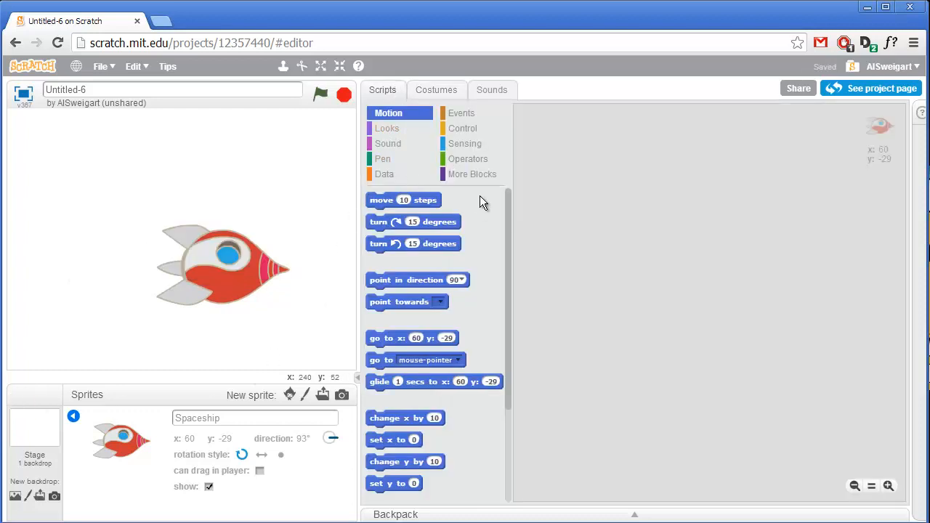
mouse_move(340, 67)
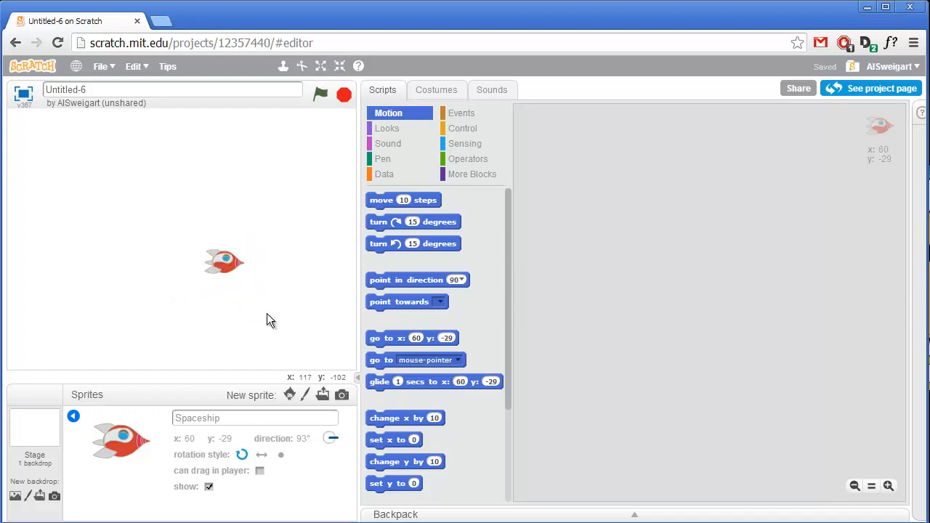
mouse_move(461, 113)
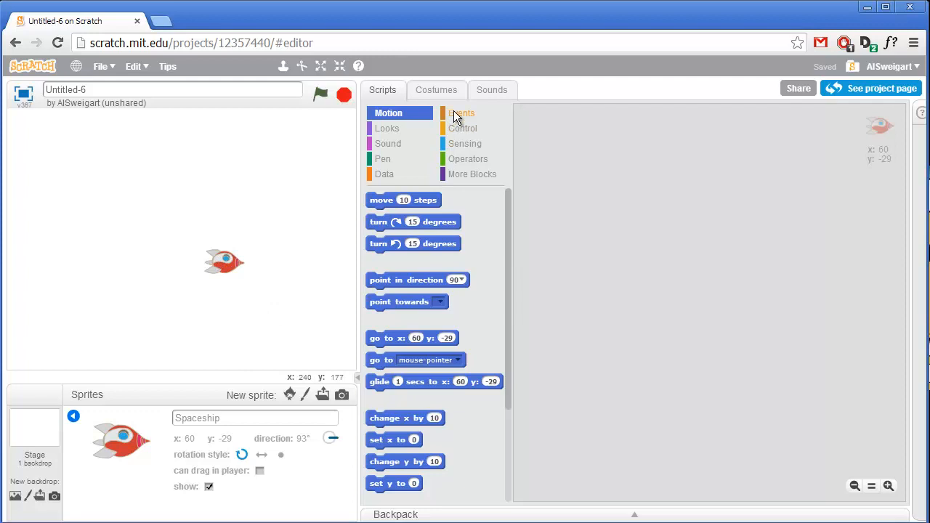
Build a green-flag script that sends the spaceship to x -160, y 0.
left_click(462, 114)
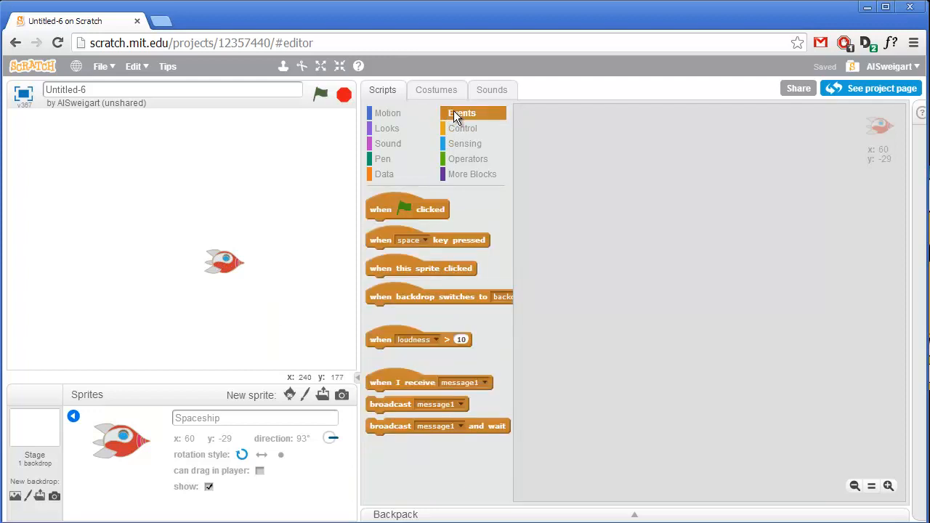
mouse_move(399, 211)
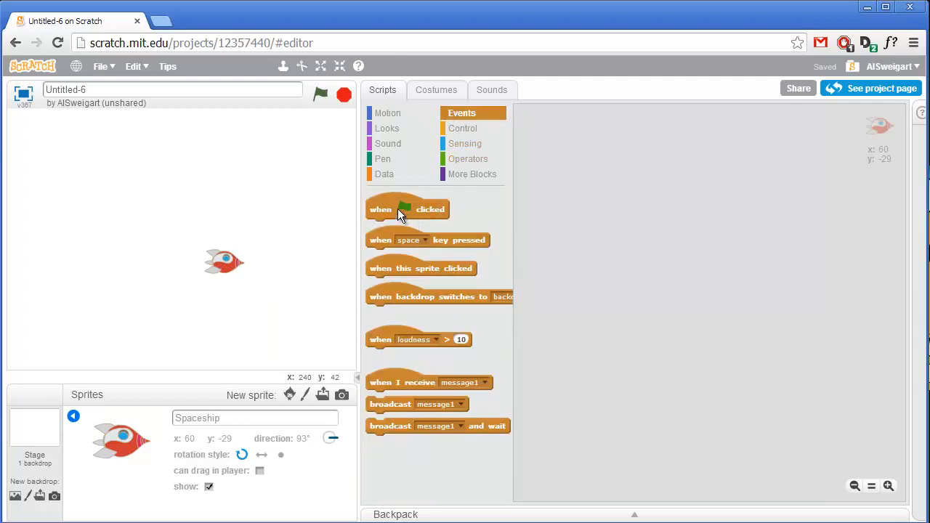
left_click_drag(407, 209, 578, 137)
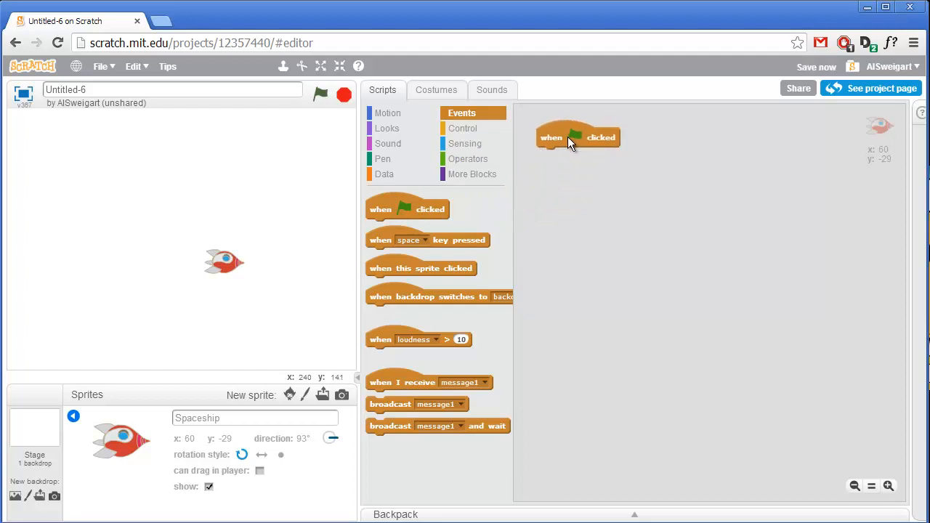
left_click_drag(578, 137, 610, 153)
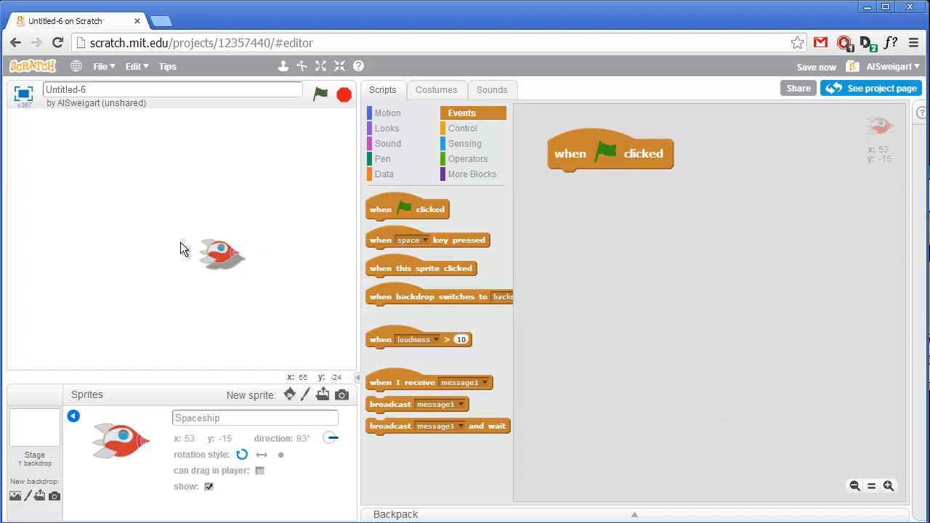
left_click_drag(221, 254, 88, 233)
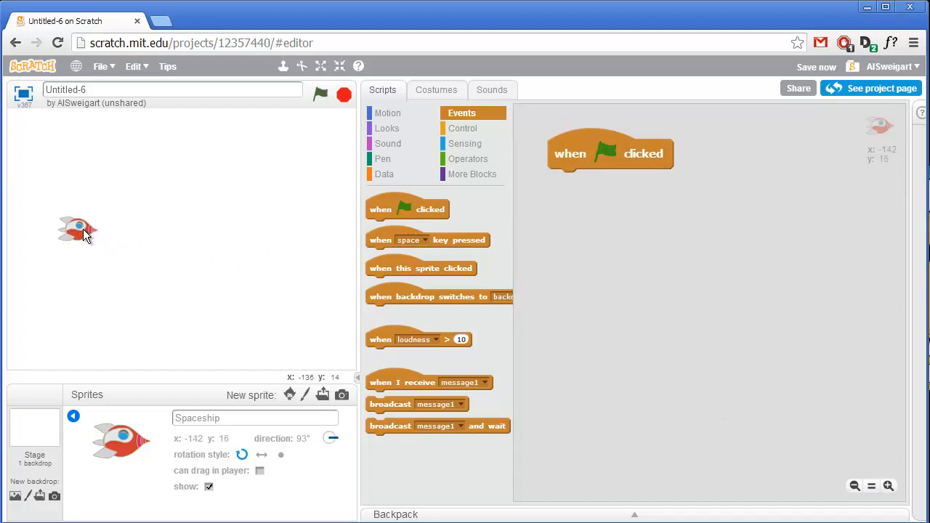
mouse_move(70, 234)
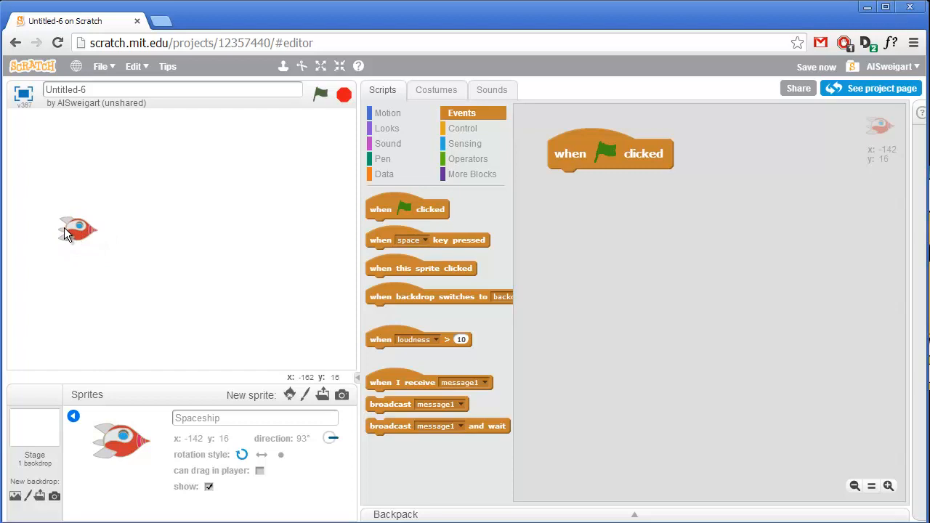
mouse_move(386, 113)
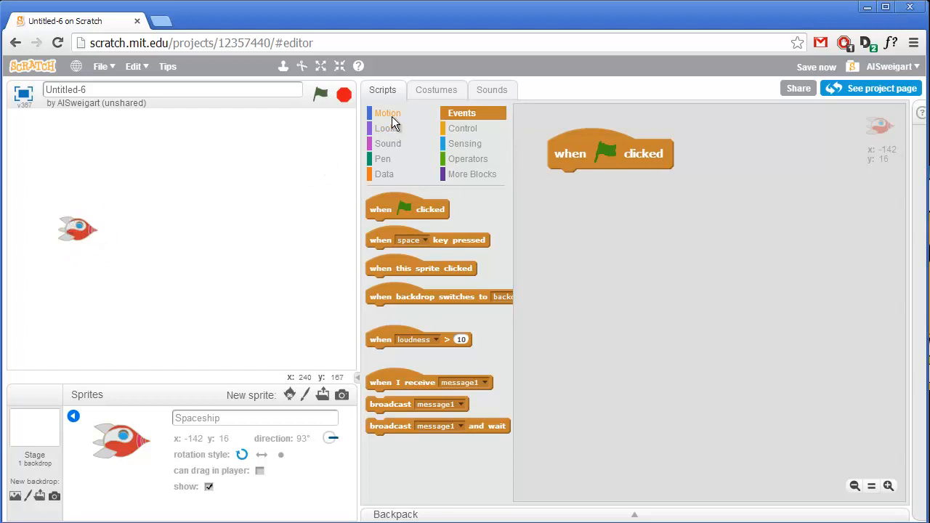
left_click(387, 113)
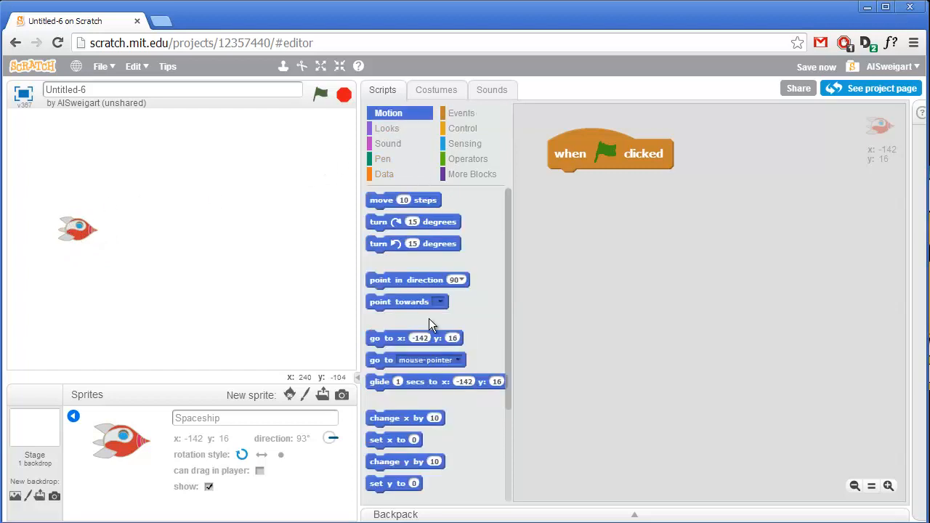
left_click_drag(414, 337, 625, 180)
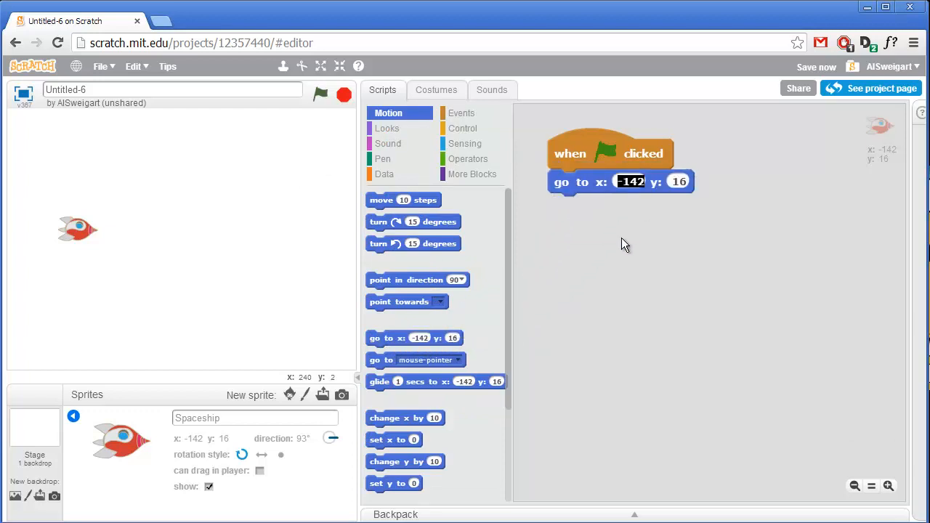
type("-160")
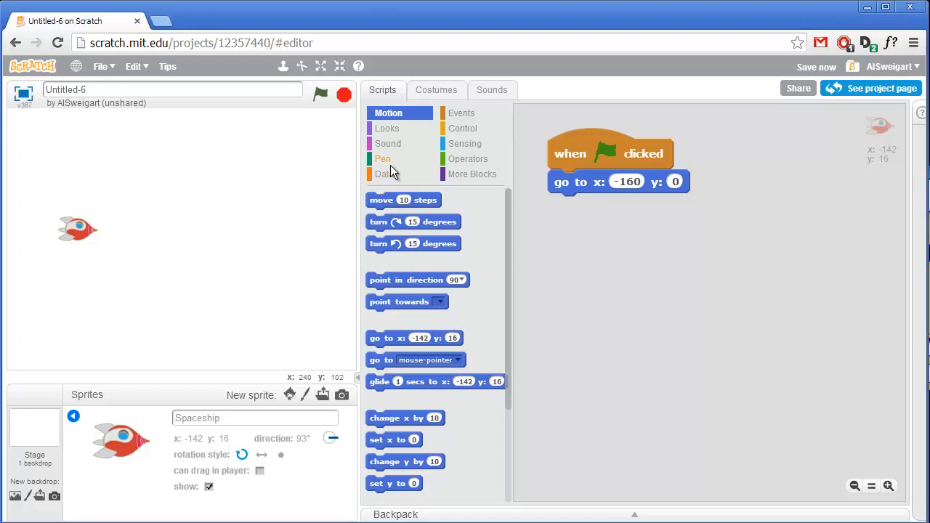
Add set pen color, set pen size 8 and pen down blocks below the go-to block.
left_click(383, 158)
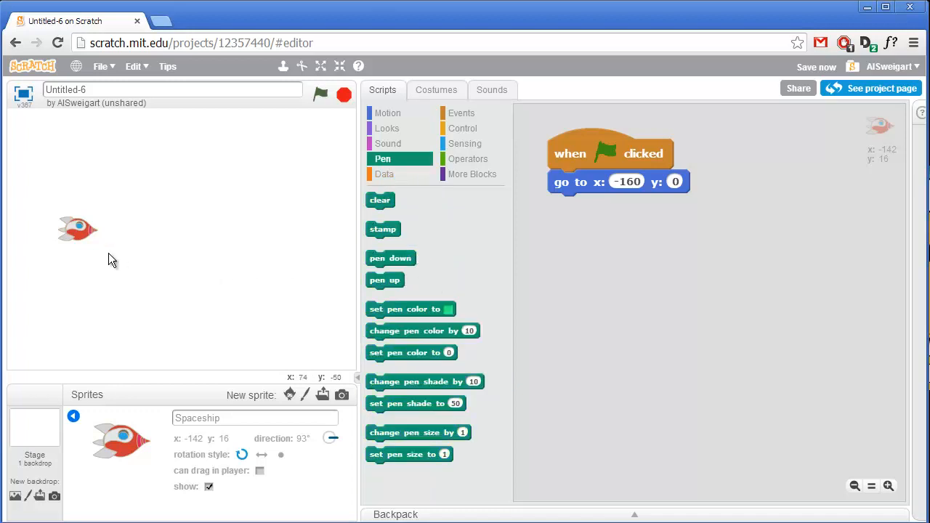
mouse_move(180, 194)
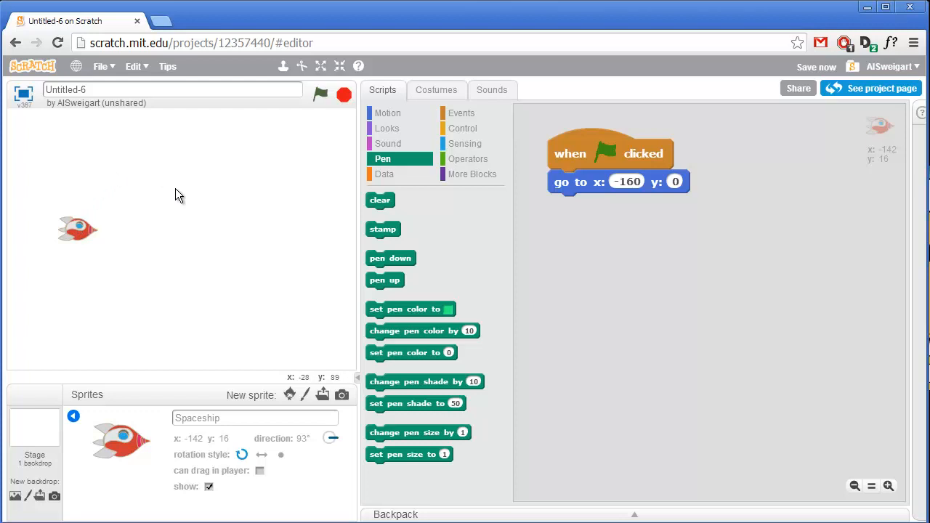
mouse_move(255, 309)
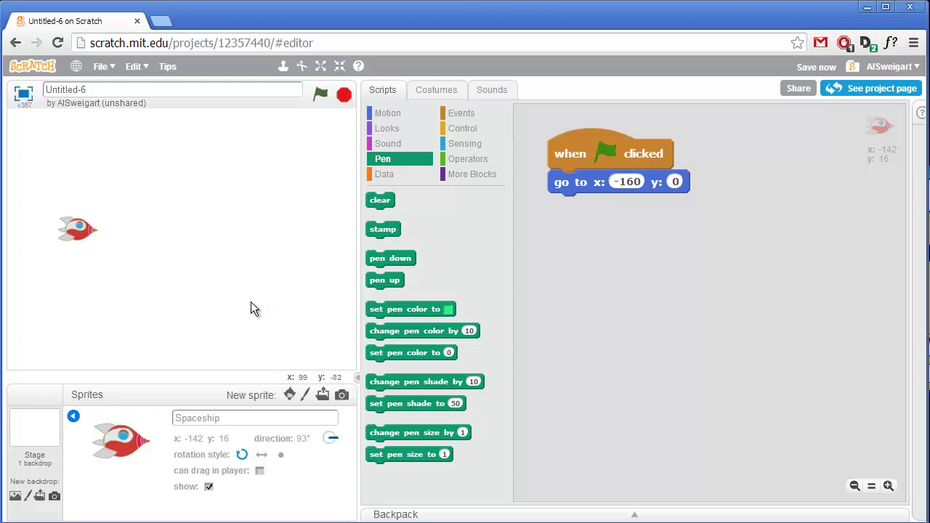
left_click_drag(410, 309, 584, 275)
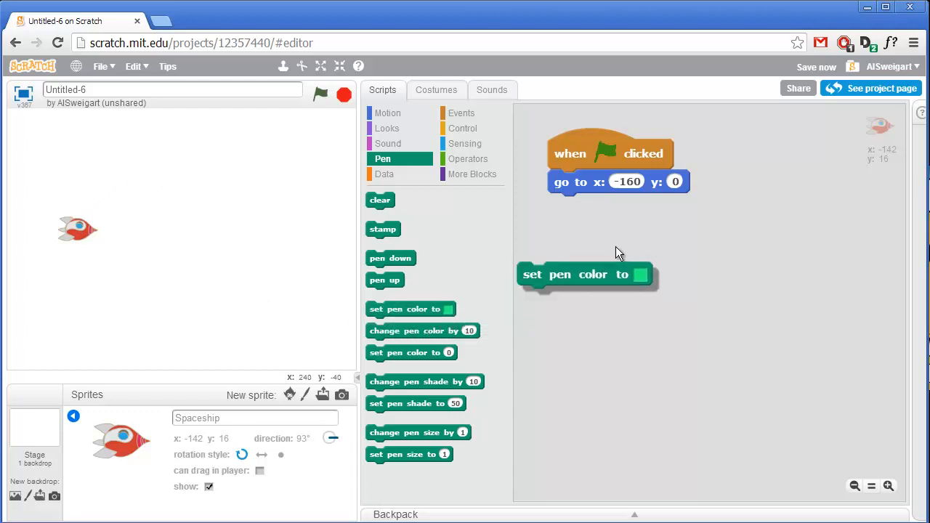
left_click_drag(585, 275, 616, 206)
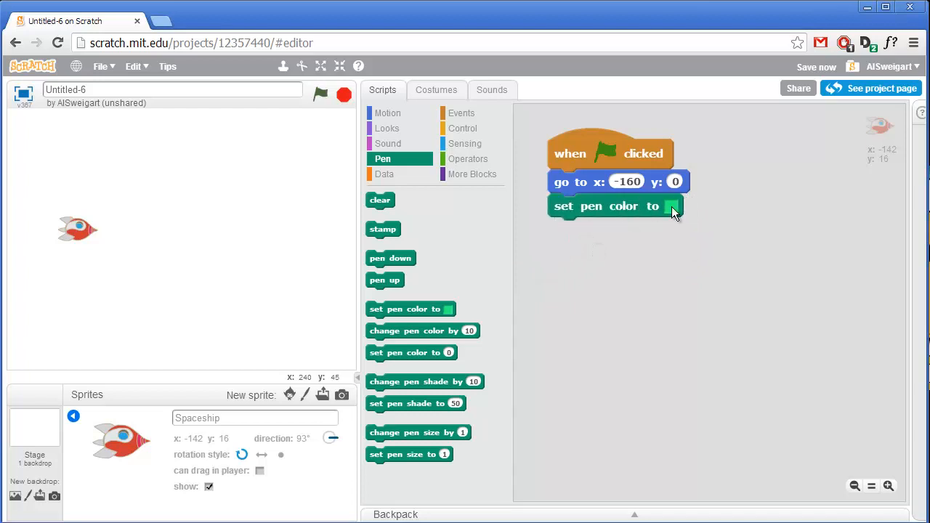
mouse_move(655, 182)
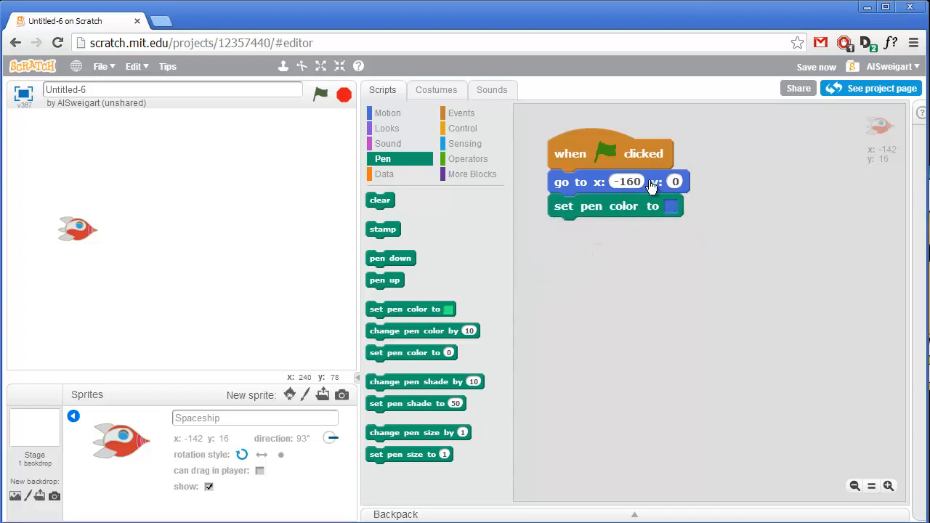
mouse_move(651, 182)
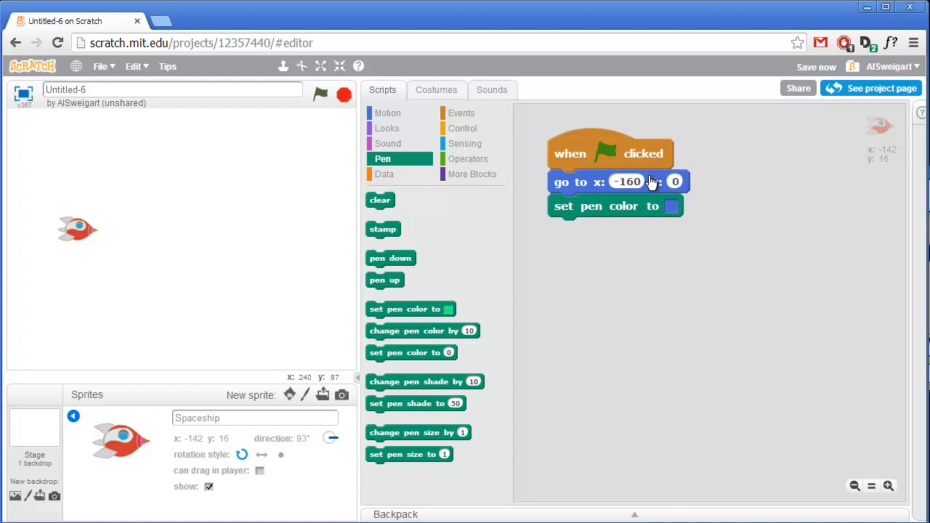
mouse_move(661, 297)
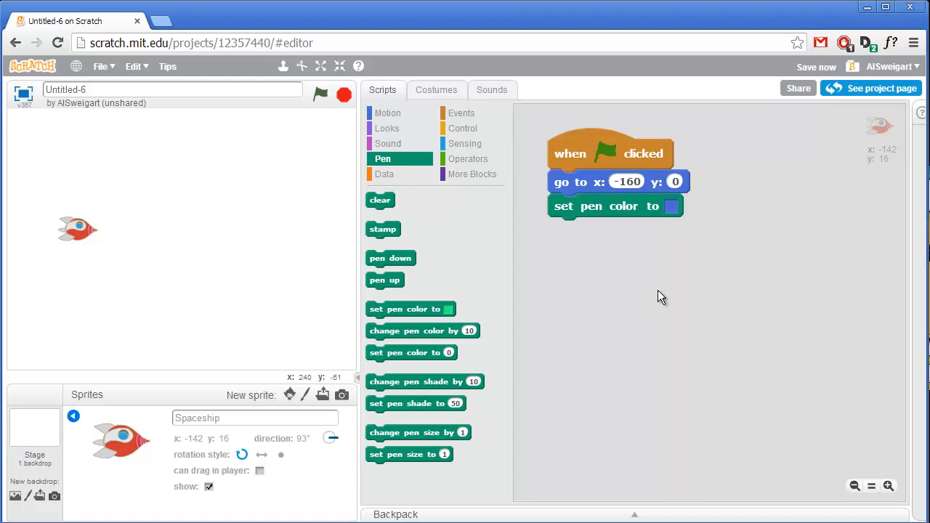
mouse_move(443, 363)
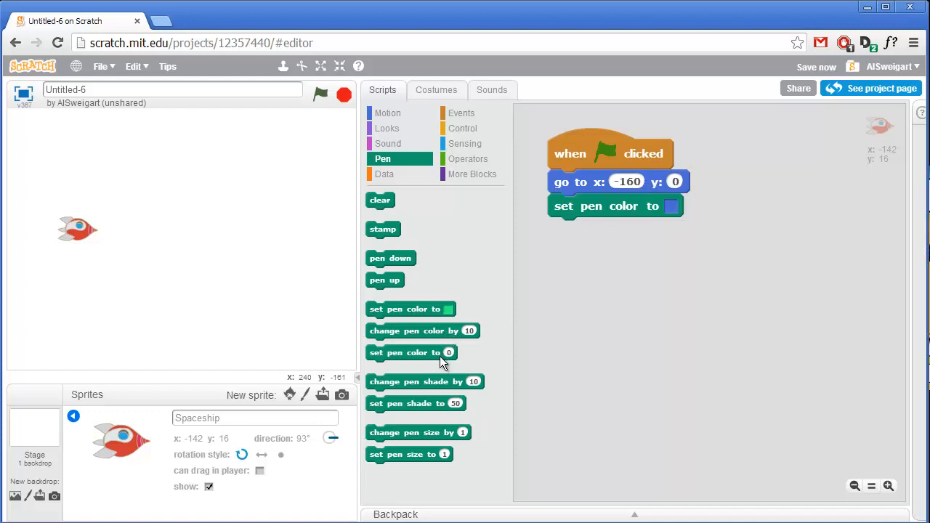
mouse_move(424, 457)
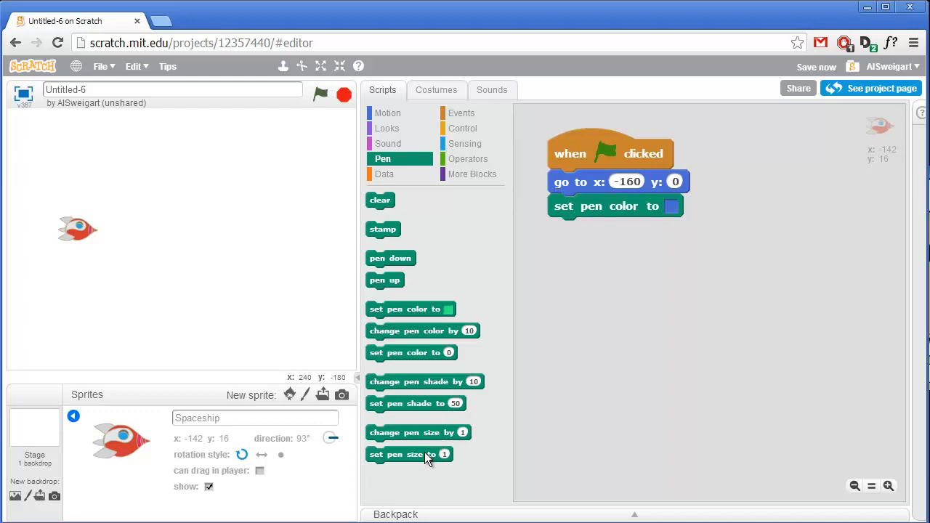
left_click_drag(410, 453, 620, 236)
type("8")
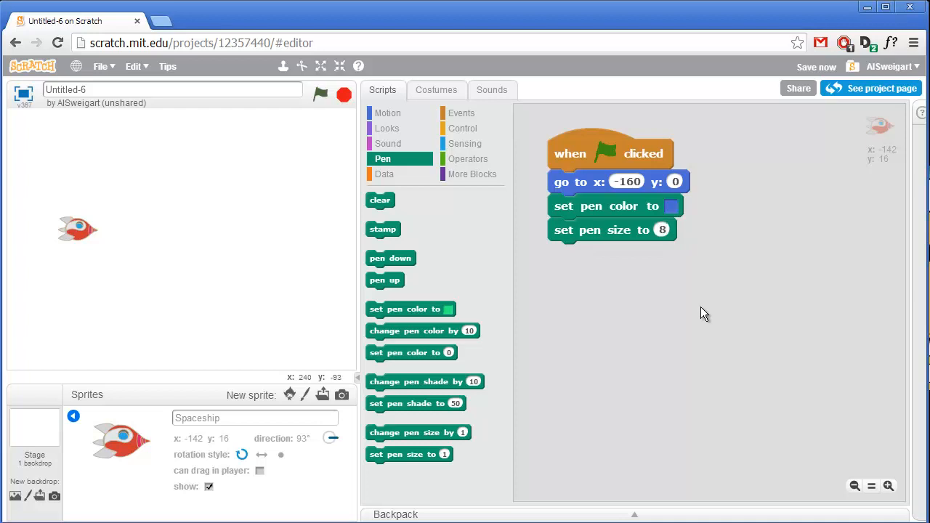
left_click_drag(390, 258, 589, 276)
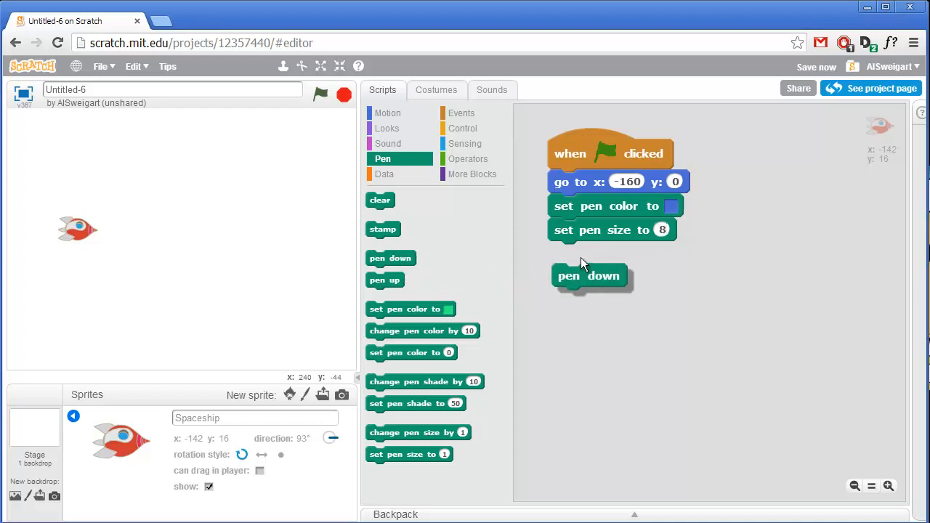
left_click_drag(589, 276, 584, 253)
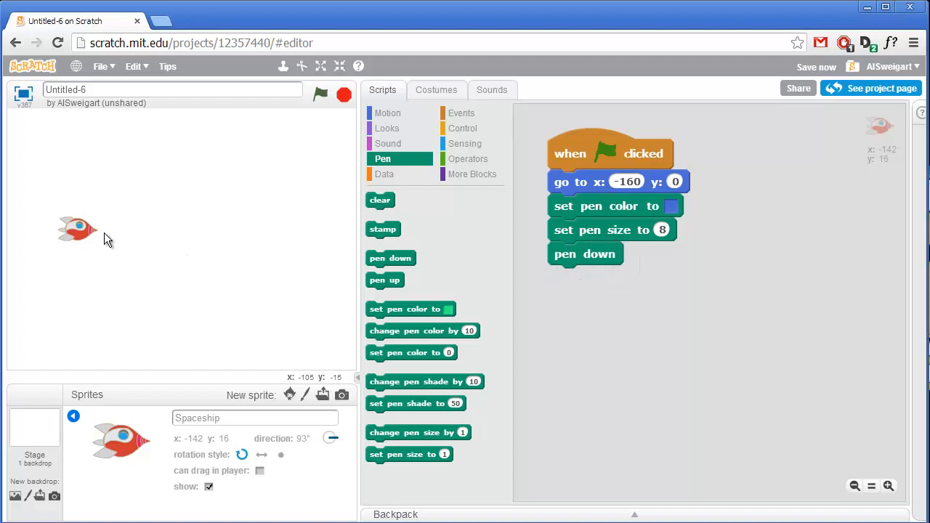
mouse_move(384, 263)
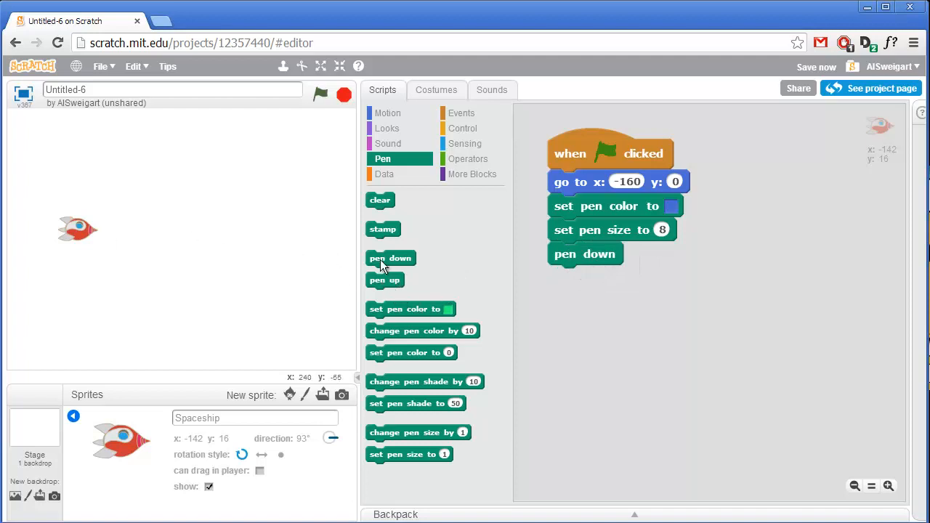
mouse_move(189, 159)
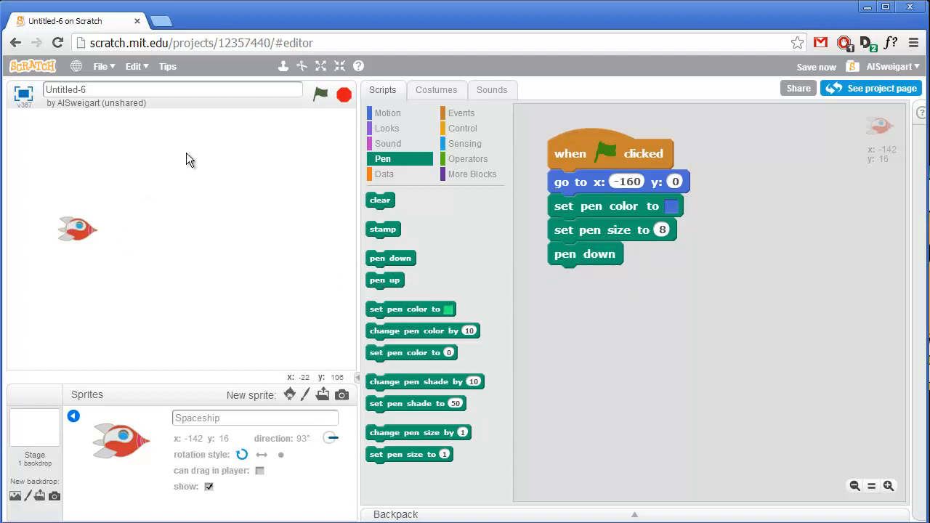
mouse_move(602, 221)
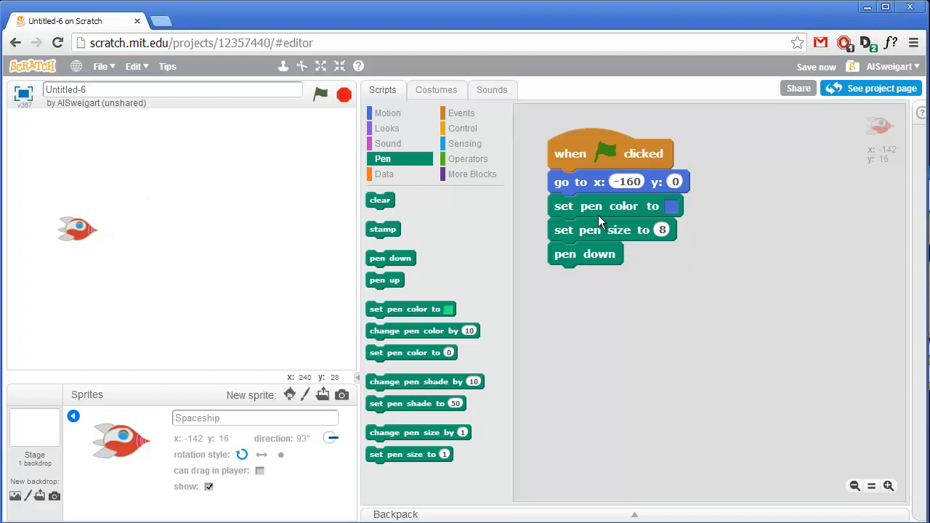
mouse_move(609, 355)
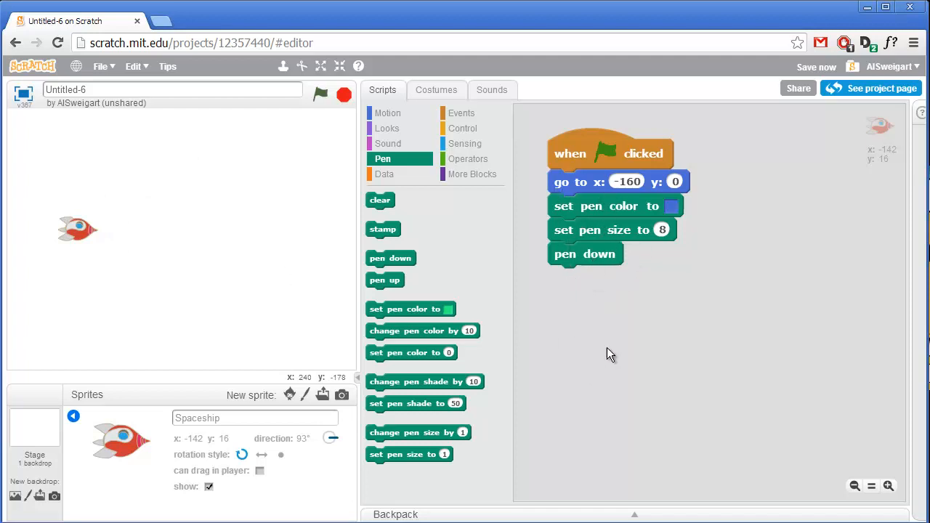
mouse_move(462, 128)
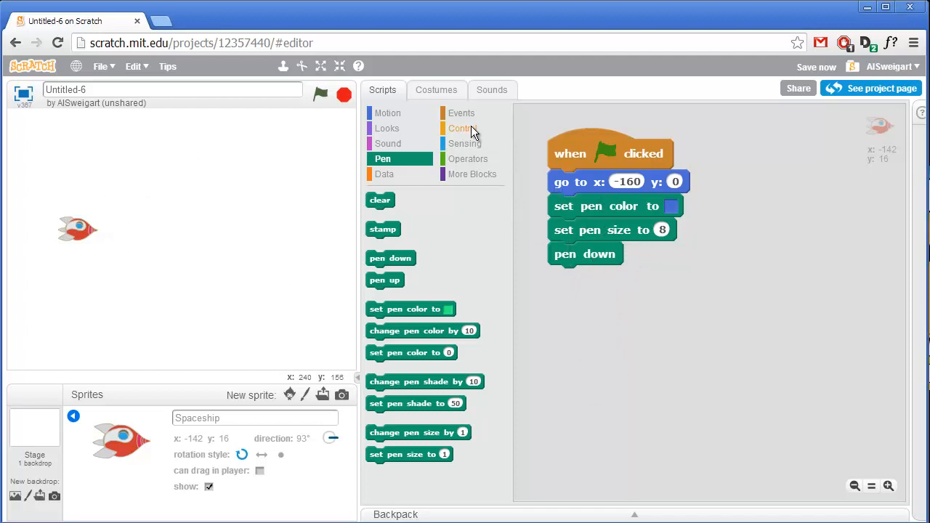
End the script with a forever loop and reposition the spaceship on the stage.
left_click(460, 128)
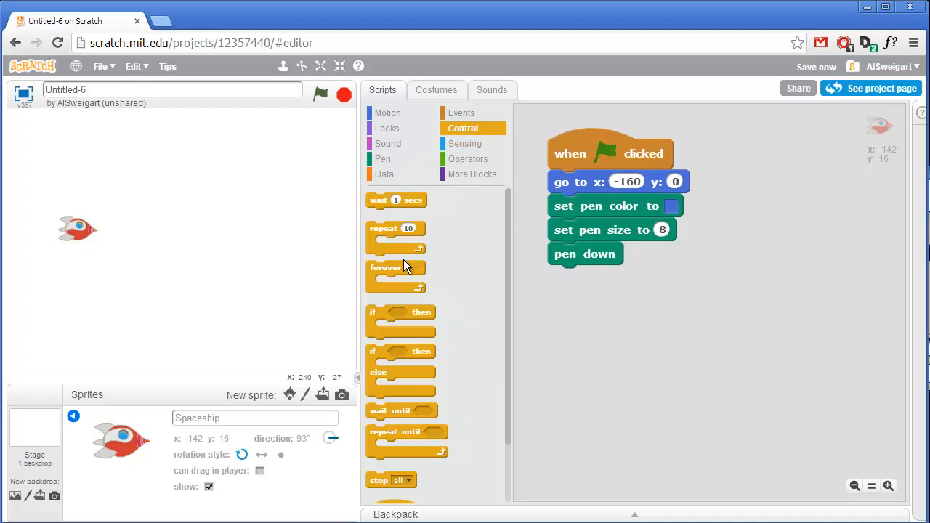
left_click_drag(387, 268, 587, 282)
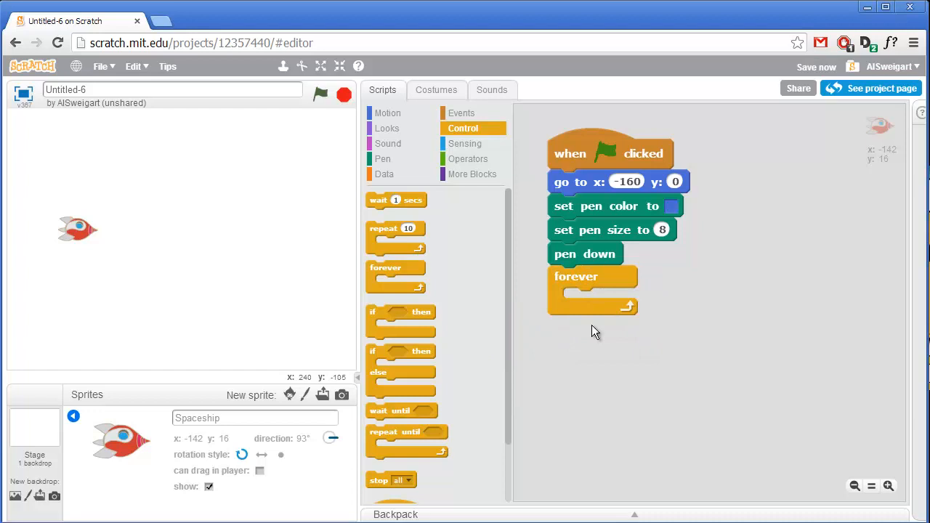
mouse_move(119, 227)
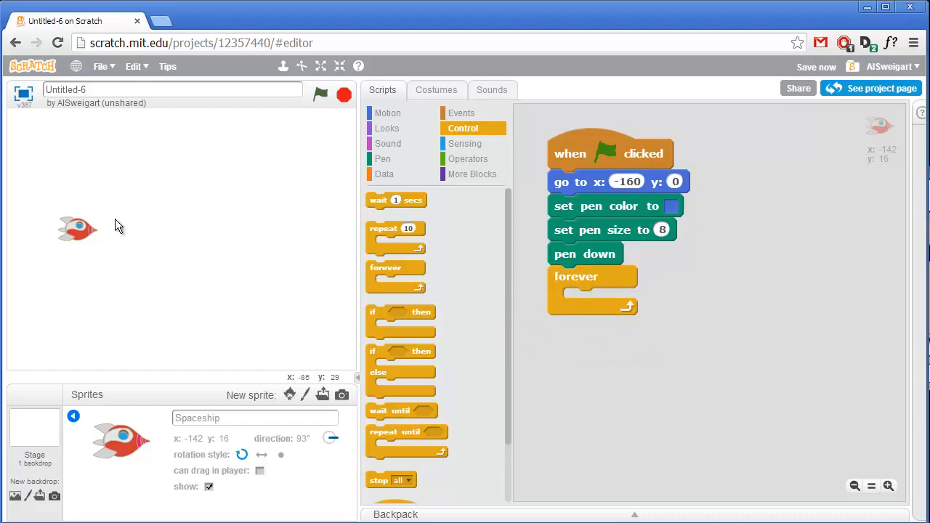
left_click_drag(79, 229, 113, 233)
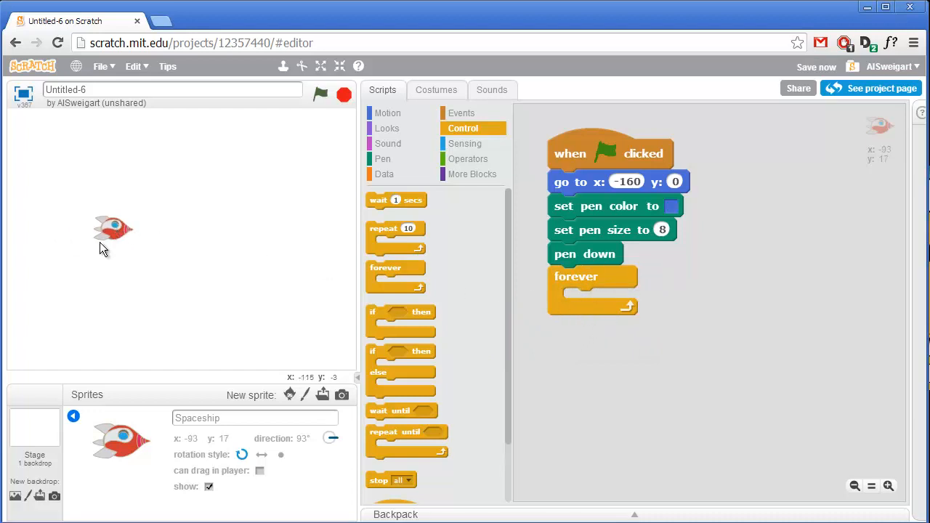
mouse_move(122, 235)
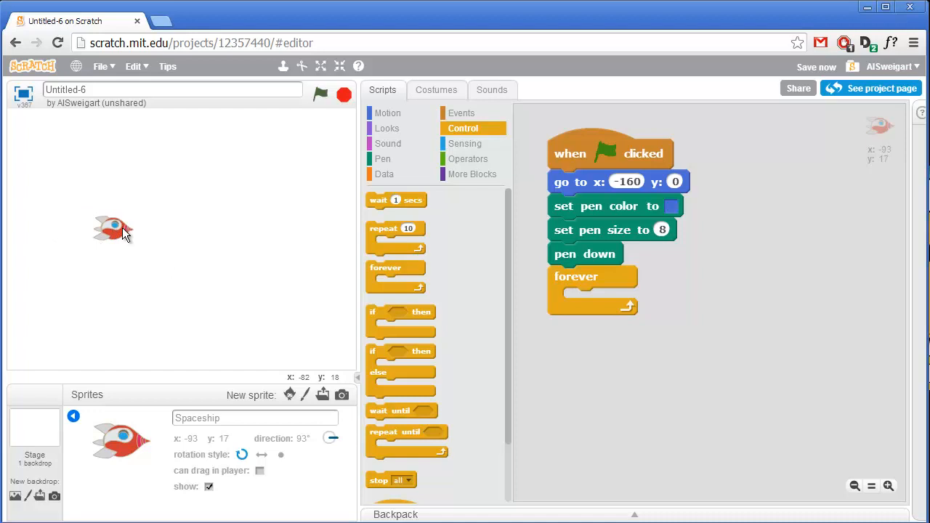
mouse_move(269, 247)
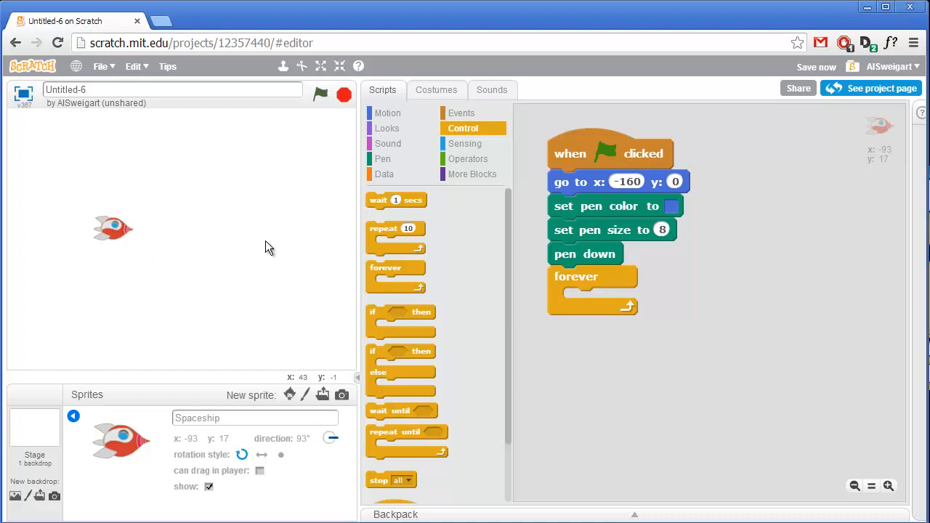
mouse_move(158, 240)
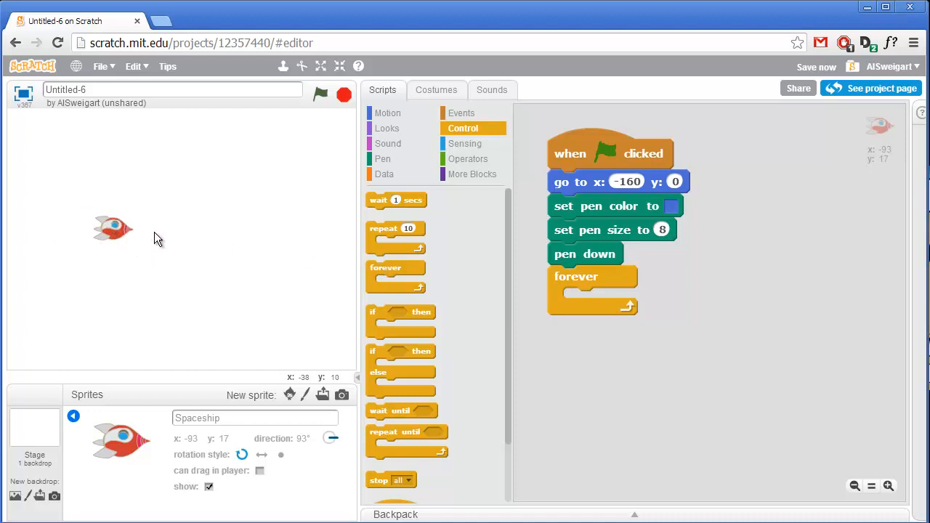
mouse_move(110, 231)
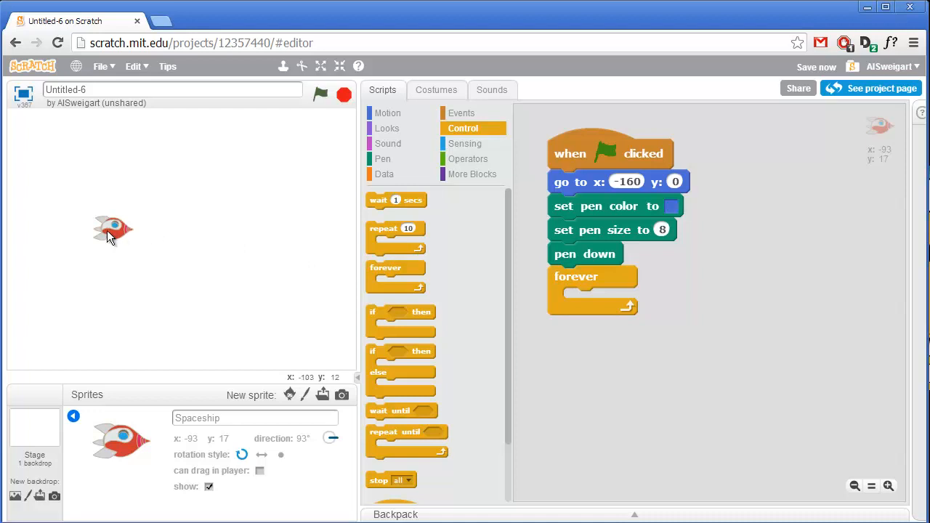
left_click_drag(113, 231, 88, 250)
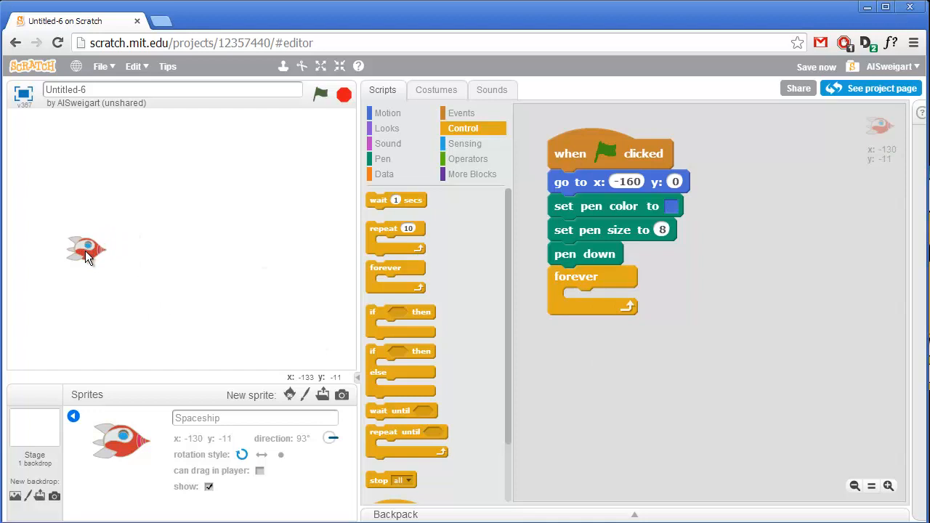
mouse_move(244, 304)
type("Player 1")
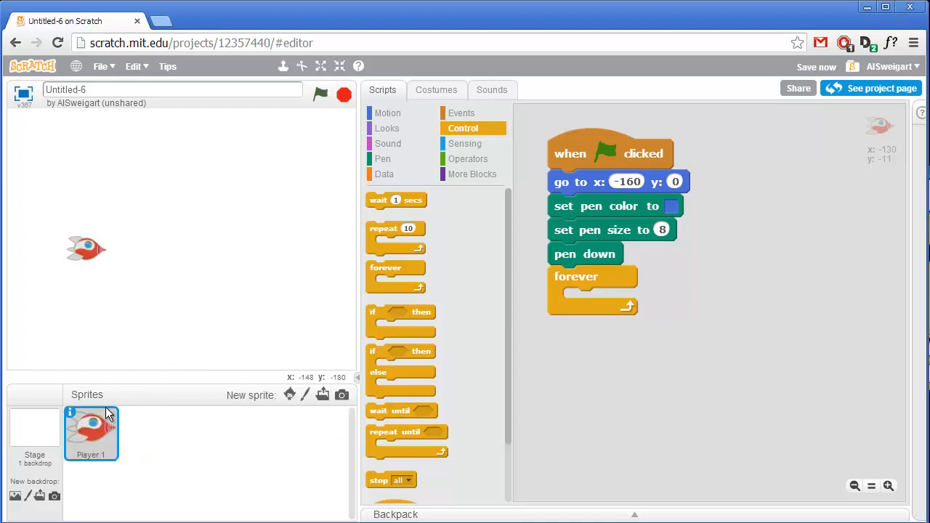
Place a move 6 steps block inside the forever loop.
left_click(386, 113)
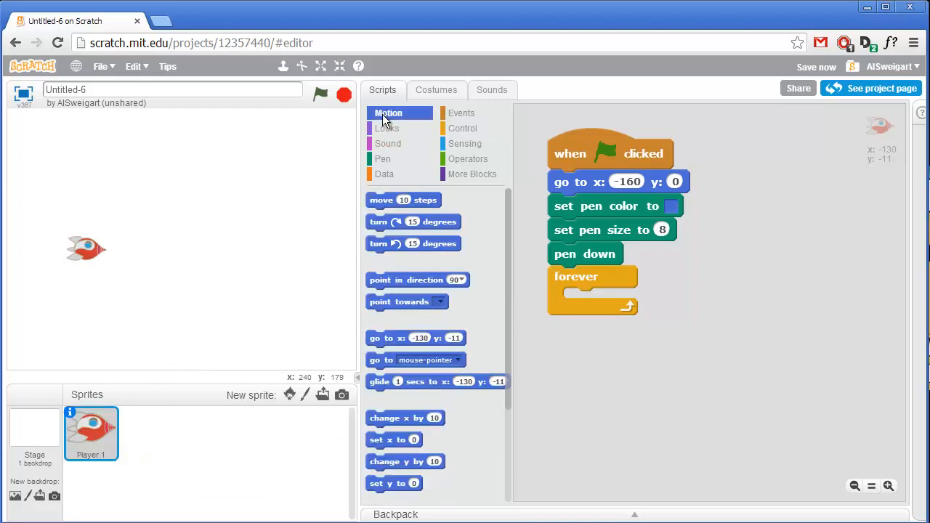
left_click_drag(404, 200, 613, 298)
type("6")
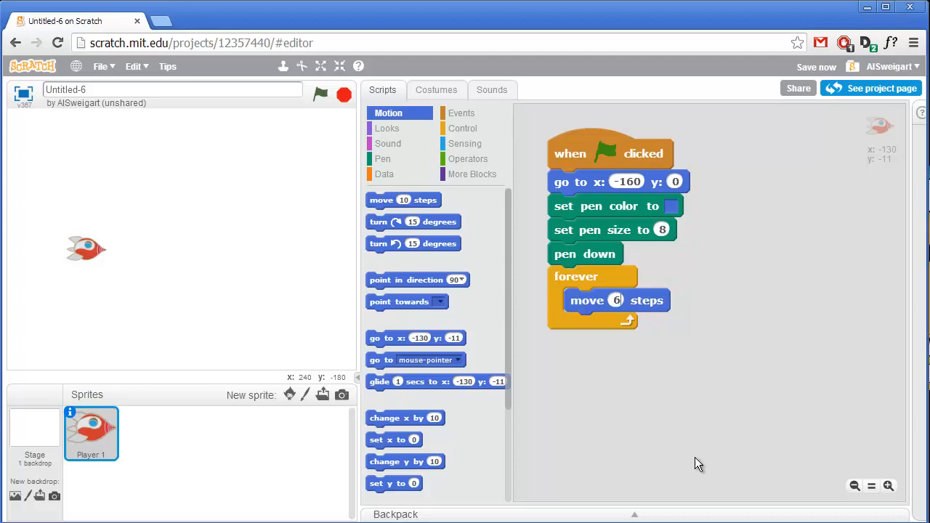
mouse_move(529, 333)
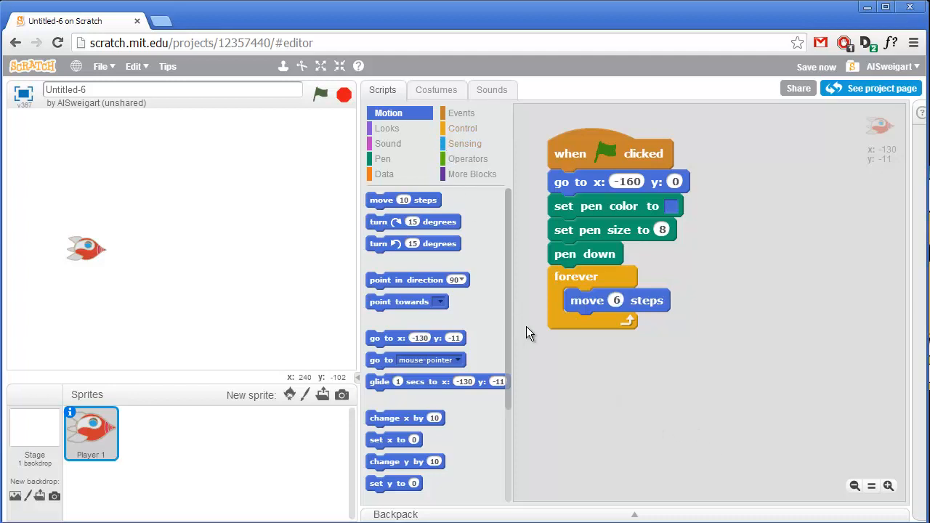
mouse_move(595, 343)
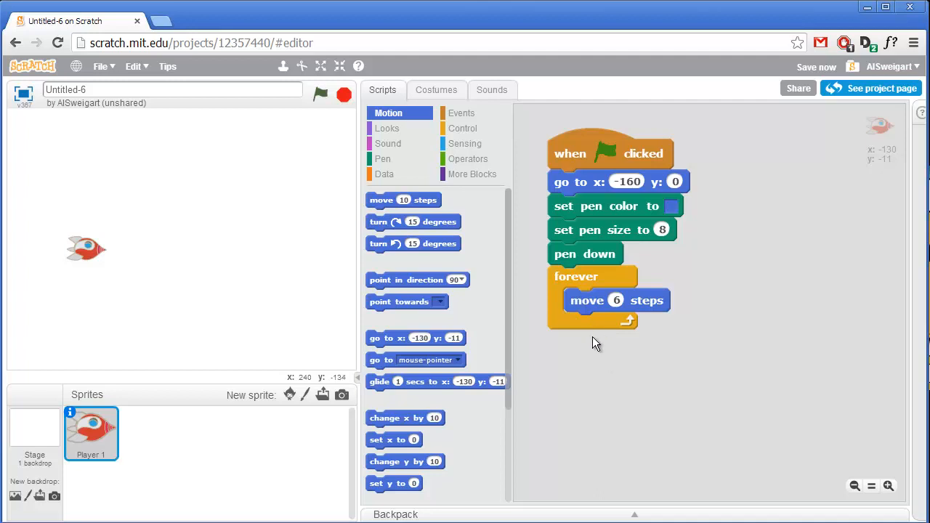
mouse_move(547, 335)
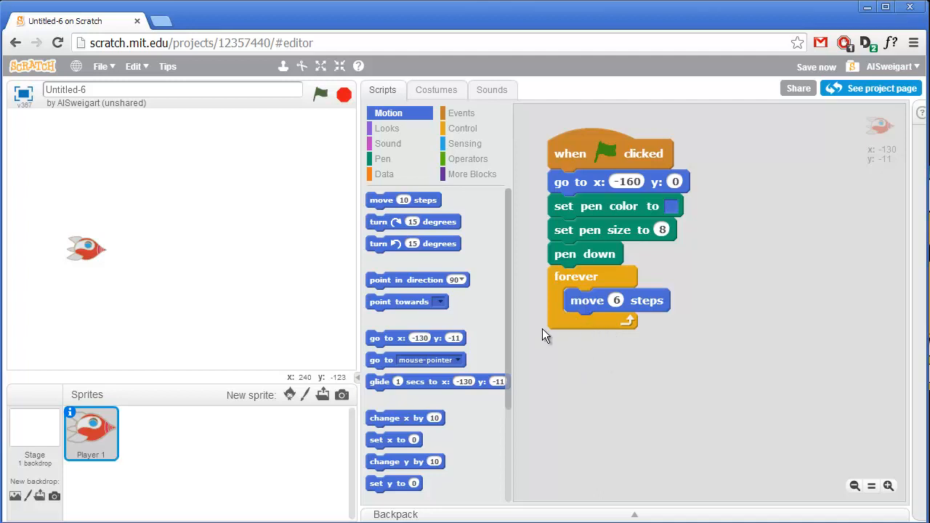
mouse_move(462, 127)
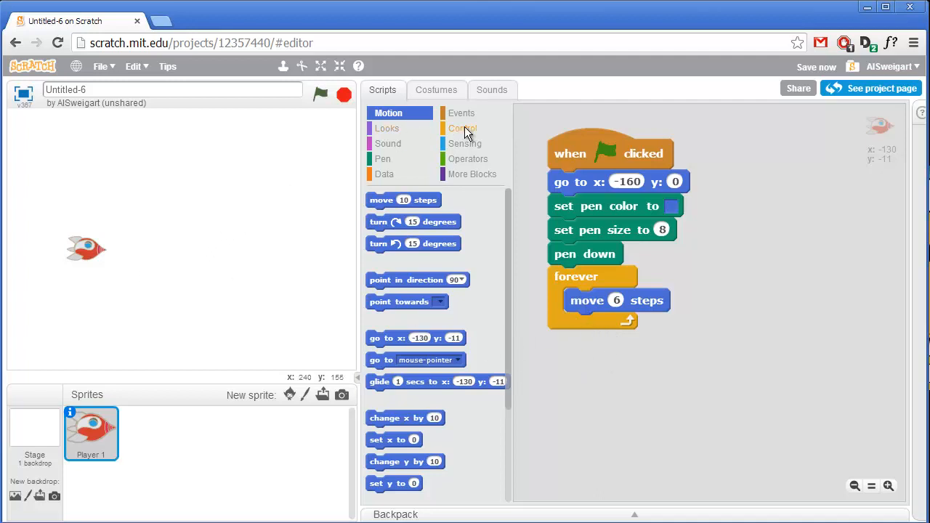
Add an if block: when key a is pressed, turn left 15 degrees.
left_click(462, 128)
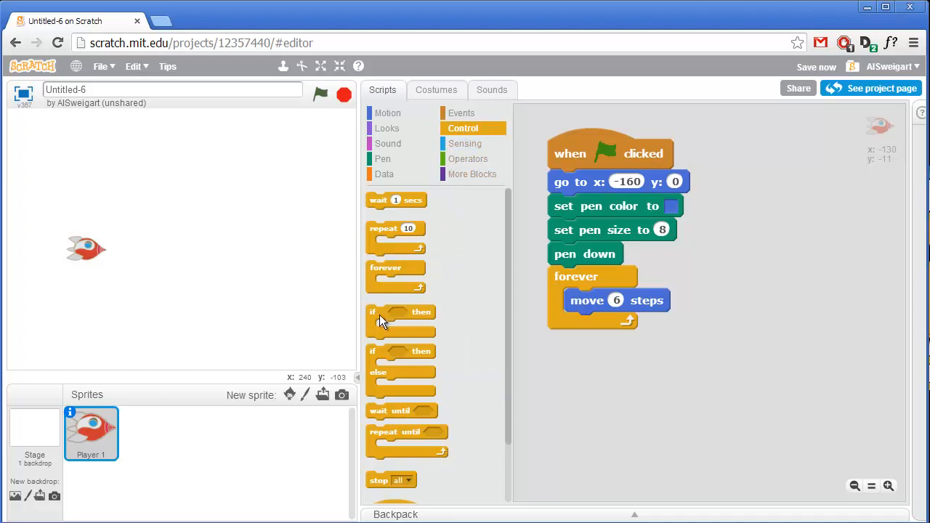
left_click_drag(399, 320, 610, 323)
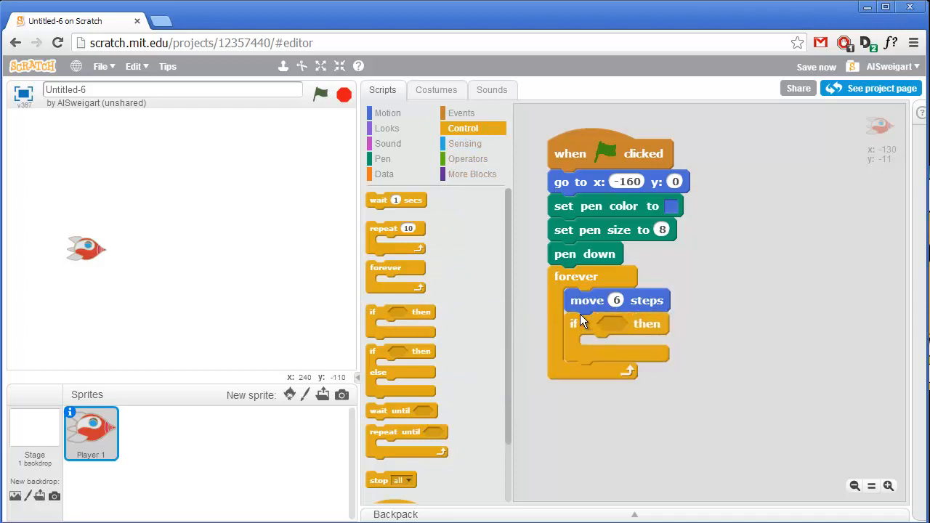
left_click(466, 144)
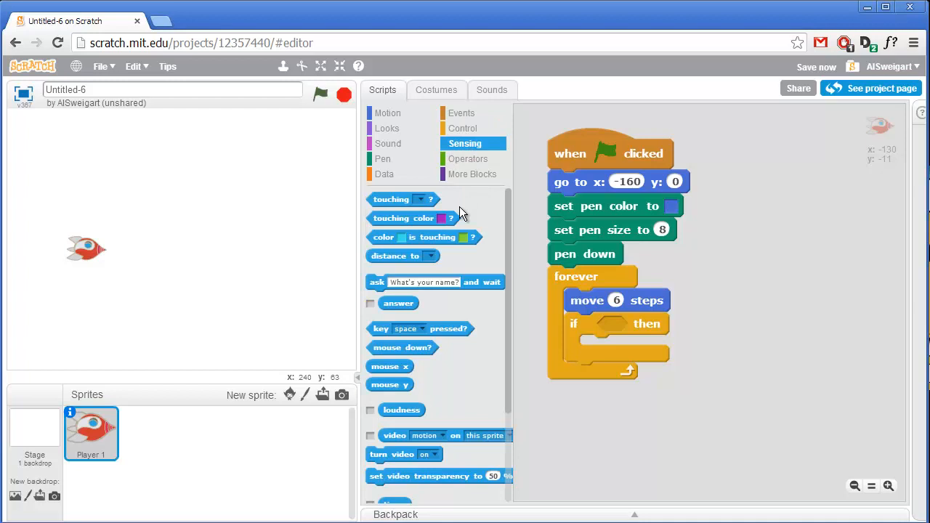
left_click_drag(420, 329, 657, 328)
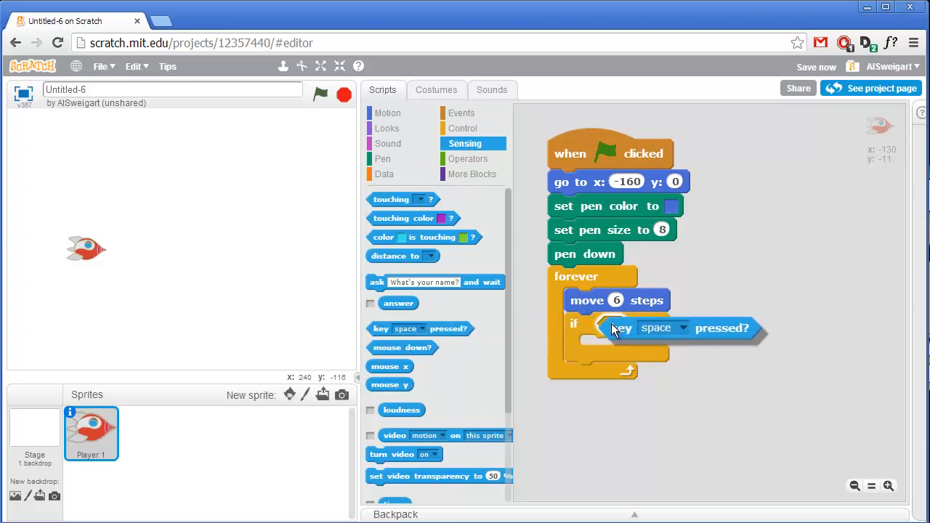
left_click(672, 329)
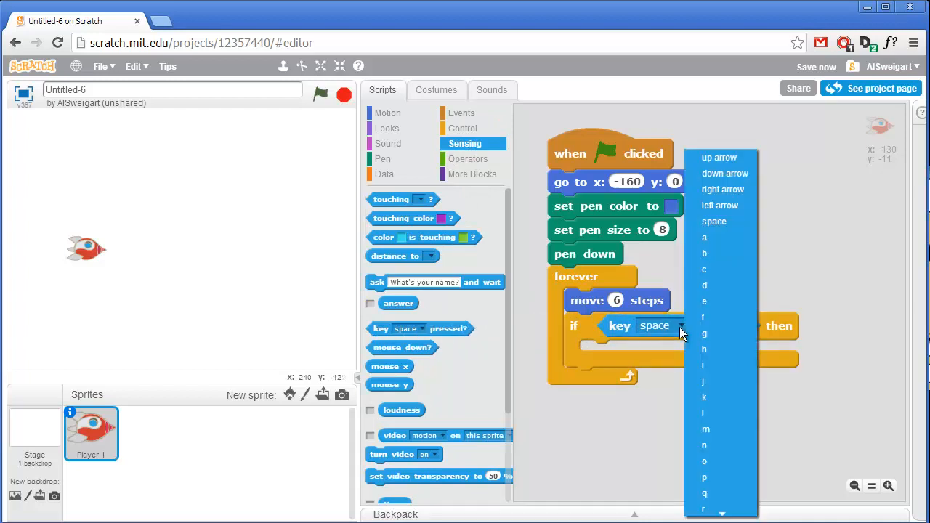
mouse_move(704, 238)
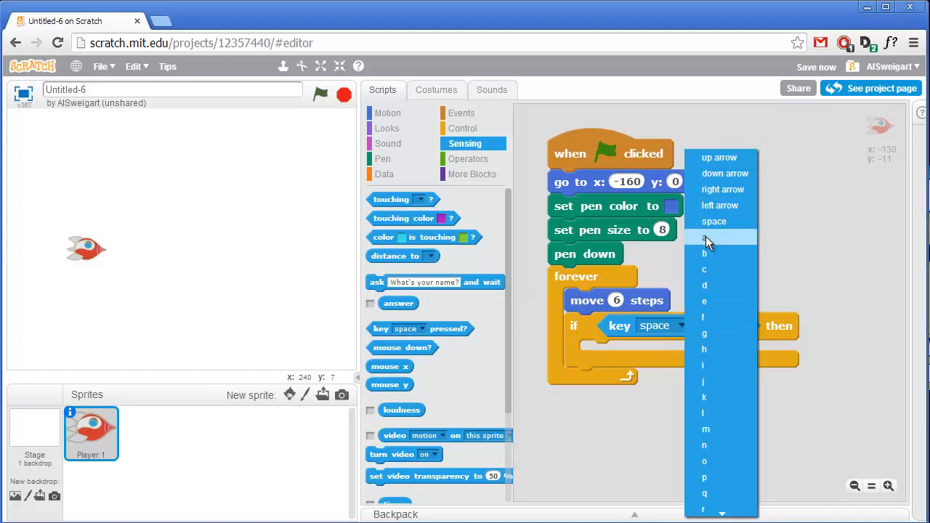
left_click(703, 238)
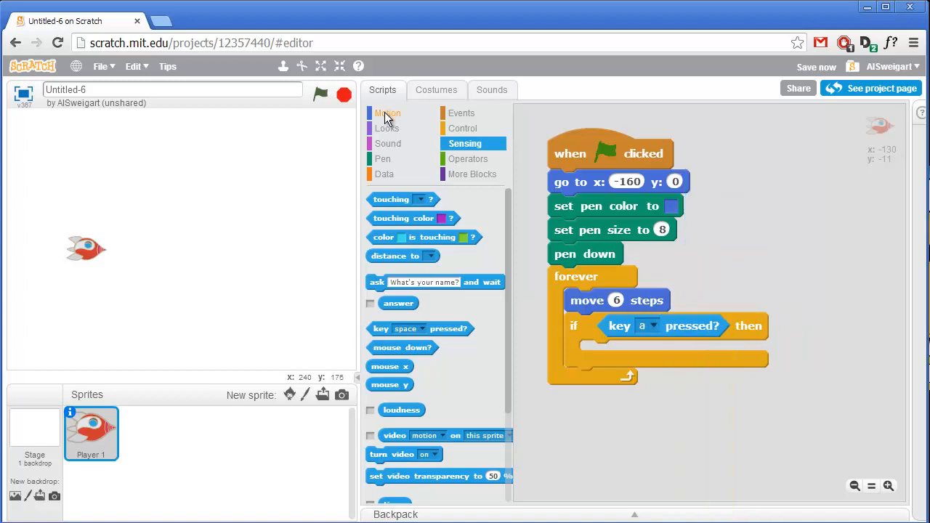
left_click(387, 113)
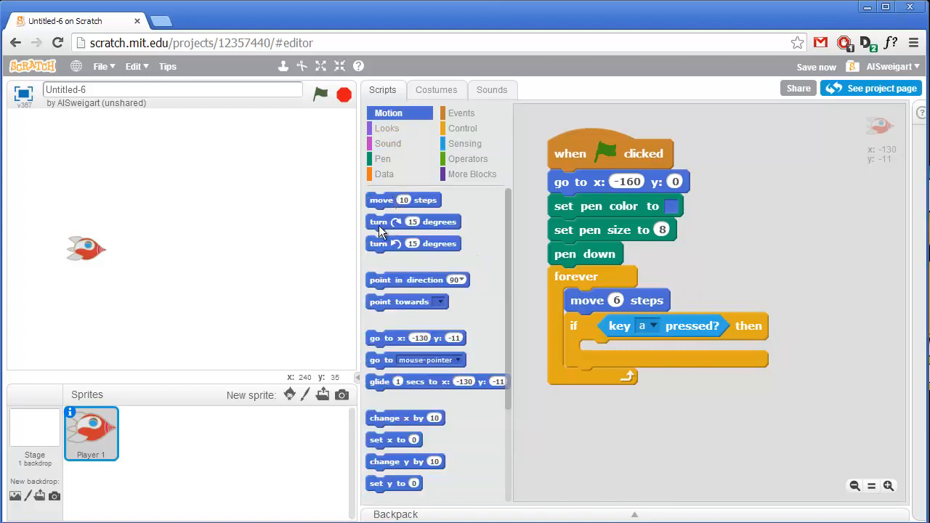
left_click_drag(413, 244, 652, 354)
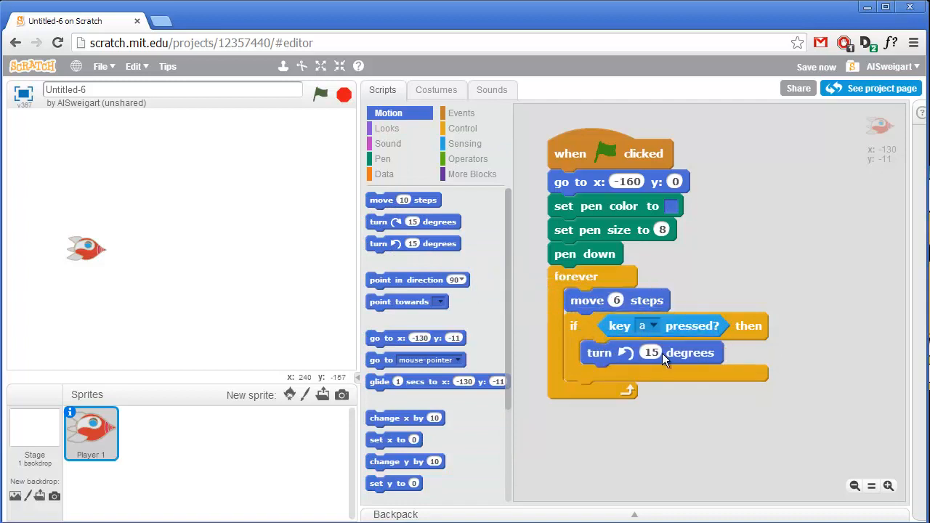
mouse_move(589, 332)
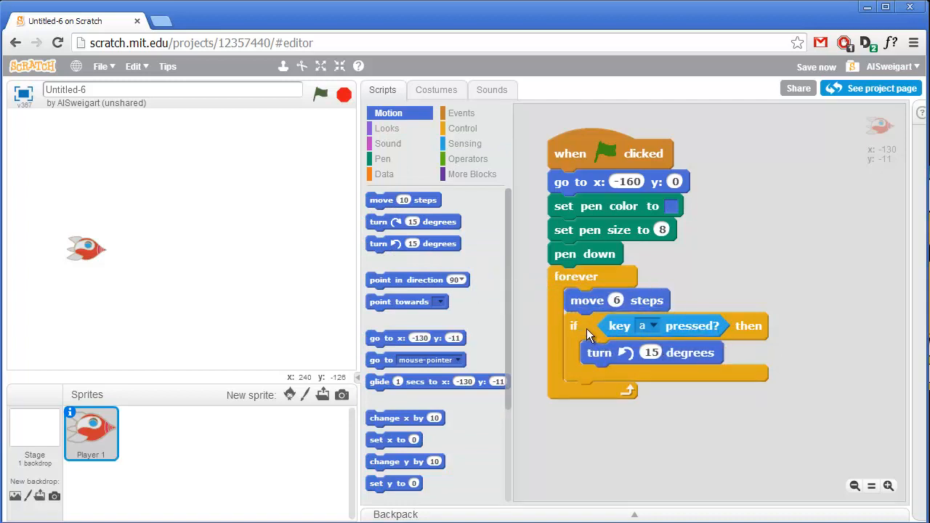
mouse_move(582, 336)
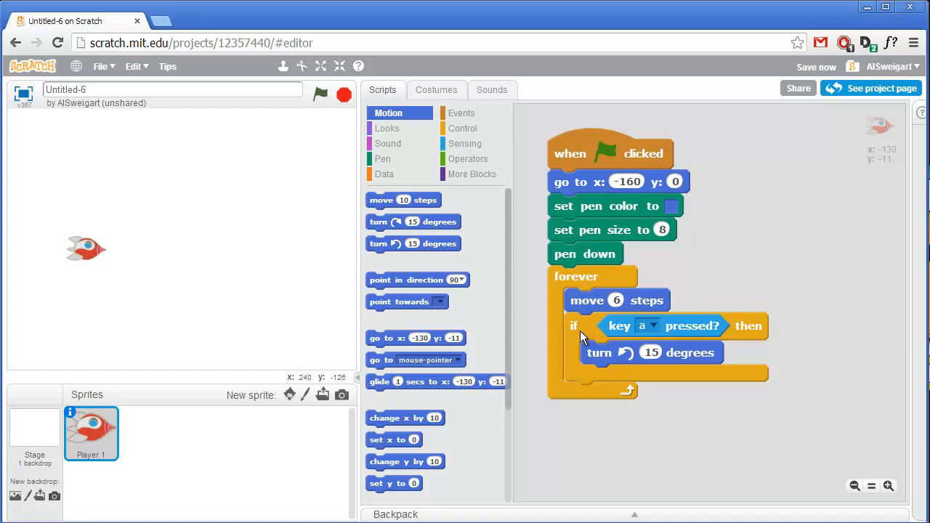
Duplicate the if block and set its condition to the d key for turning right.
right_click(581, 335)
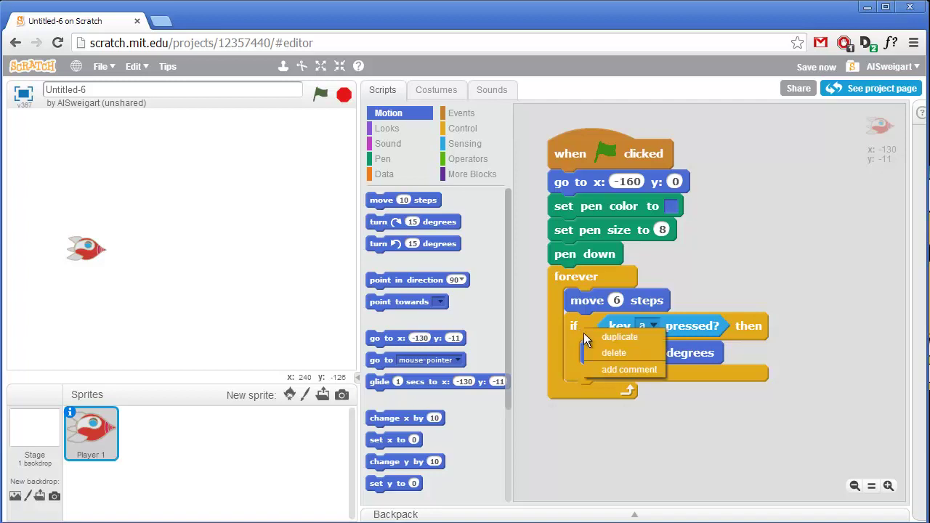
left_click(620, 337)
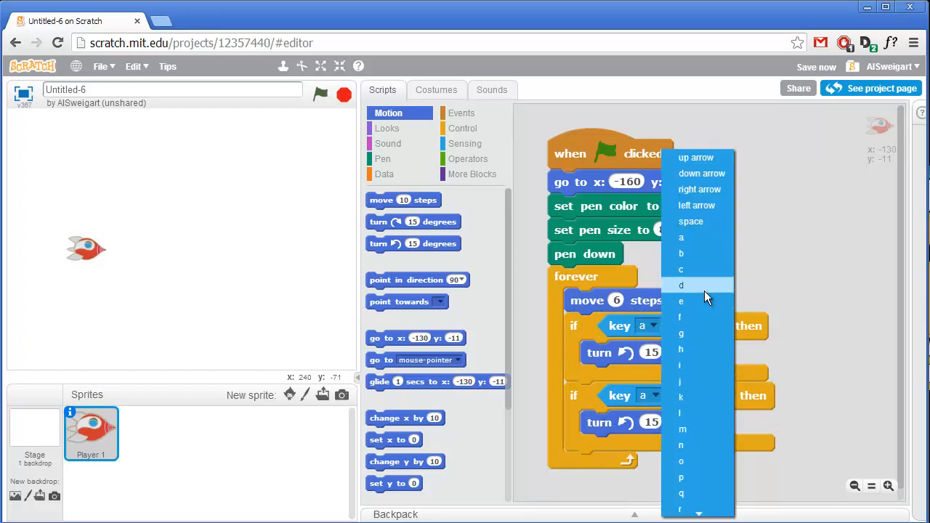
left_click(680, 285)
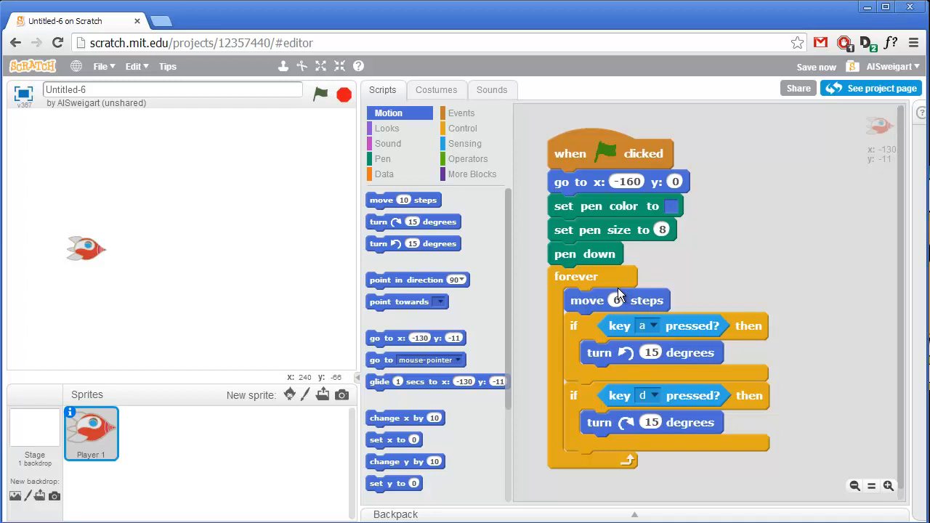
Run the game, steer Player 1 with a and d to draw a looping blue trail, then stop it.
left_click(320, 96)
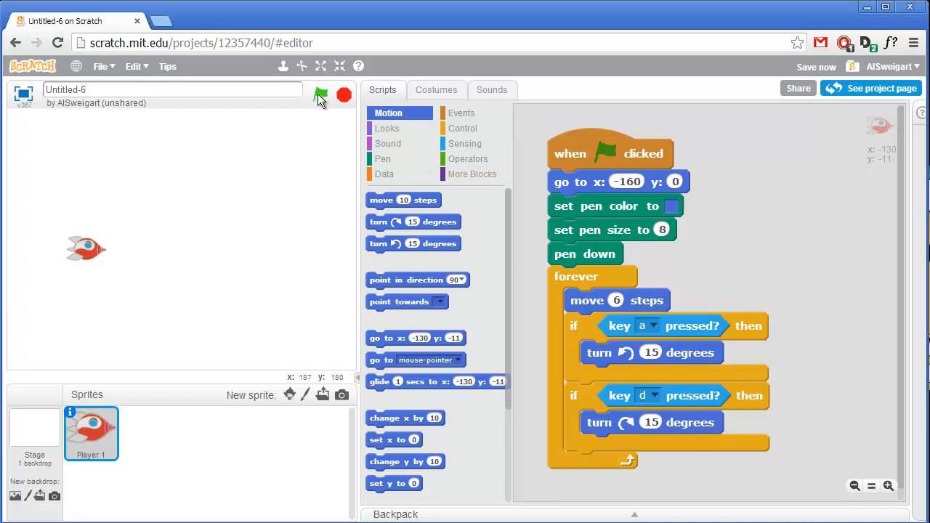
left_click(319, 96)
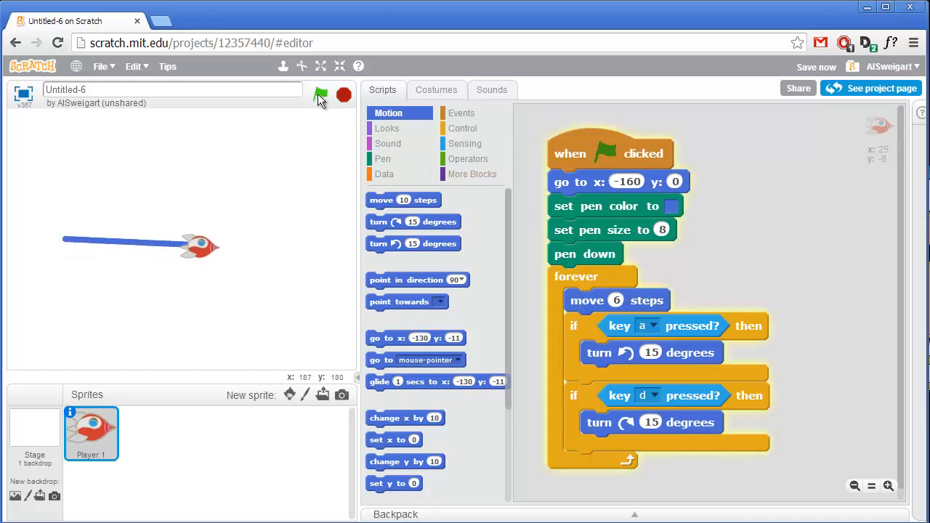
left_click(319, 96)
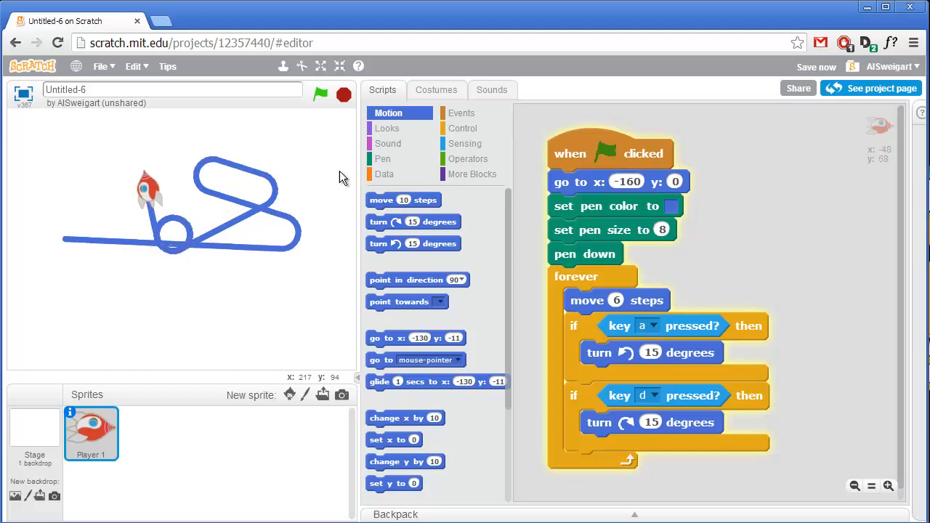
left_click(343, 95)
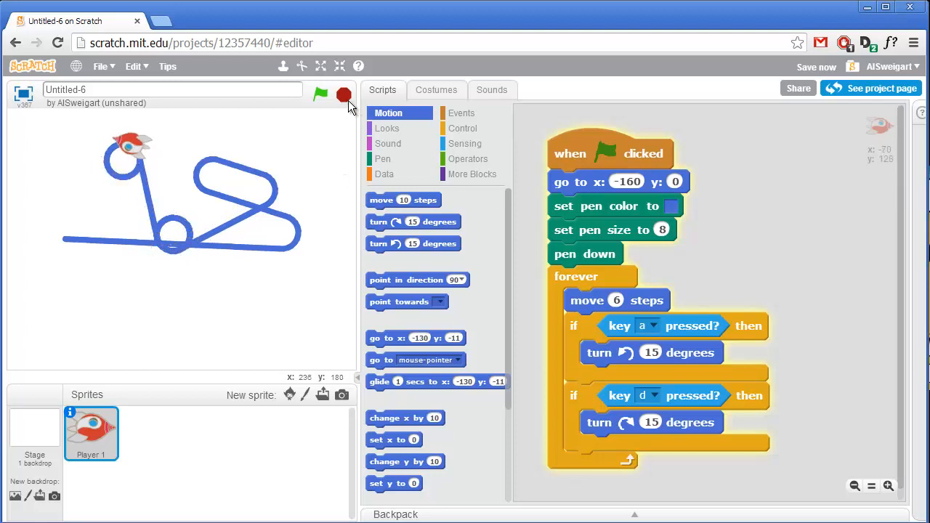
left_click(320, 95)
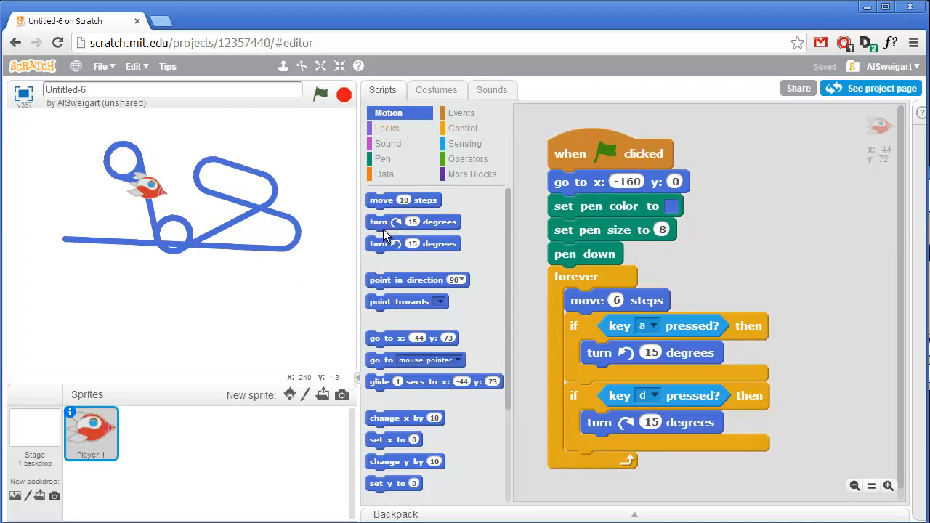
Add point in direction (0) up under Player 1's go to x:-160 y:0 block.
left_click_drag(419, 279, 640, 206)
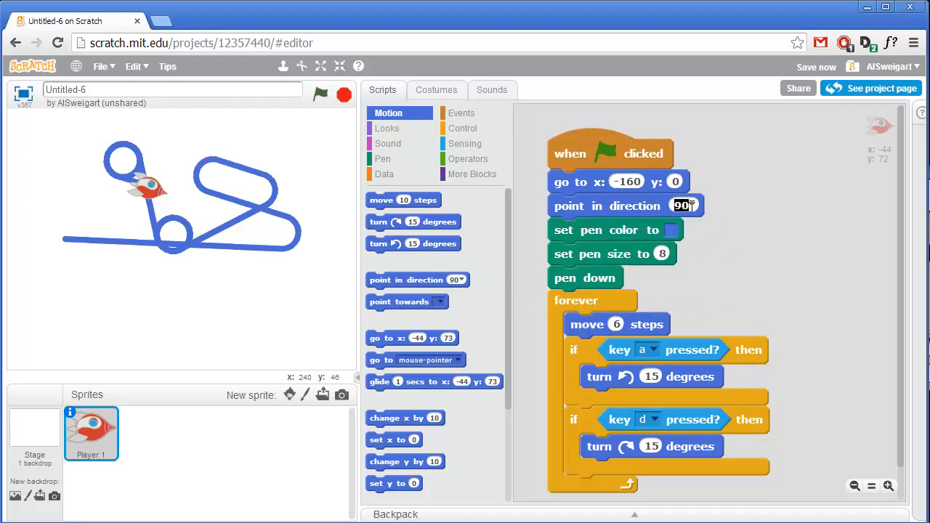
left_click(684, 206)
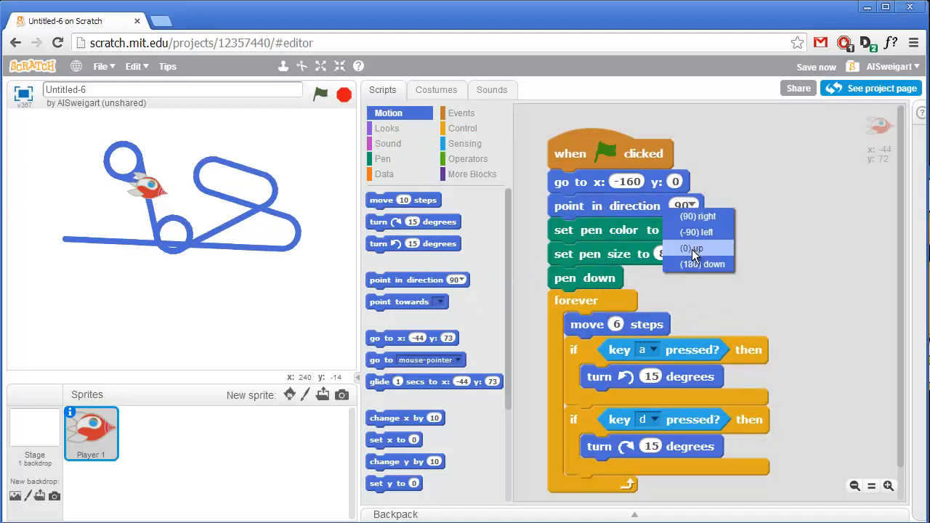
left_click(692, 247)
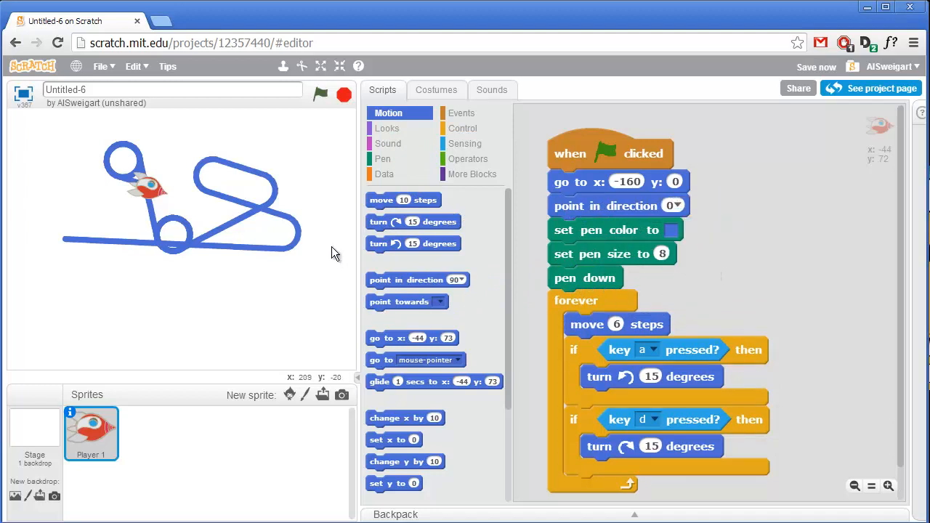
Test-run the game to draw more trail, stop it, and select the Stage's scripts.
left_click(320, 94)
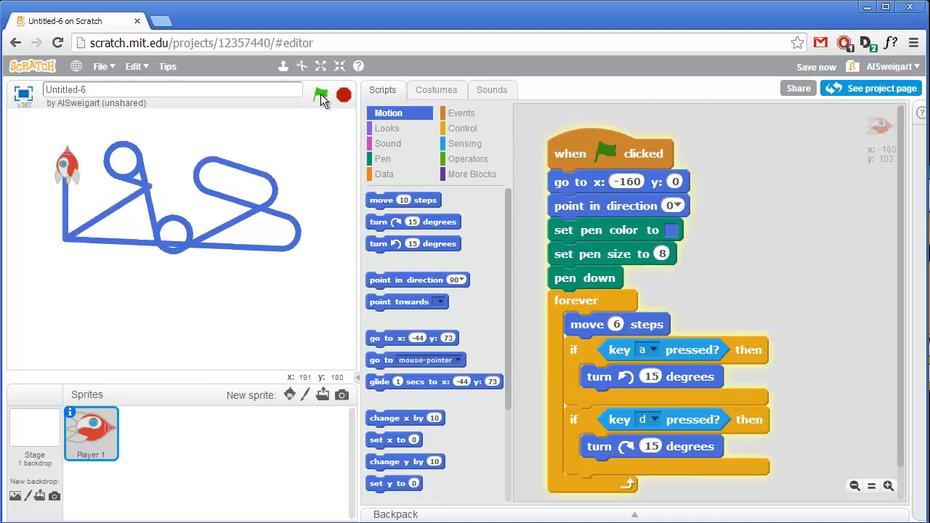
left_click(320, 96)
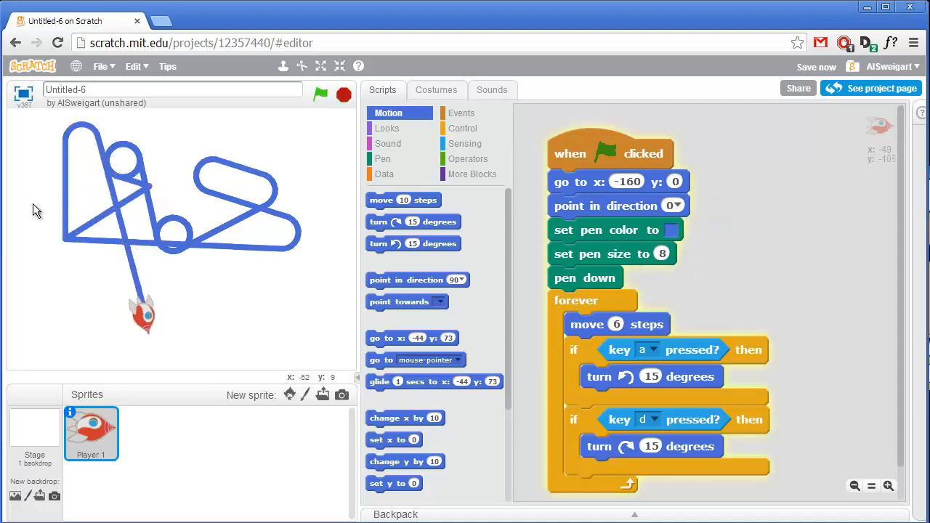
left_click(343, 95)
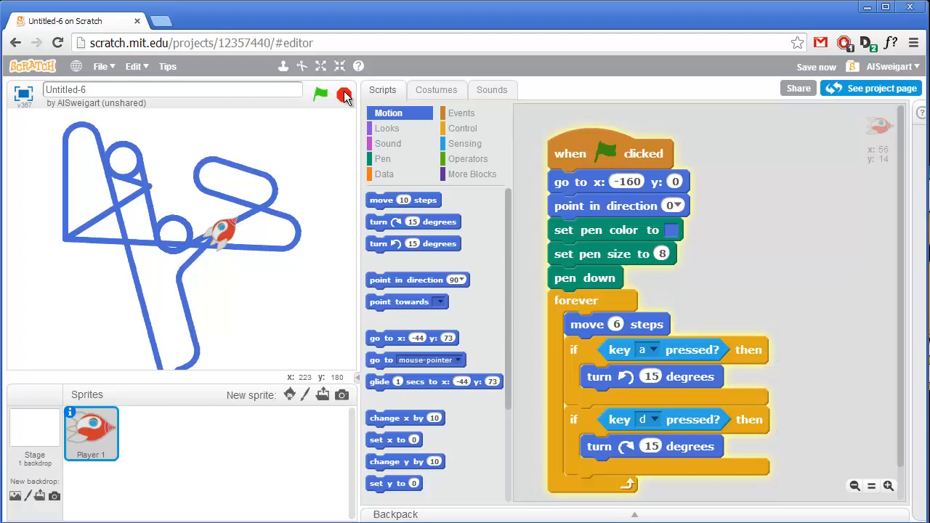
left_click(319, 94)
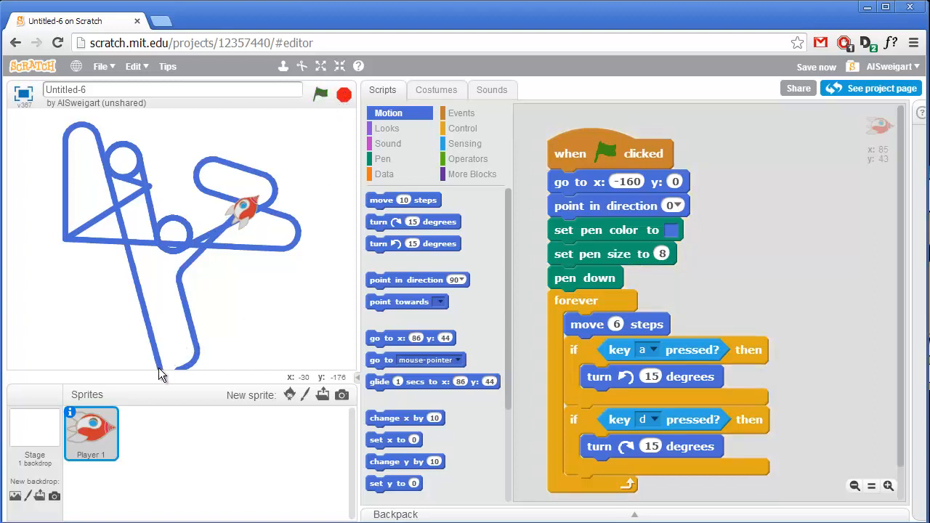
left_click(35, 433)
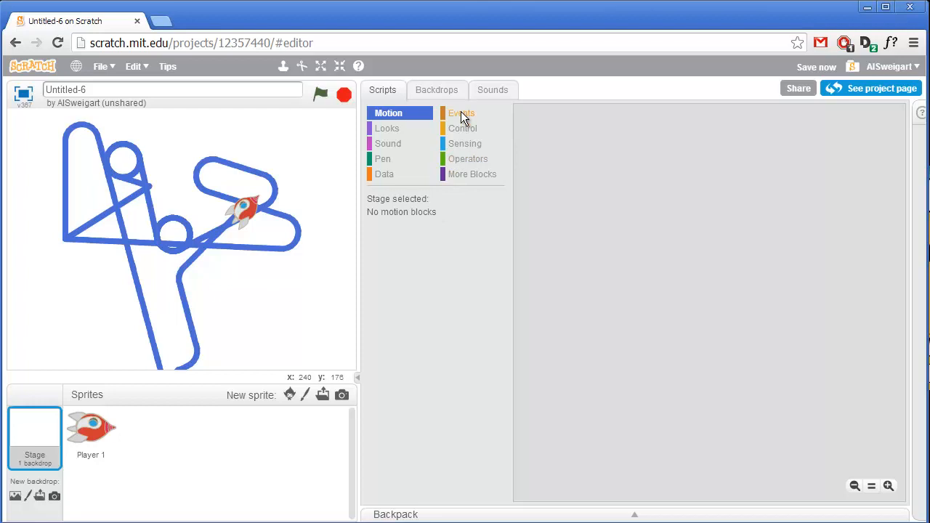
Give the Stage a when green flag clicked script with a Pen clear block.
left_click(462, 113)
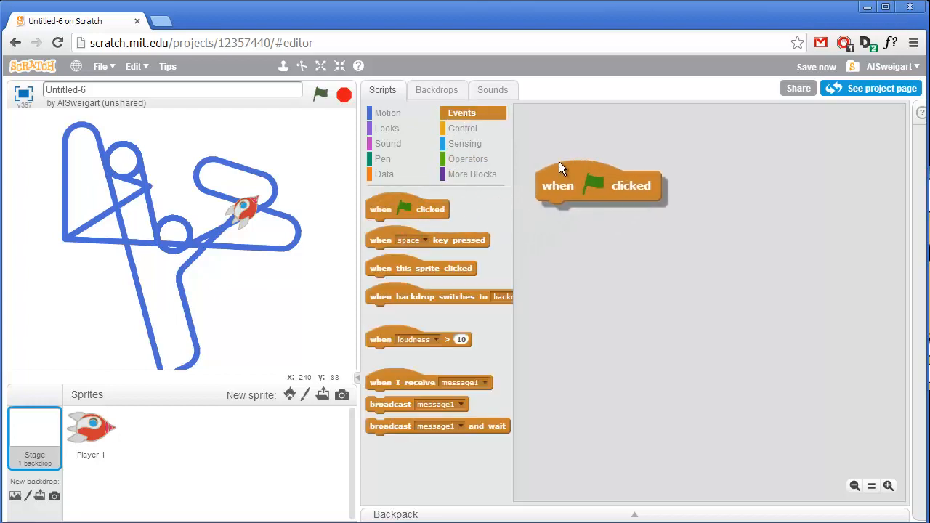
left_click_drag(599, 186, 598, 148)
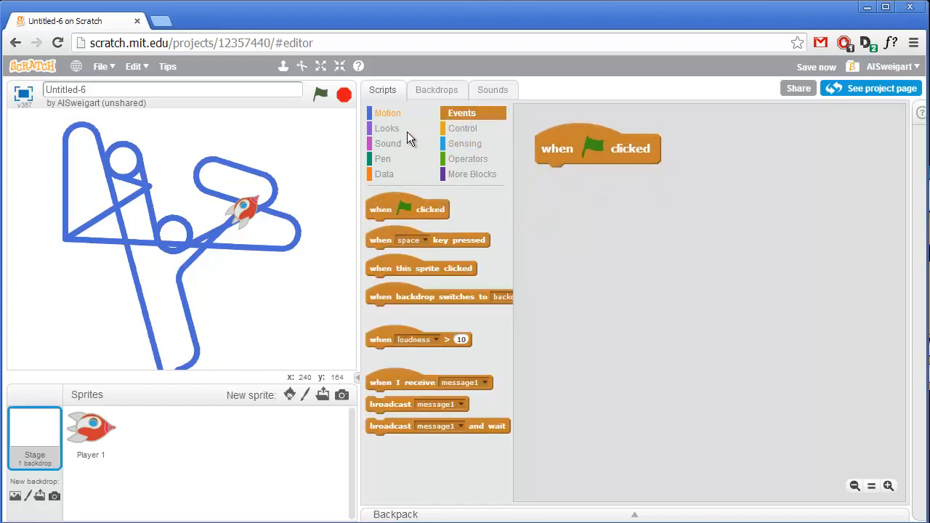
left_click(382, 159)
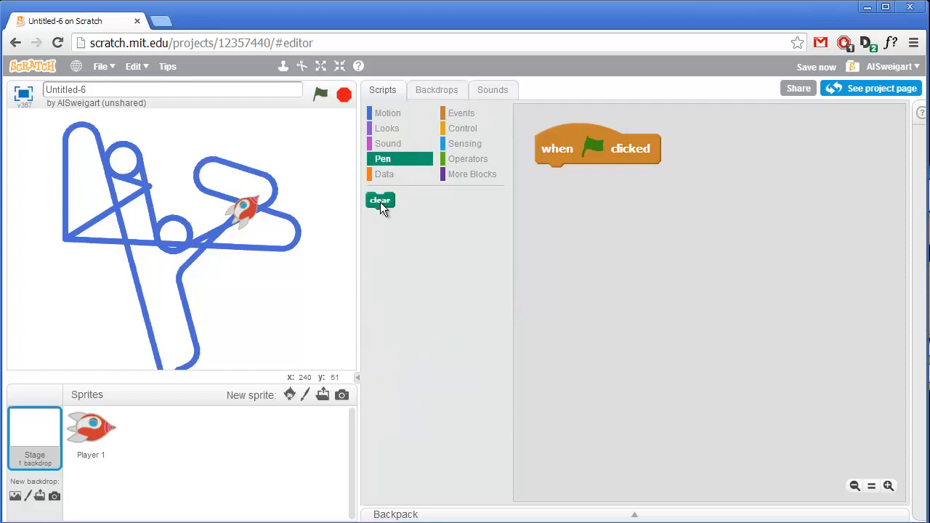
left_click_drag(381, 201, 556, 178)
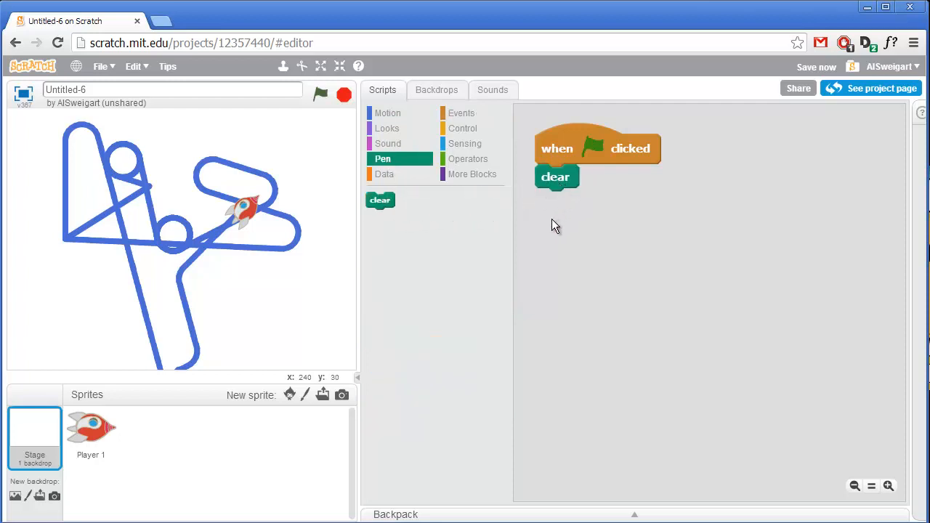
mouse_move(320, 96)
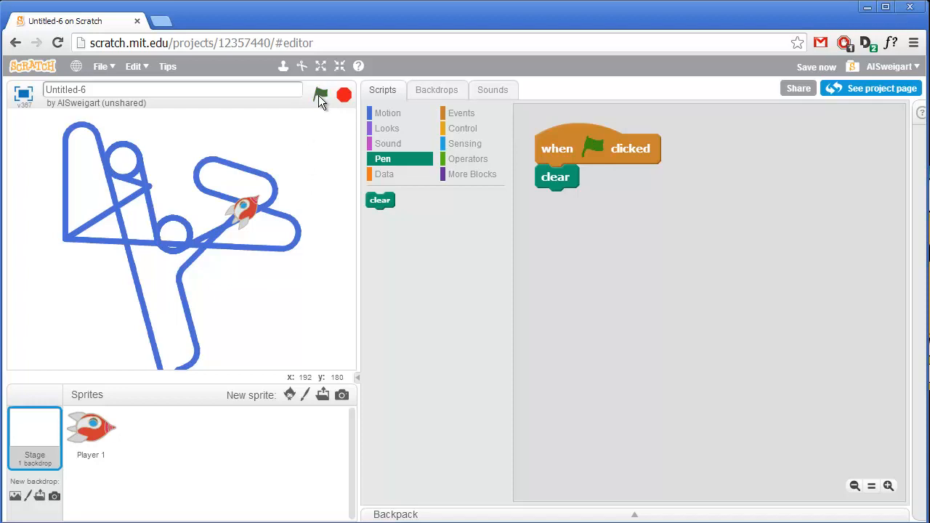
Run the game twice to confirm each start wipes the pen trails.
left_click(320, 94)
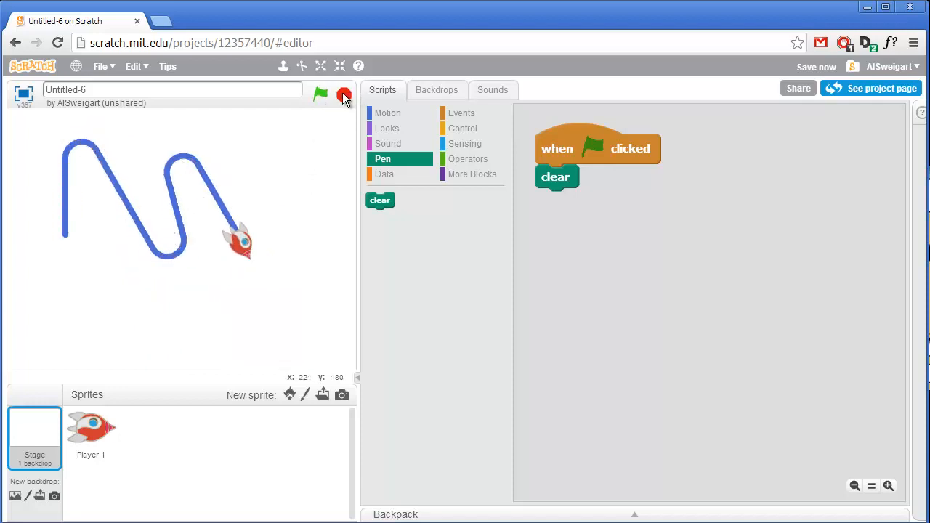
left_click(320, 94)
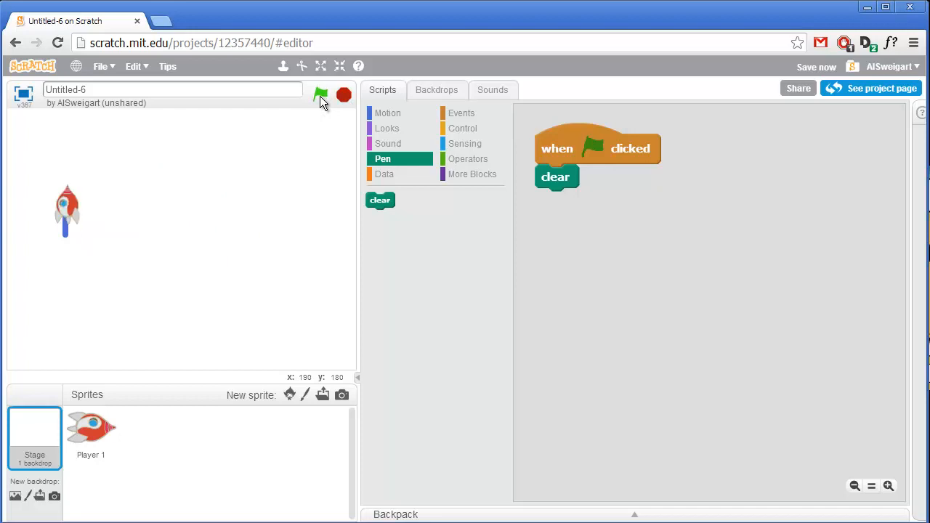
left_click(320, 95)
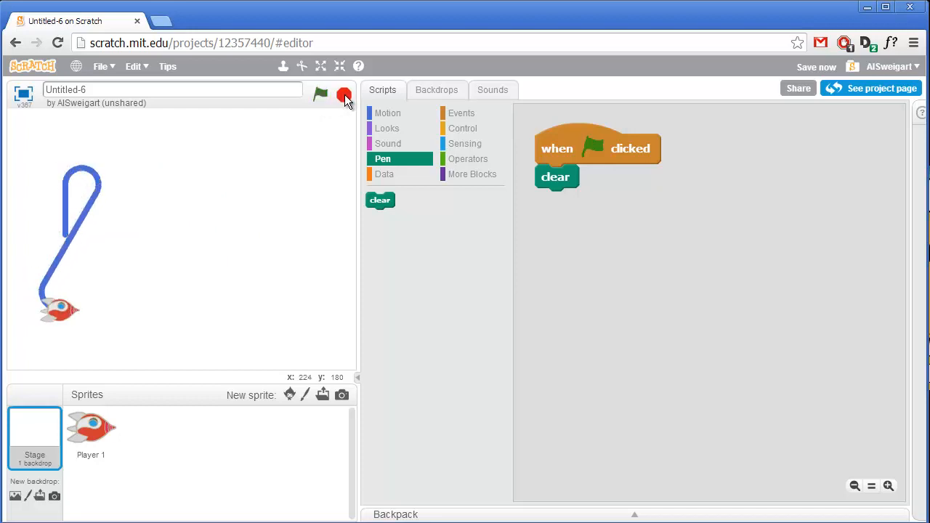
left_click(90, 433)
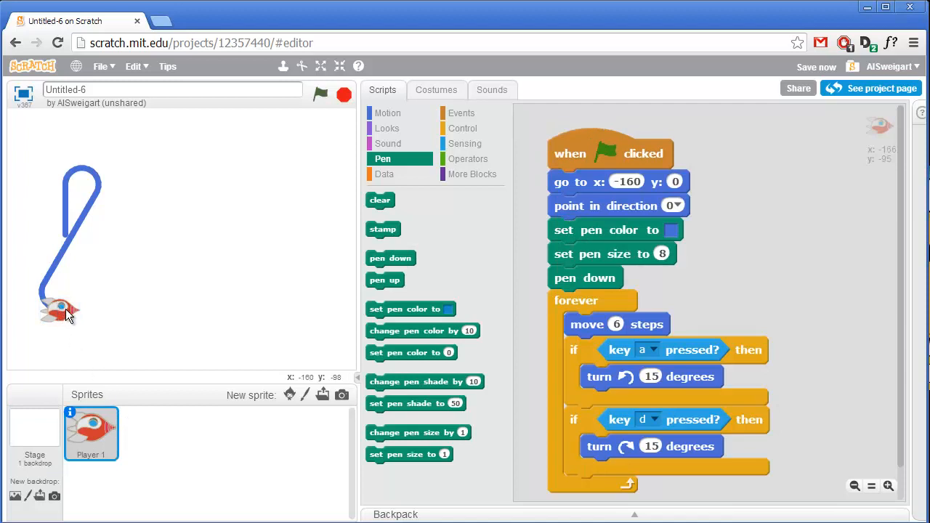
mouse_move(235, 247)
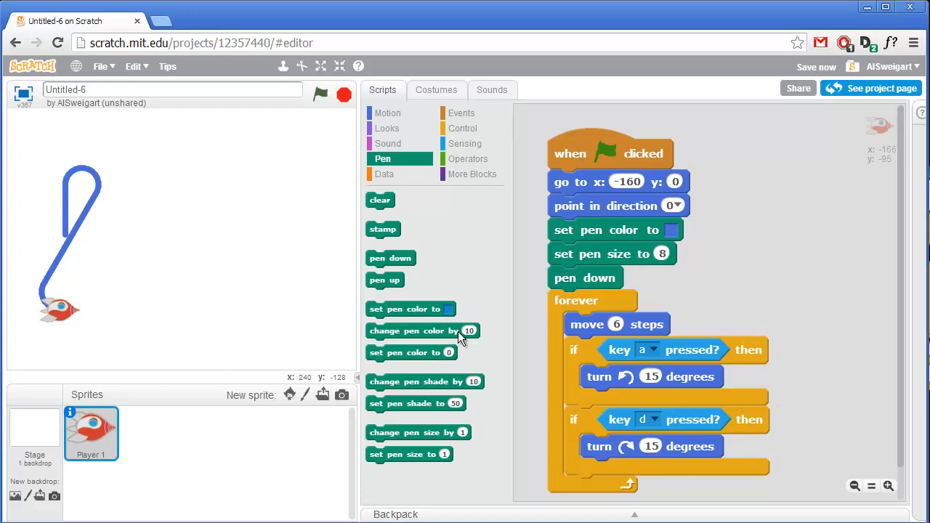
mouse_move(311, 342)
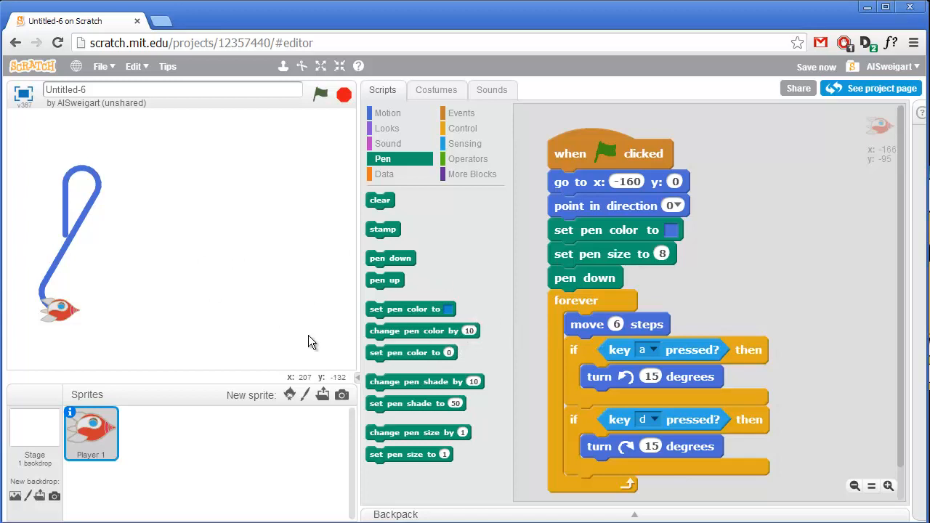
mouse_move(461, 122)
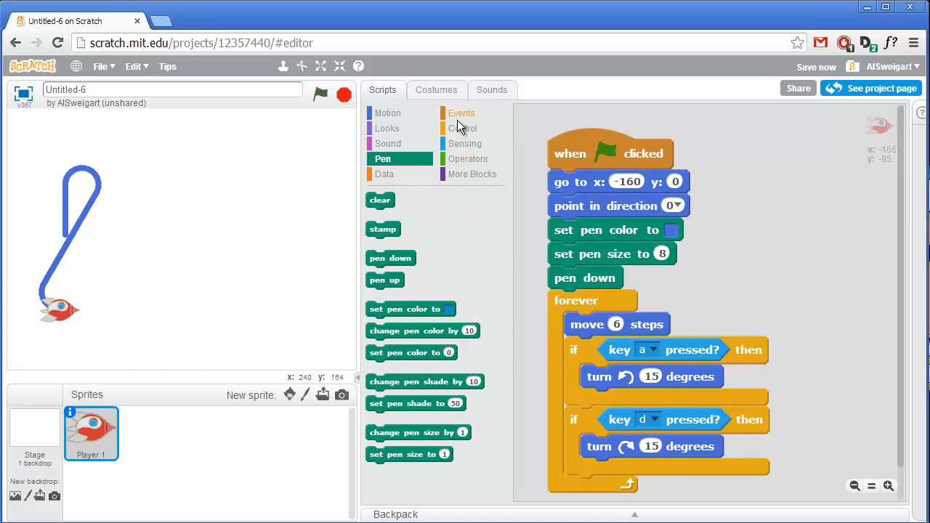
Add an if-then block testing touching color ? at the end of Player 1's forever loop.
left_click(463, 128)
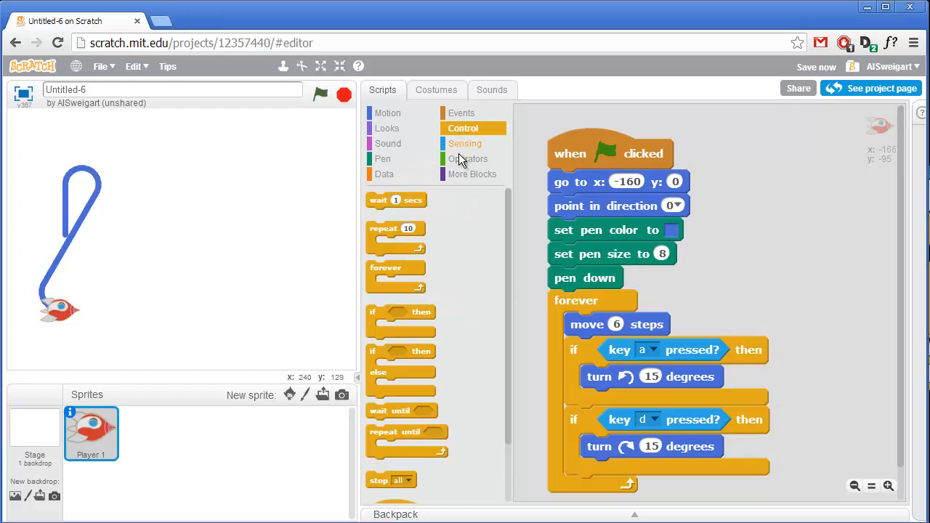
left_click_drag(401, 313, 487, 356)
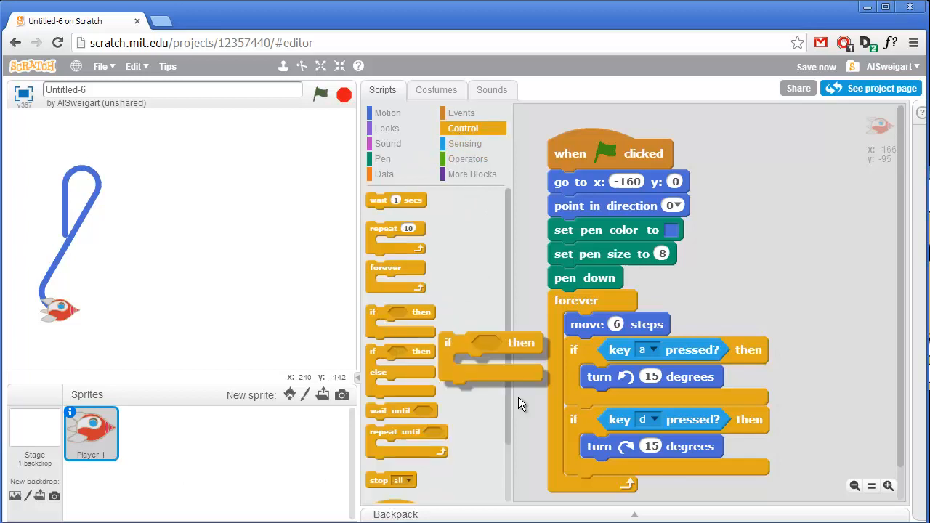
scroll("down", 3)
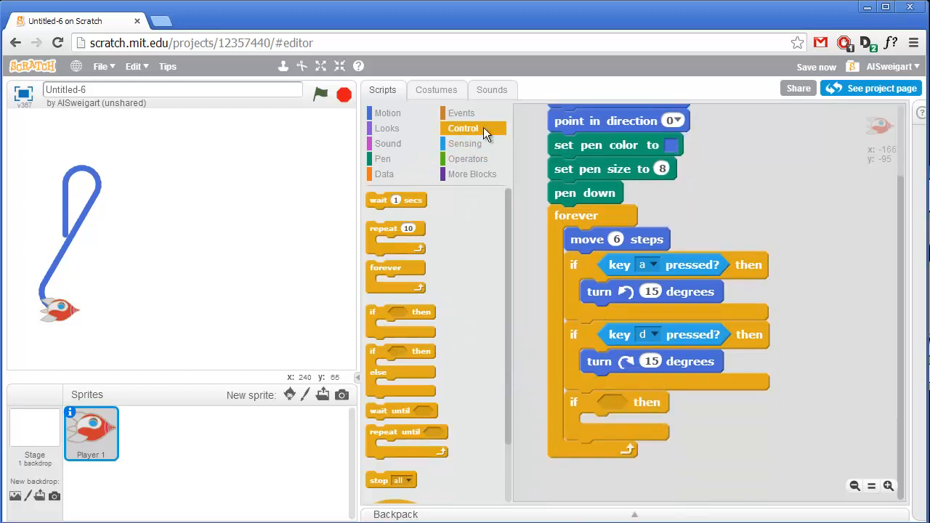
left_click(466, 144)
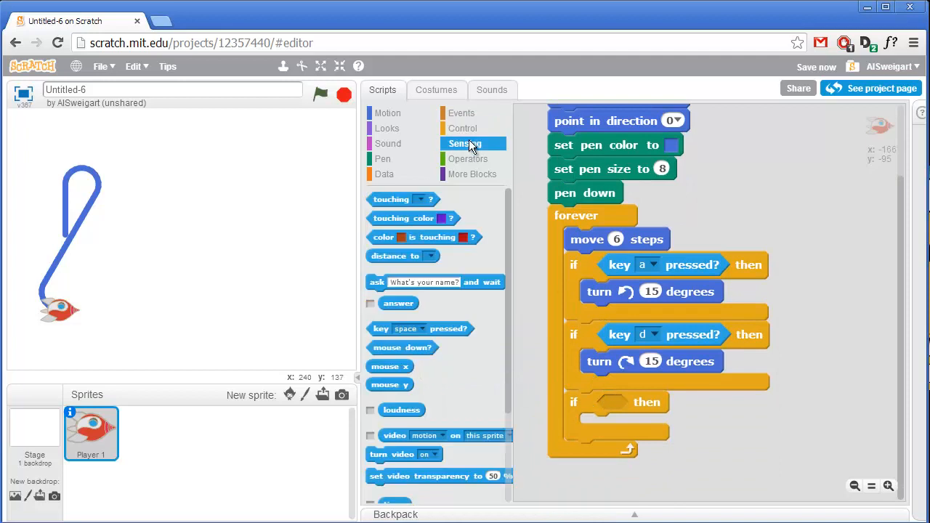
mouse_move(406, 224)
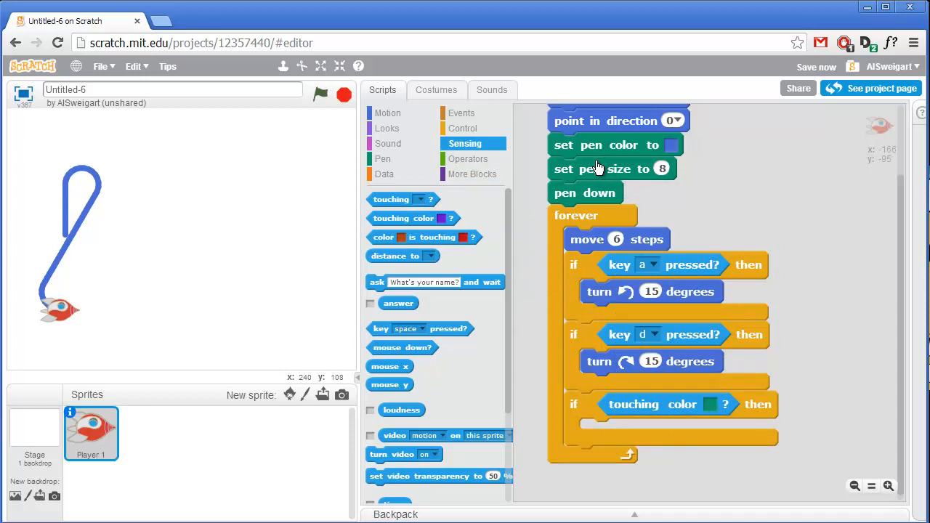
mouse_move(593, 168)
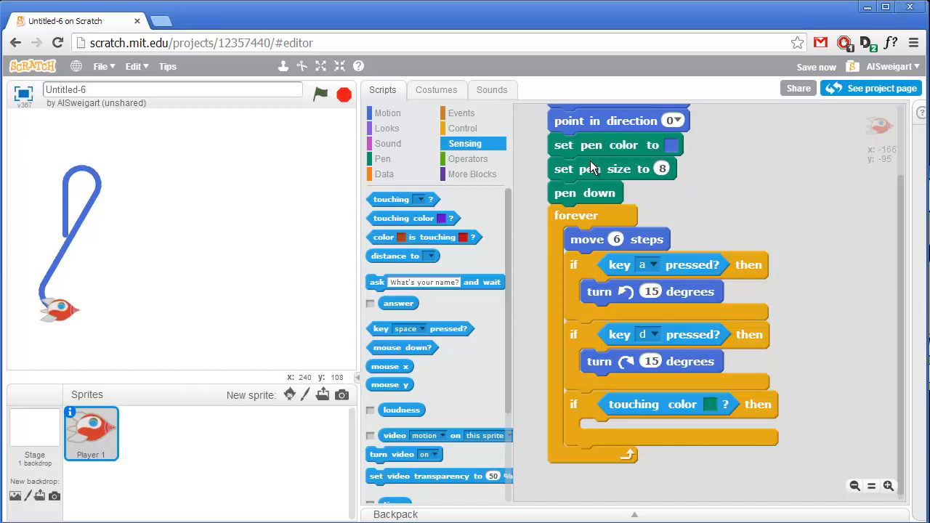
mouse_move(462, 117)
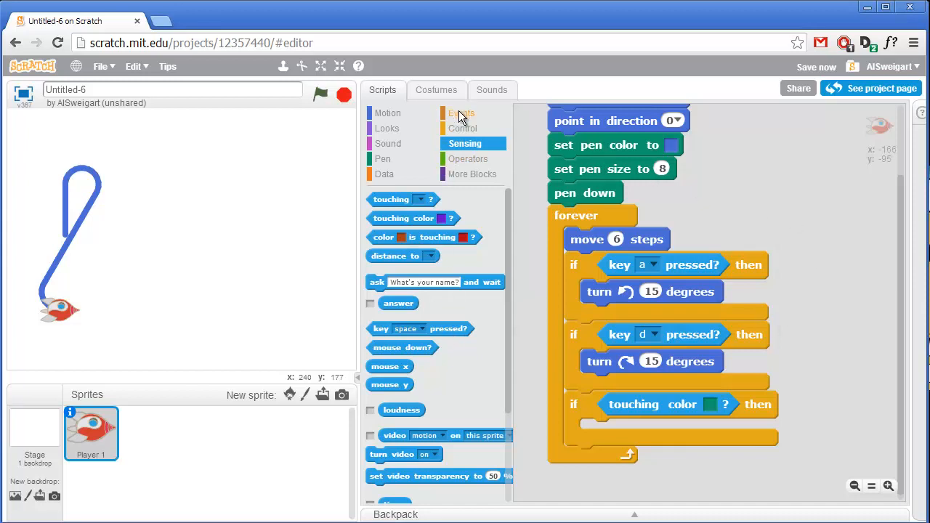
left_click(462, 114)
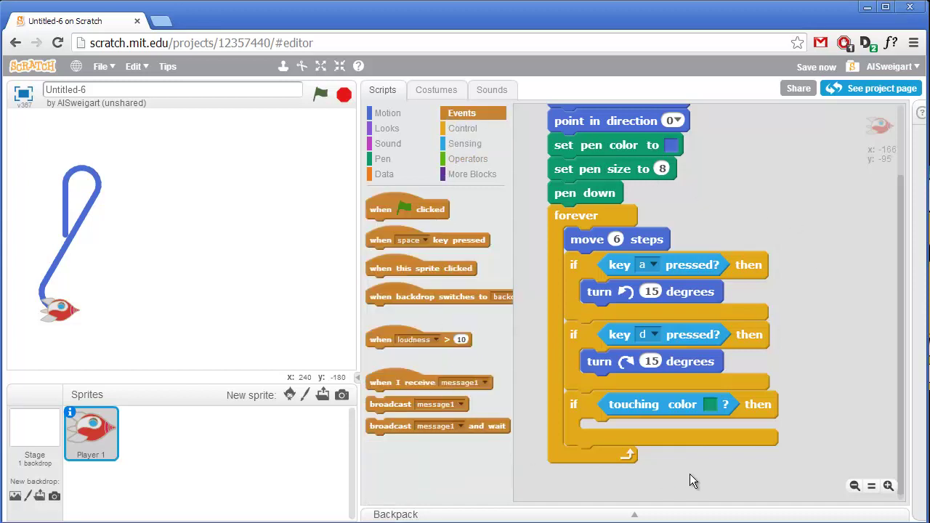
mouse_move(398, 419)
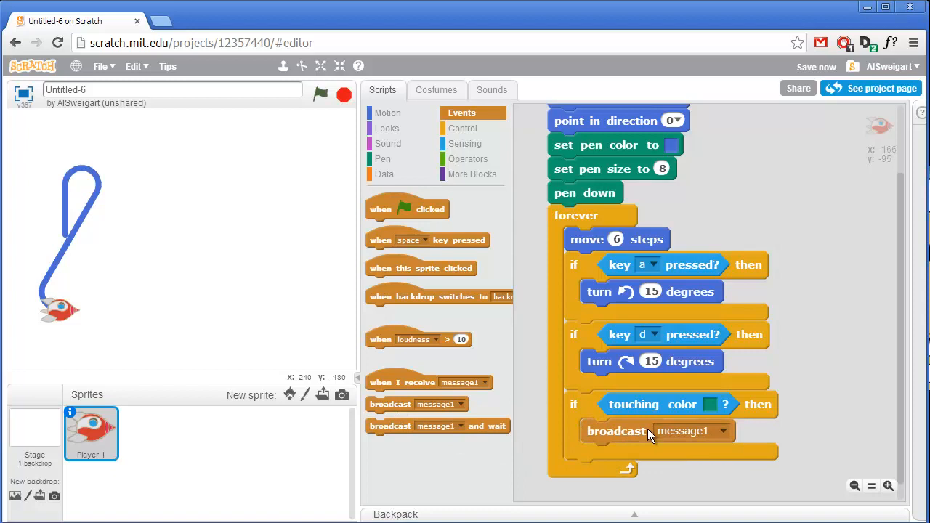
mouse_move(690, 445)
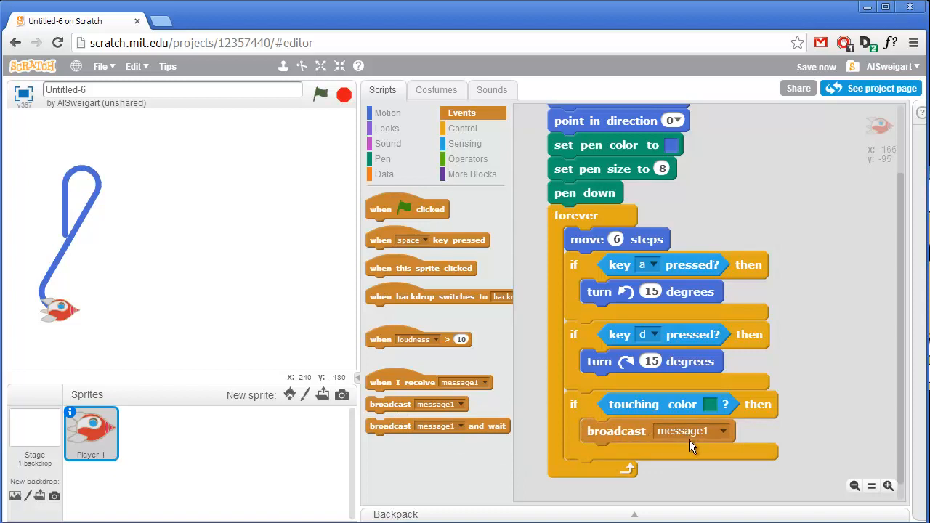
Set the broadcast block to a new message named 'player 2 wins'.
left_click(721, 430)
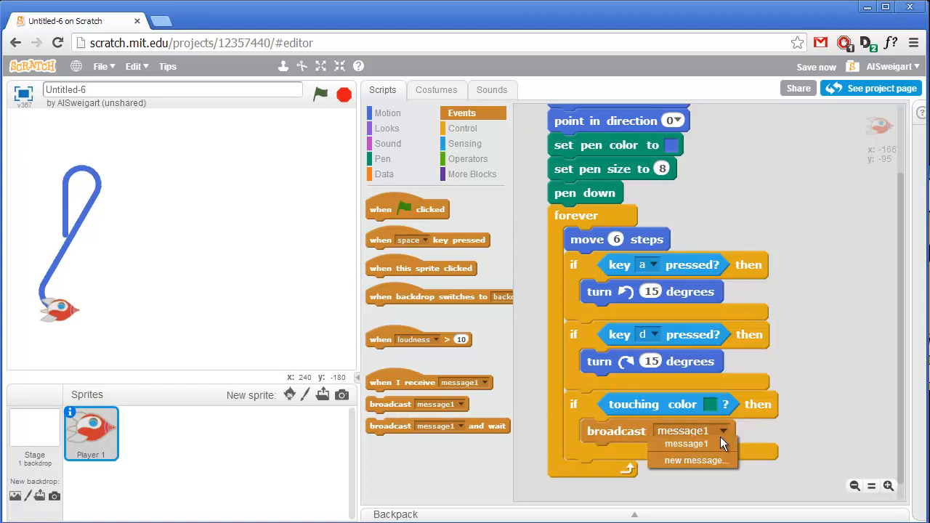
left_click(692, 460)
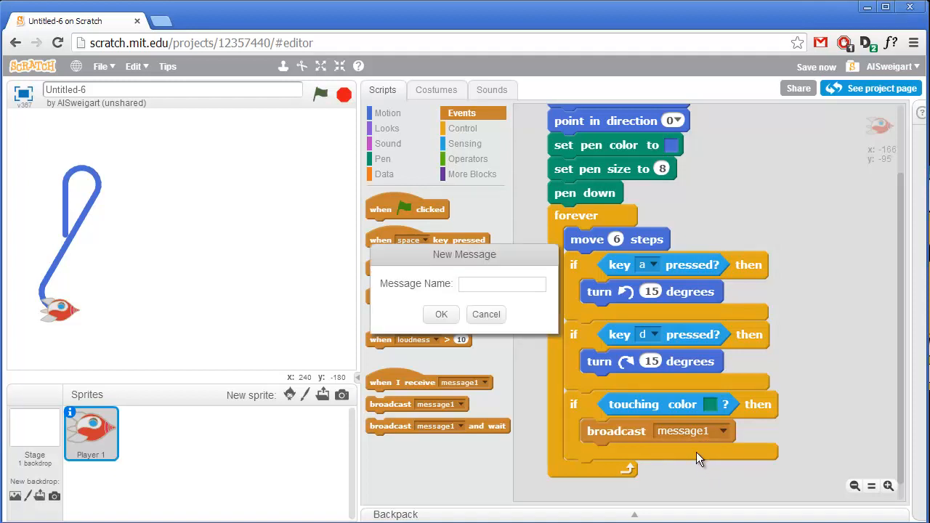
type("player")
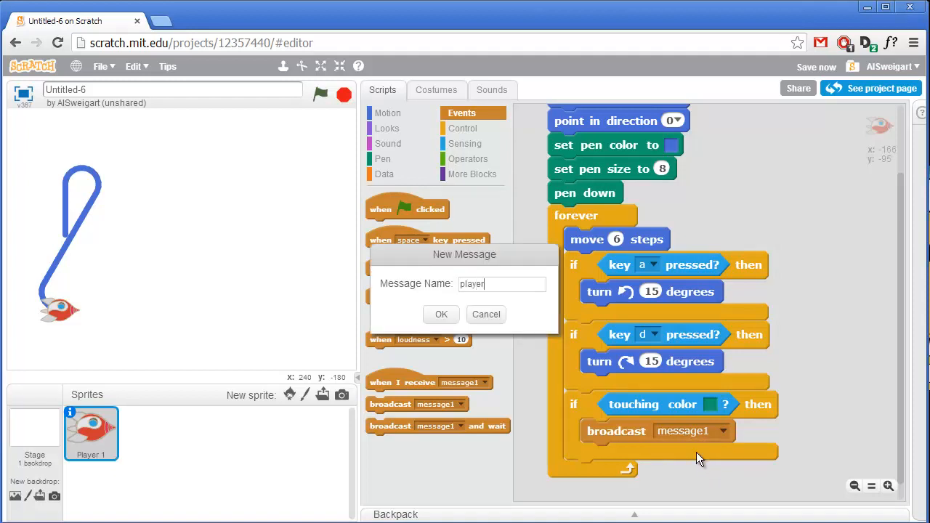
type("2 wins")
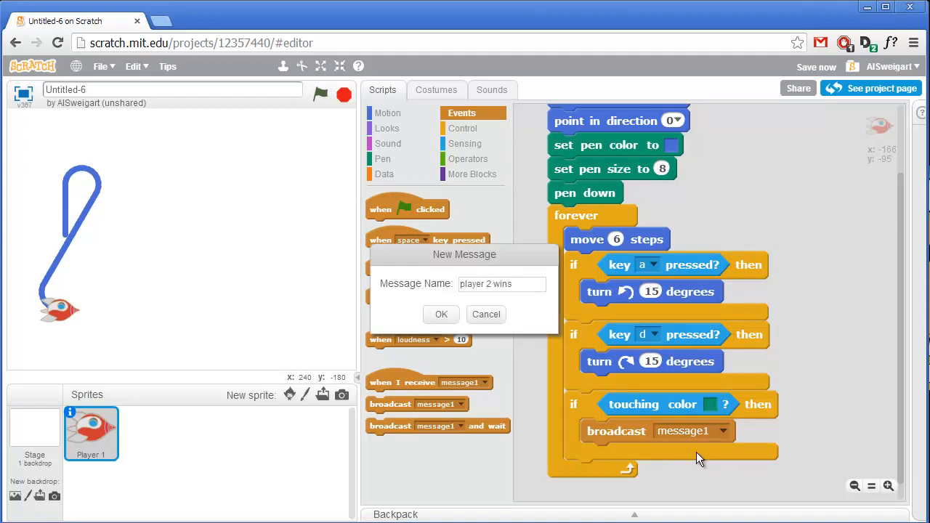
mouse_move(192, 308)
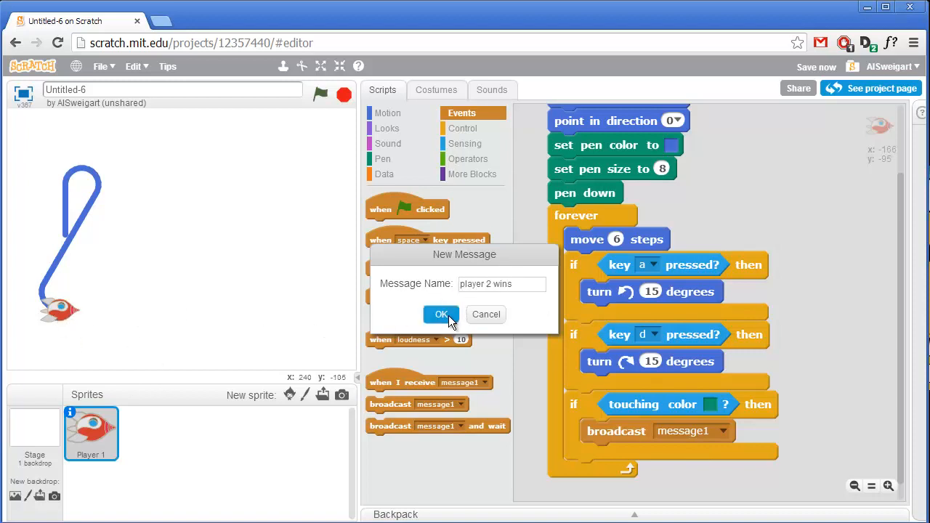
left_click(440, 314)
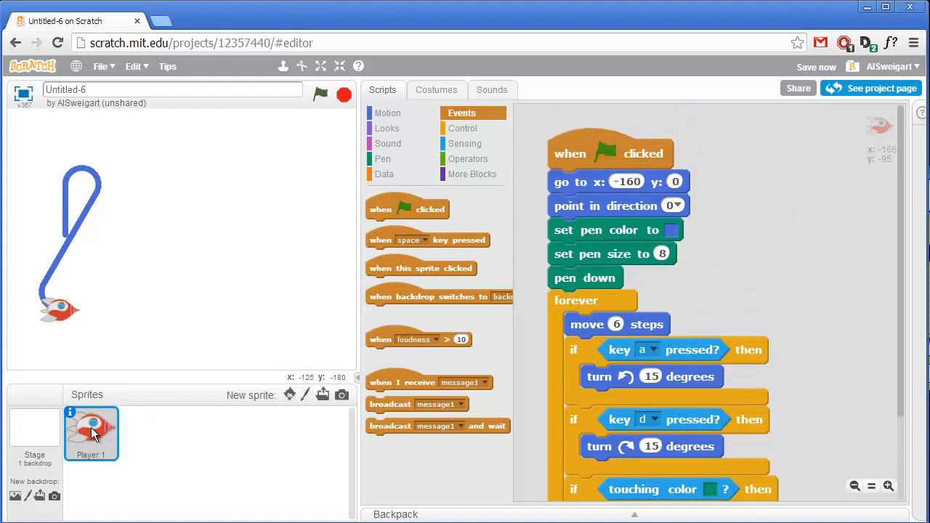
Duplicate Player 1 into Player 2, select it, and test-run the game.
right_click(92, 433)
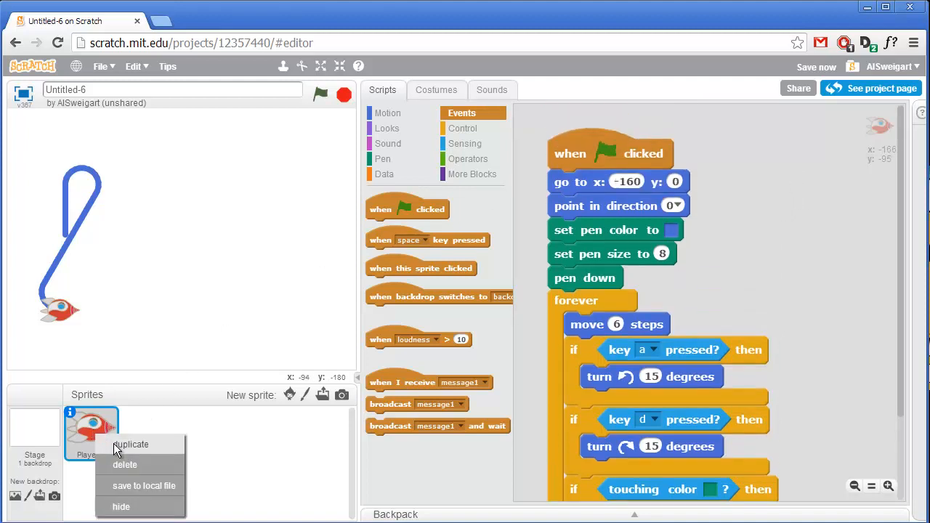
left_click(131, 445)
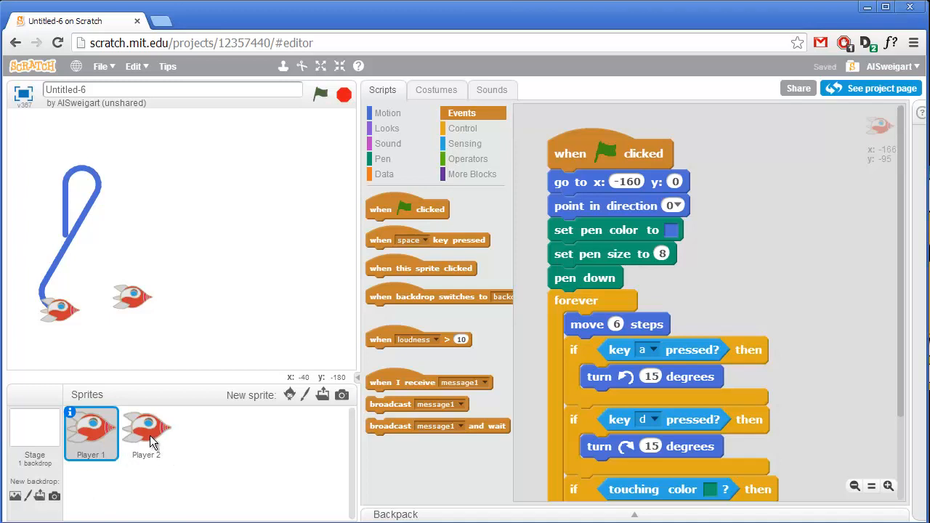
left_click(145, 434)
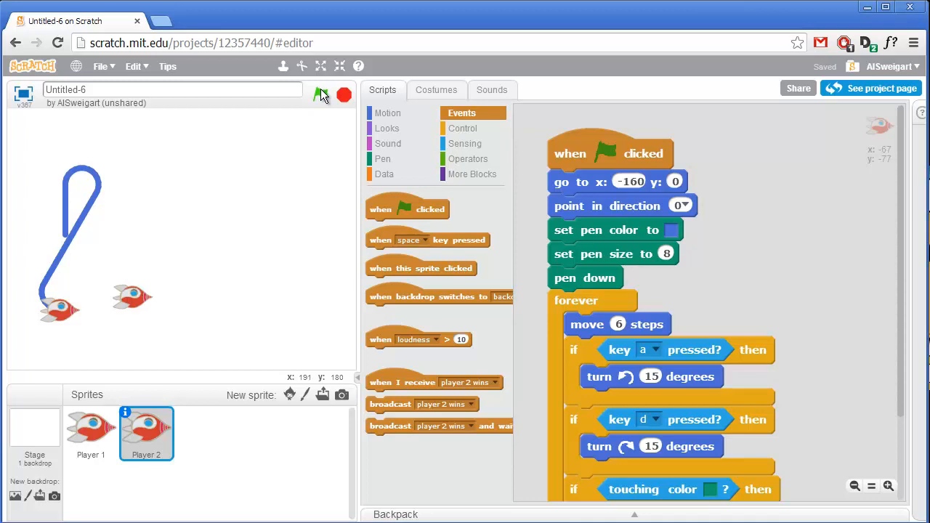
left_click(319, 96)
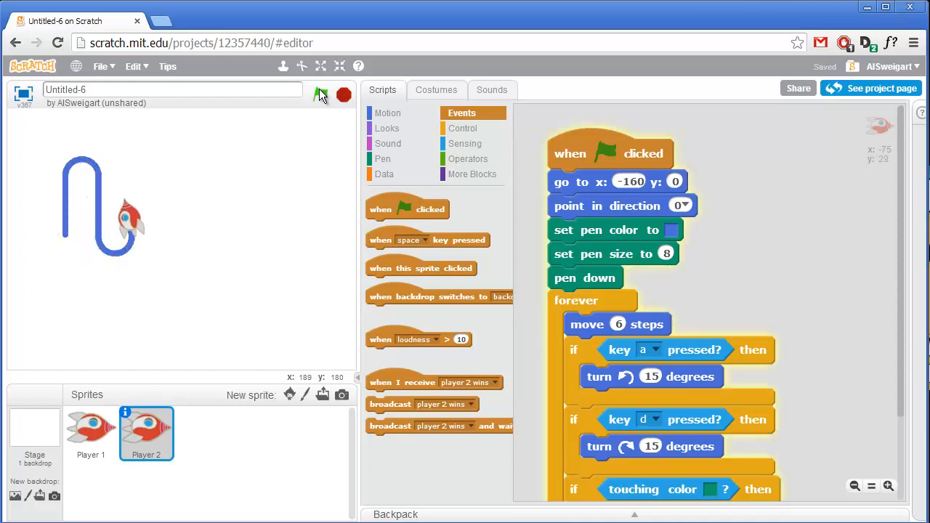
left_click(320, 94)
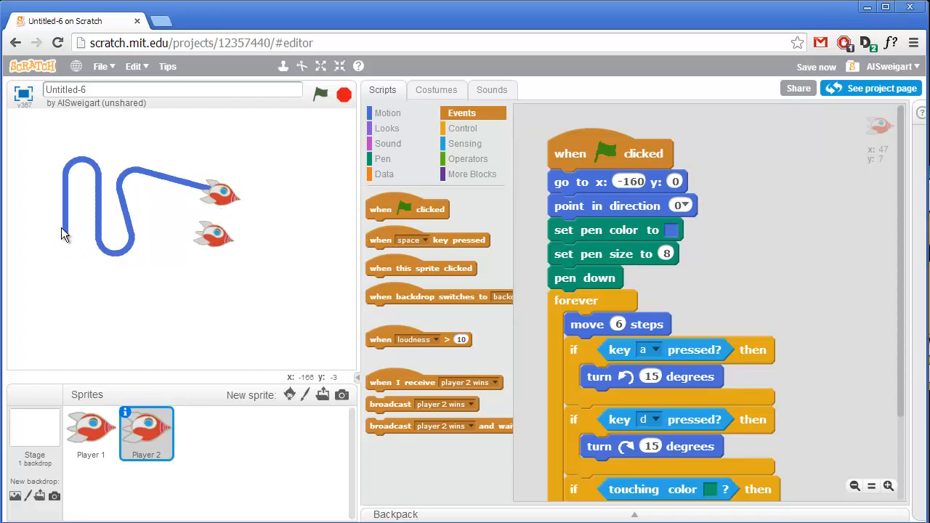
mouse_move(207, 225)
type("160")
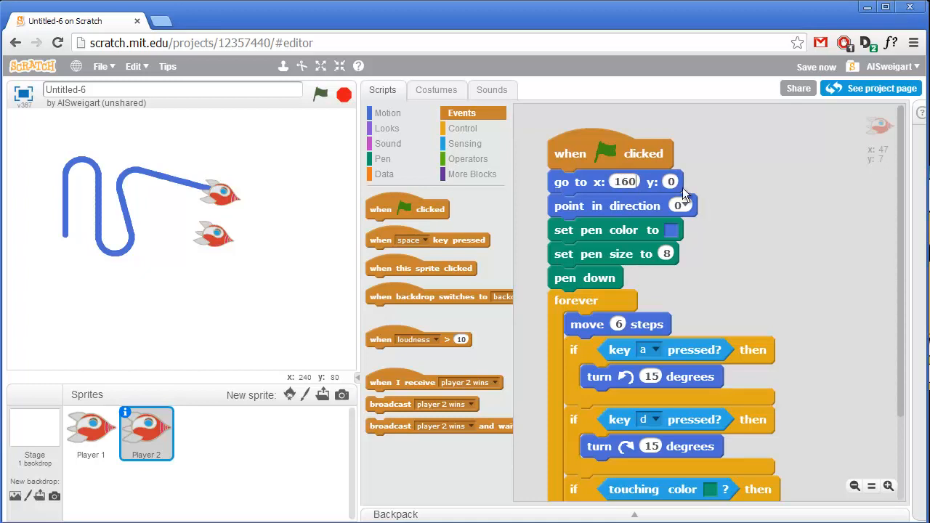
Set Player 2's starting point in direction to 180.
left_click(680, 206)
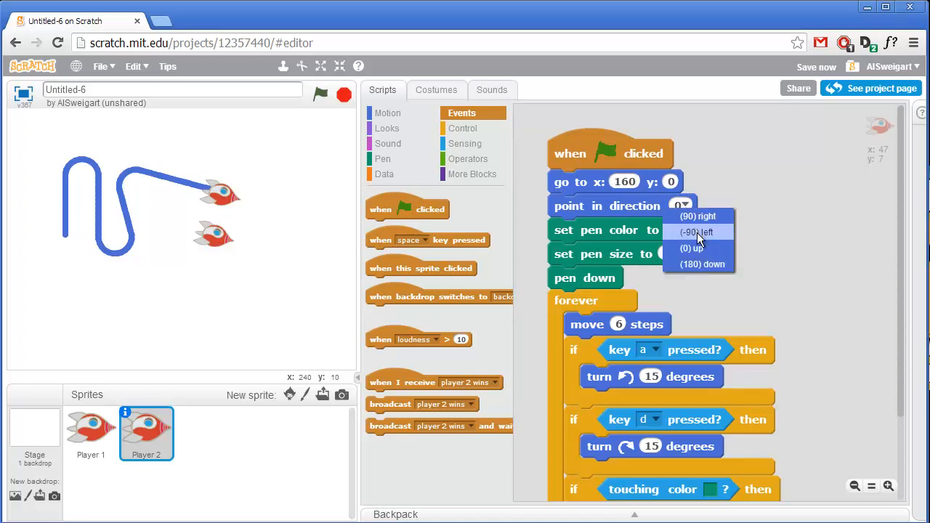
left_click(709, 265)
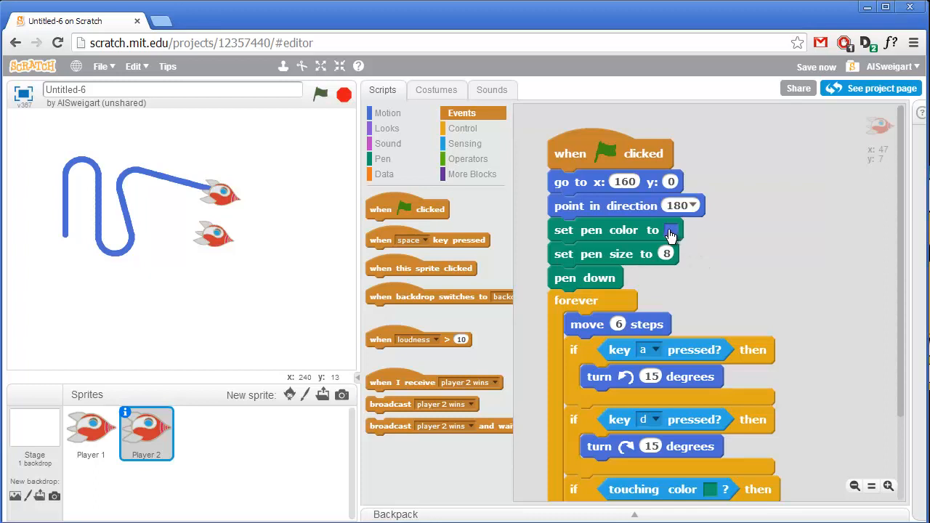
mouse_move(645, 233)
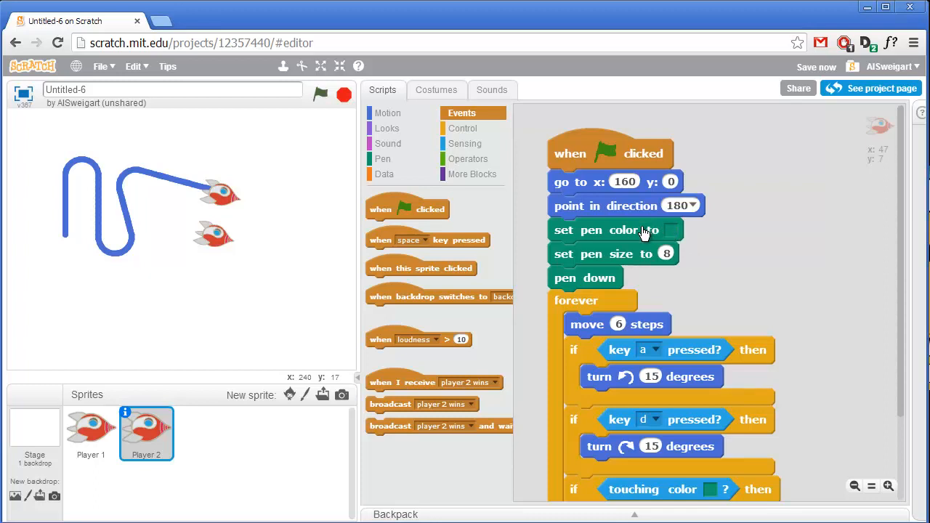
scroll("down", 3)
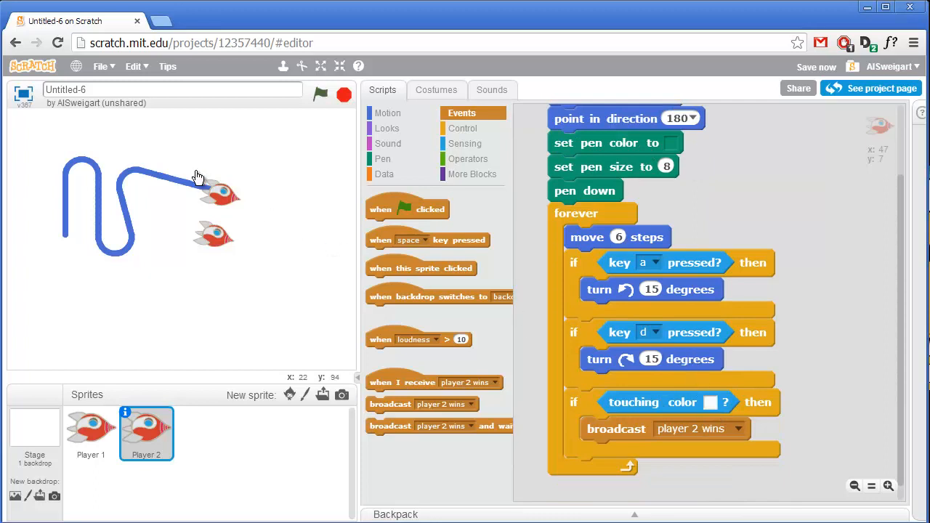
mouse_move(179, 188)
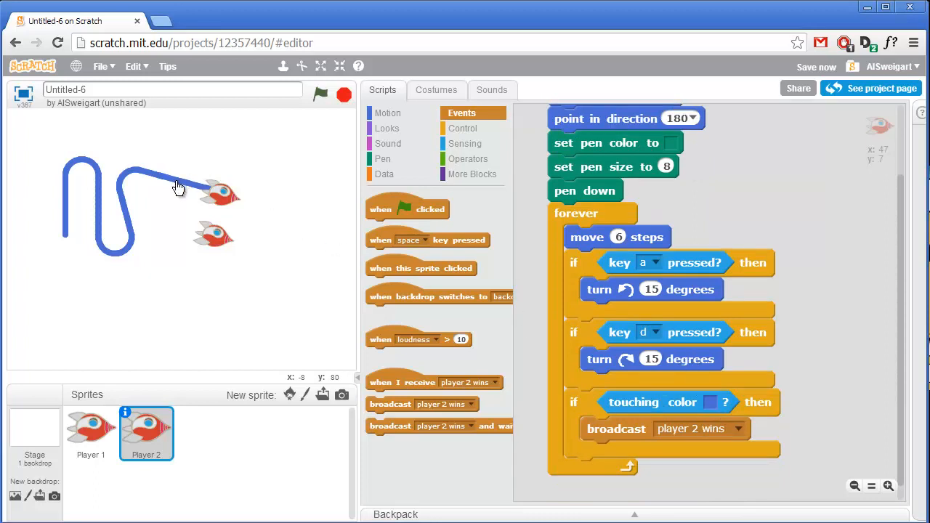
mouse_move(736, 434)
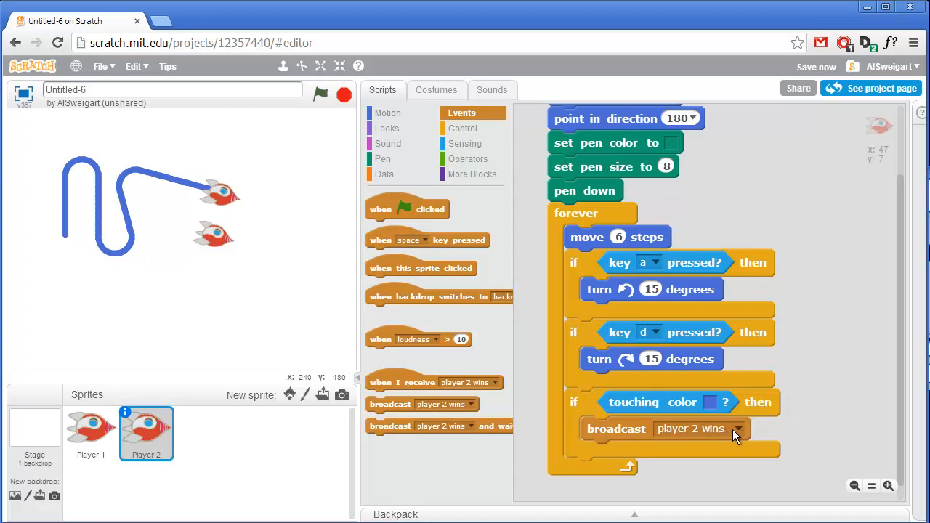
Set Player 2's broadcast to a new message named 'player 1 wins'.
left_click(730, 428)
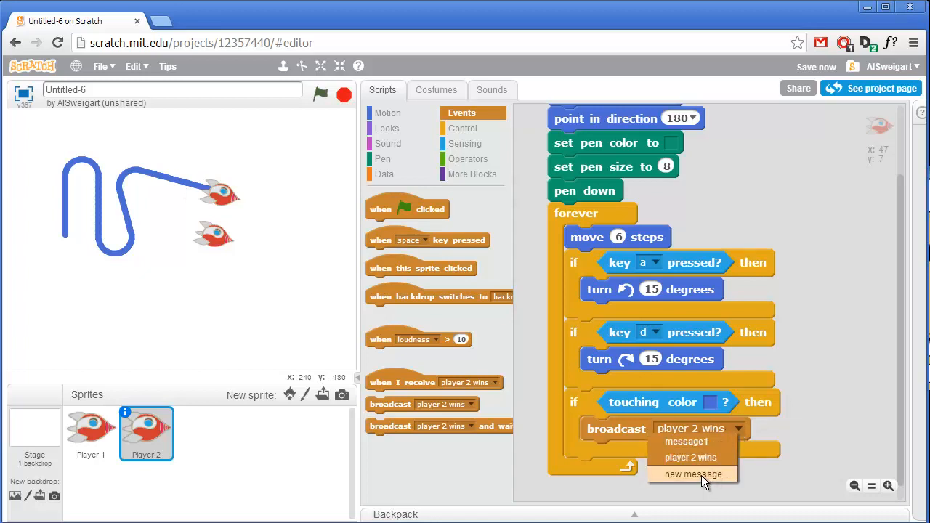
left_click(695, 474)
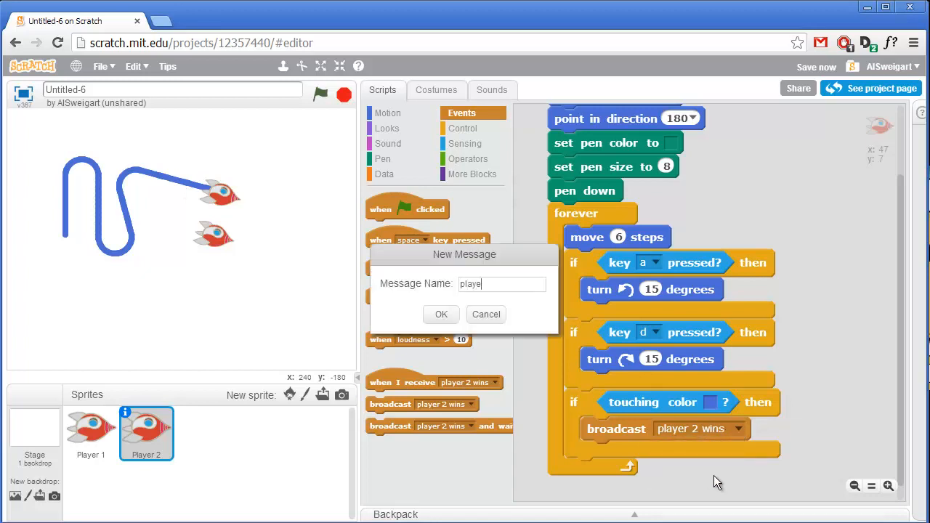
type("r 1 wins")
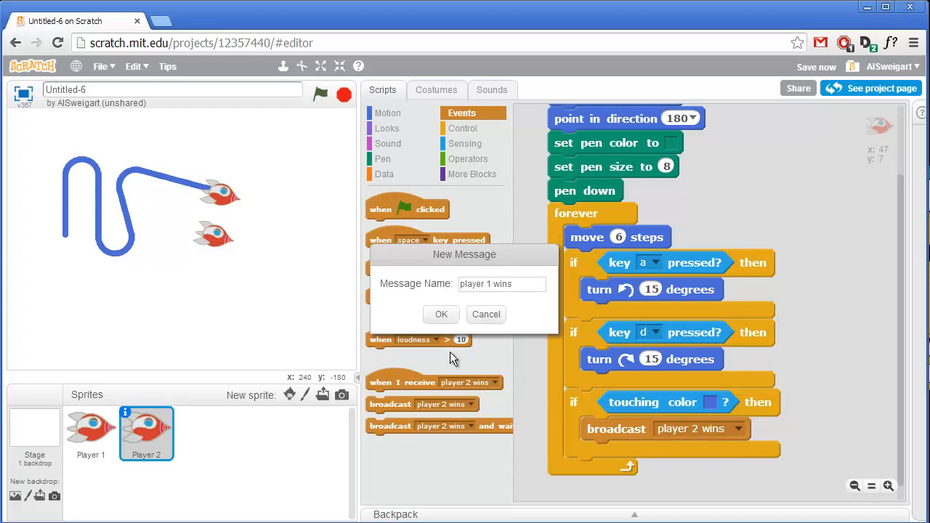
left_click(441, 314)
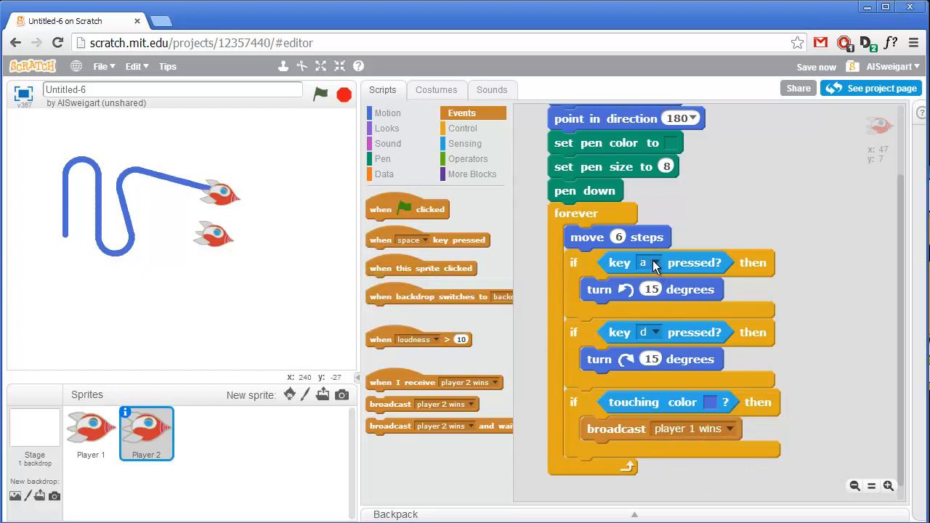
Change Player 2's steering keys to the left and right arrow keys.
left_click(654, 262)
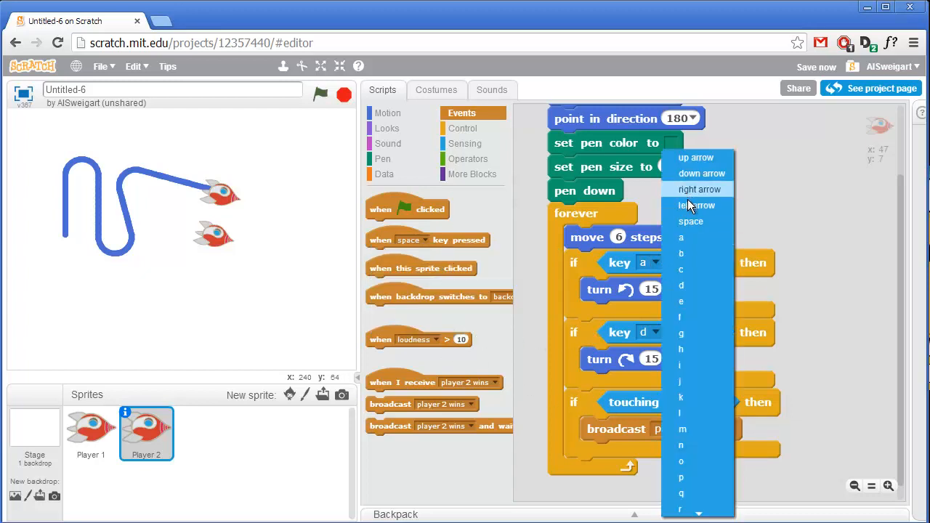
left_click(697, 205)
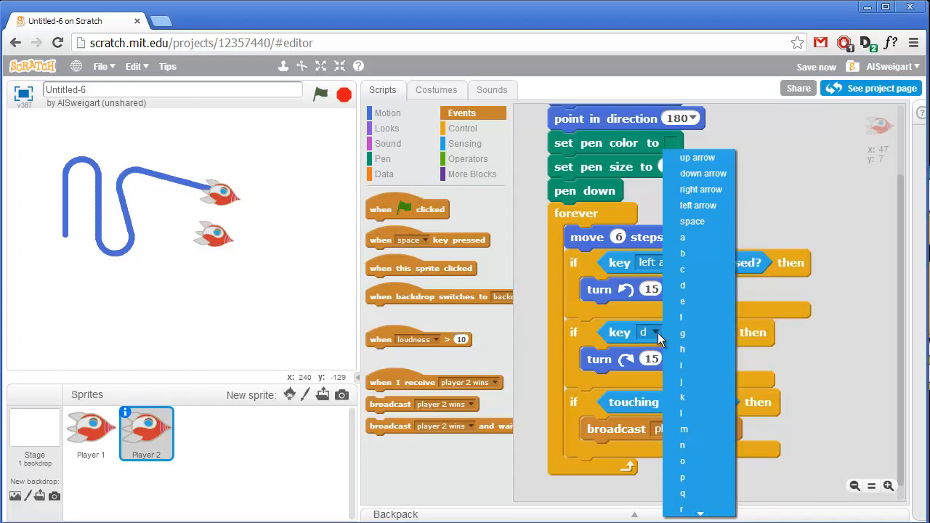
left_click(701, 189)
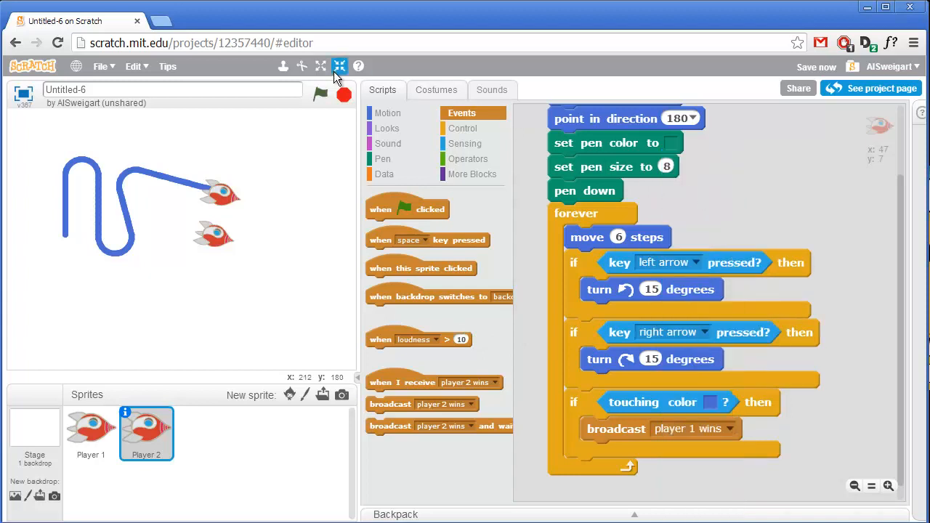
Run the game several times, steering both players to draw crossing blue and green trails.
left_click(320, 95)
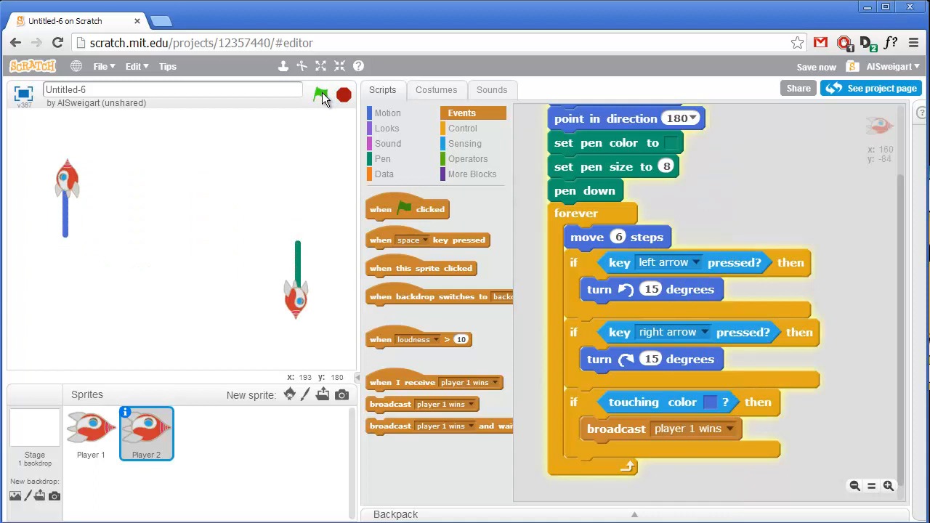
left_click(322, 96)
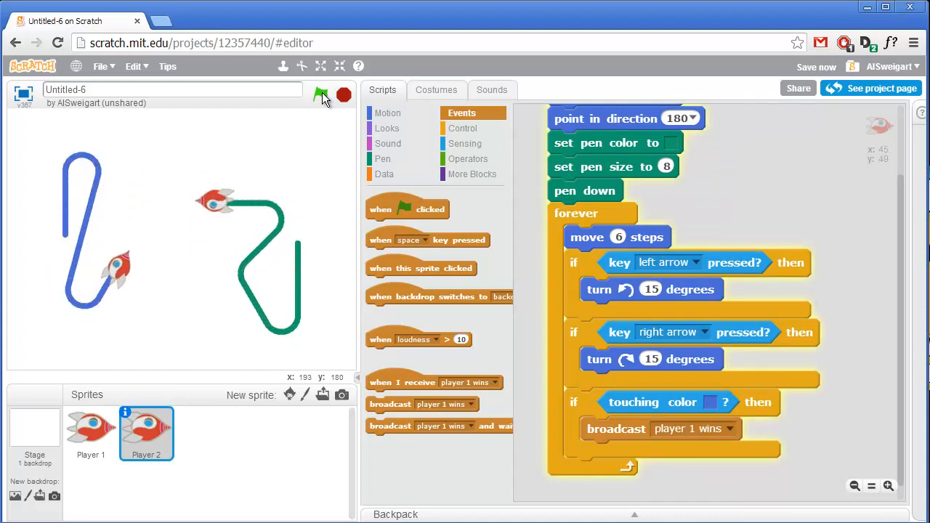
left_click(321, 96)
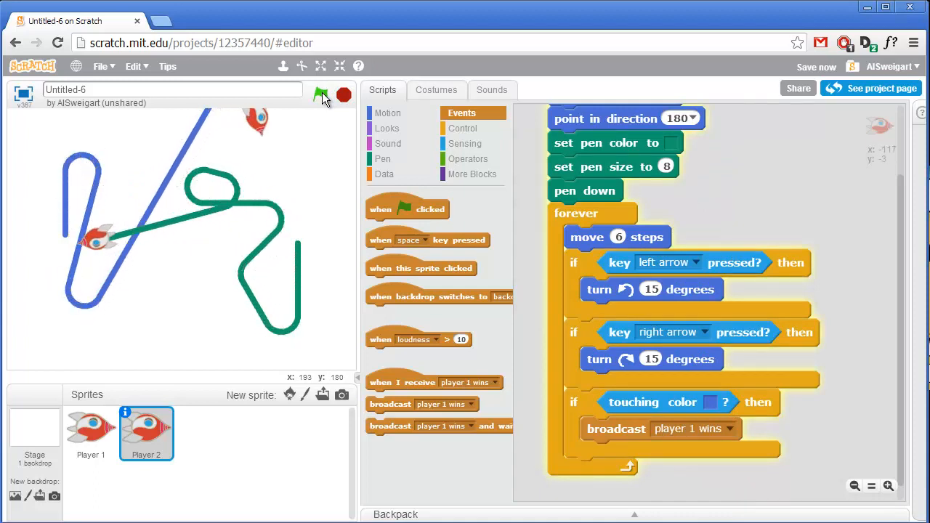
left_click(321, 96)
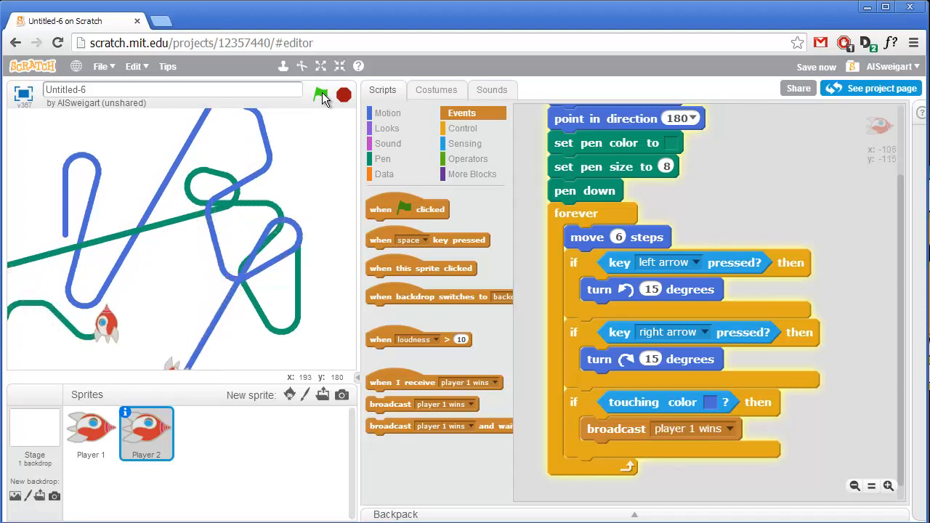
left_click(319, 96)
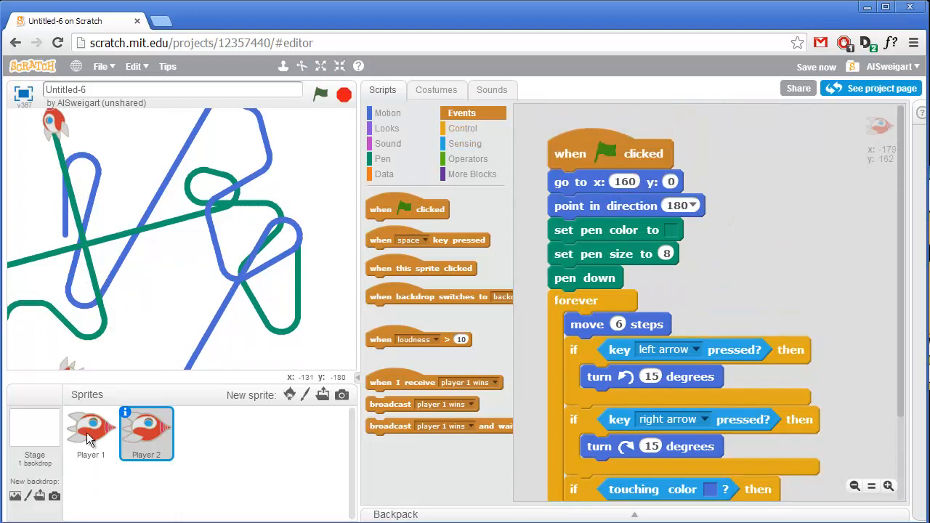
Give Player 1 a when I receive 'player 2 wins' hat block.
left_click(90, 433)
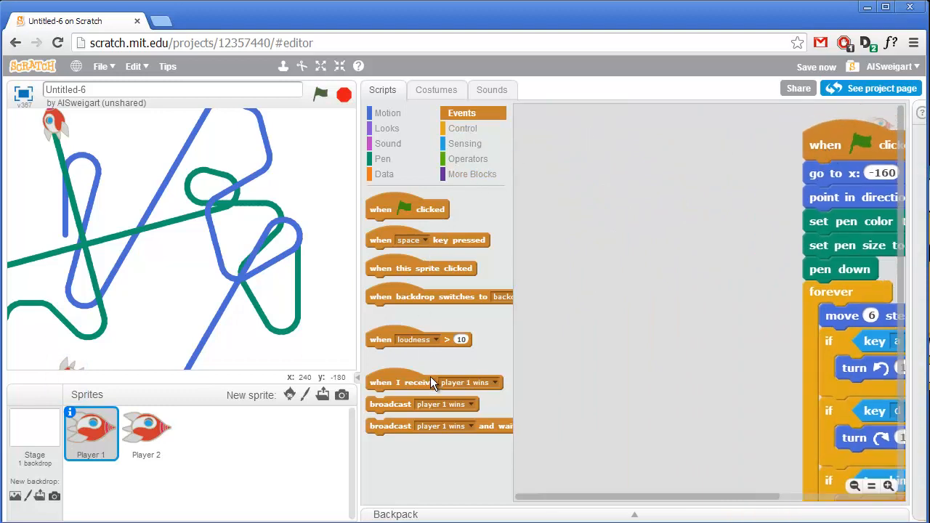
left_click_drag(433, 383, 641, 179)
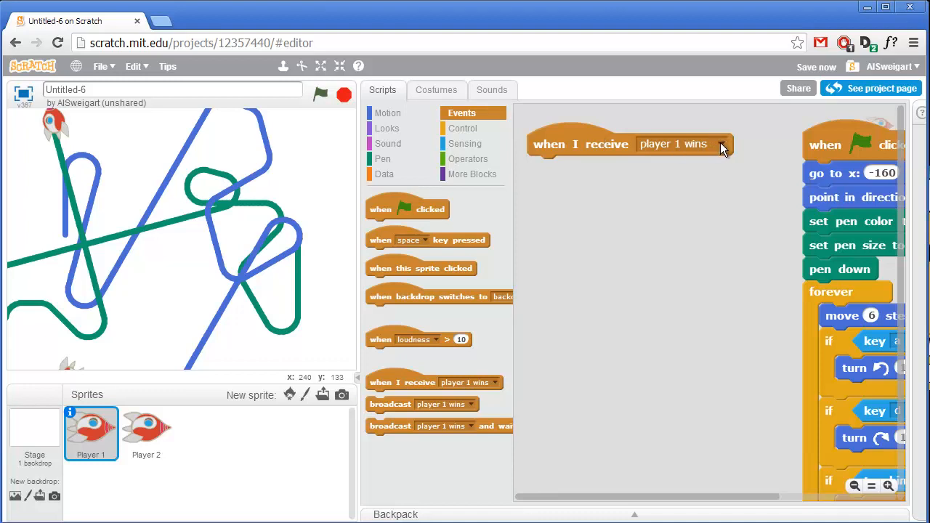
left_click(721, 144)
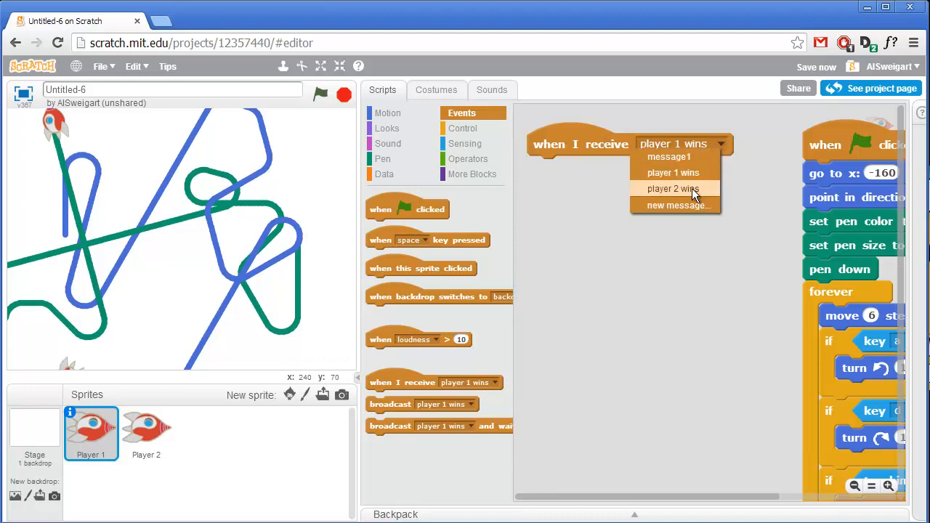
left_click(671, 189)
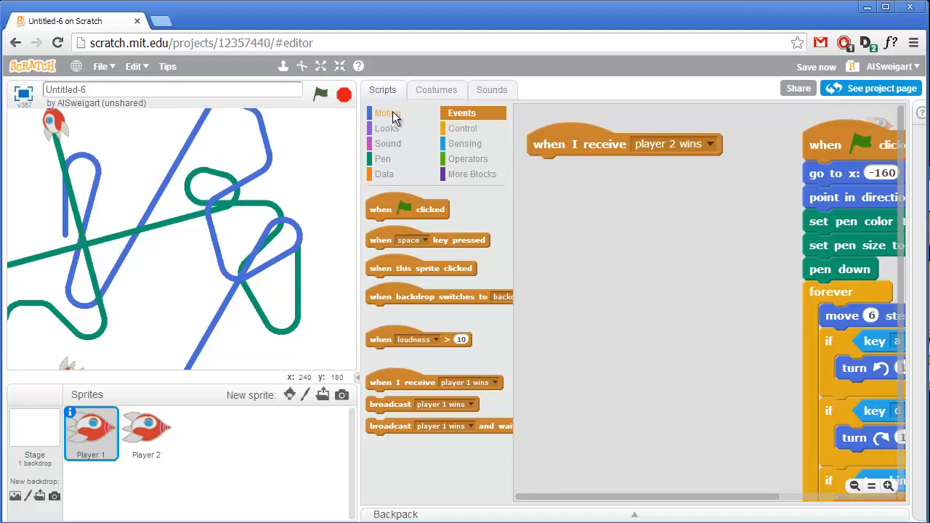
mouse_move(392, 116)
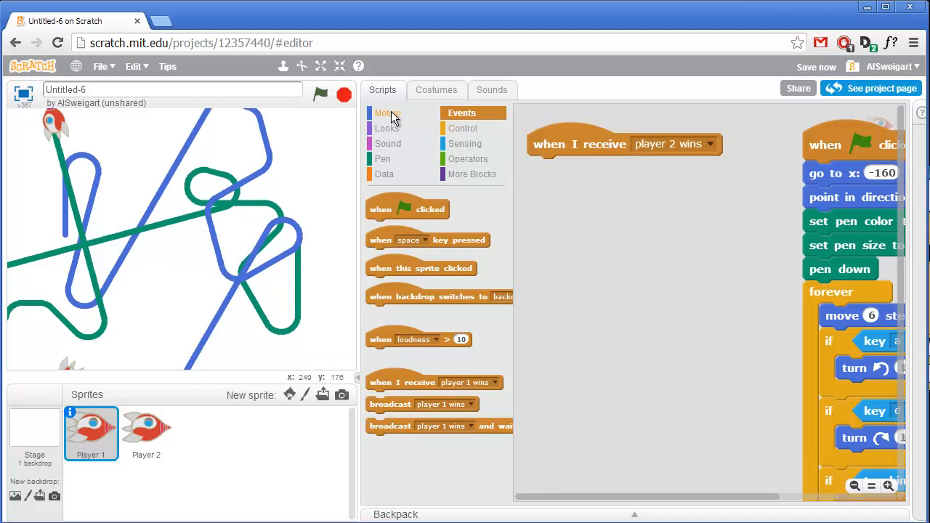
mouse_move(387, 128)
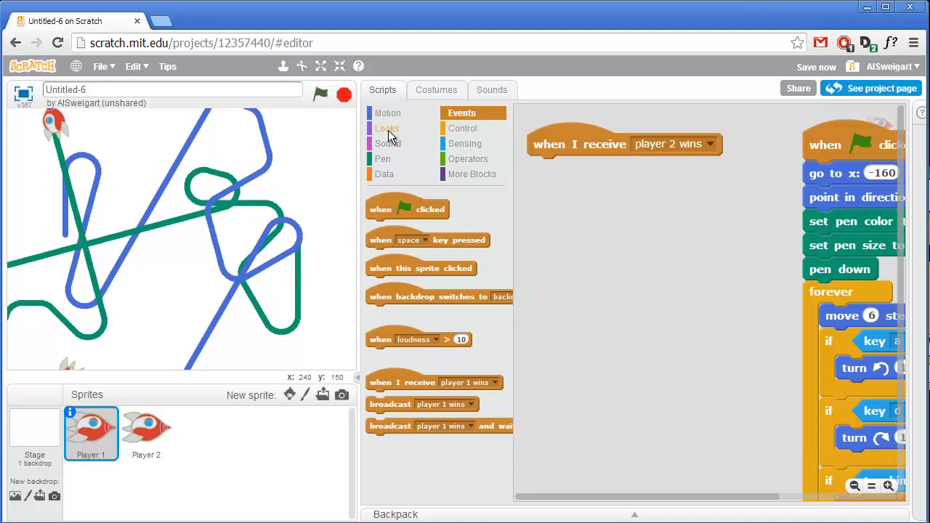
Have it say 'Arrrrrghhhrgrghrgrhgr!!!!' for 2 secs and then stop all.
left_click(387, 128)
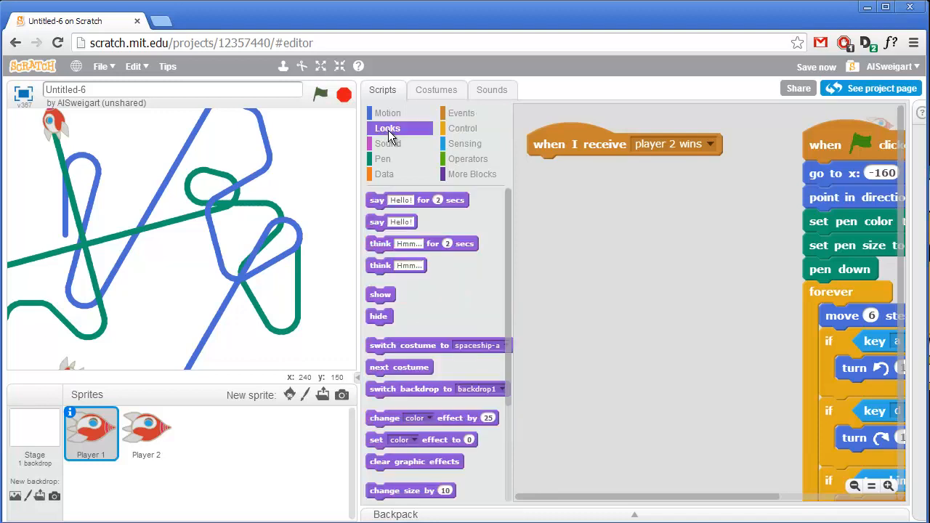
left_click_drag(415, 200, 628, 221)
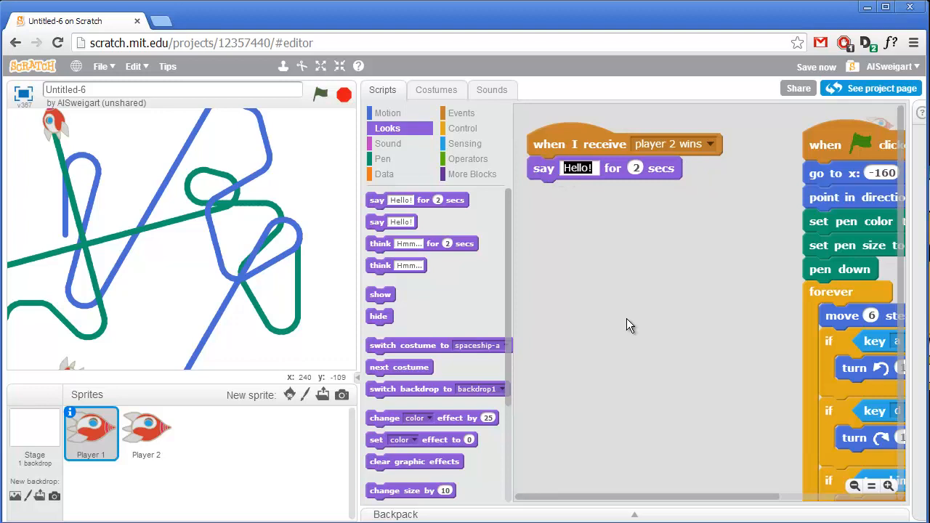
type("Arrrrrghhhrgrghrgrhgr!!!!")
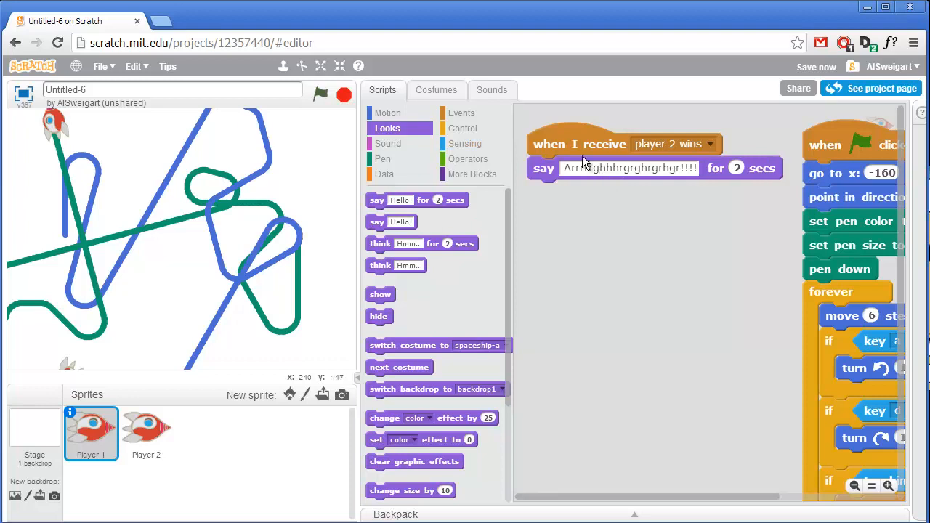
mouse_move(478, 143)
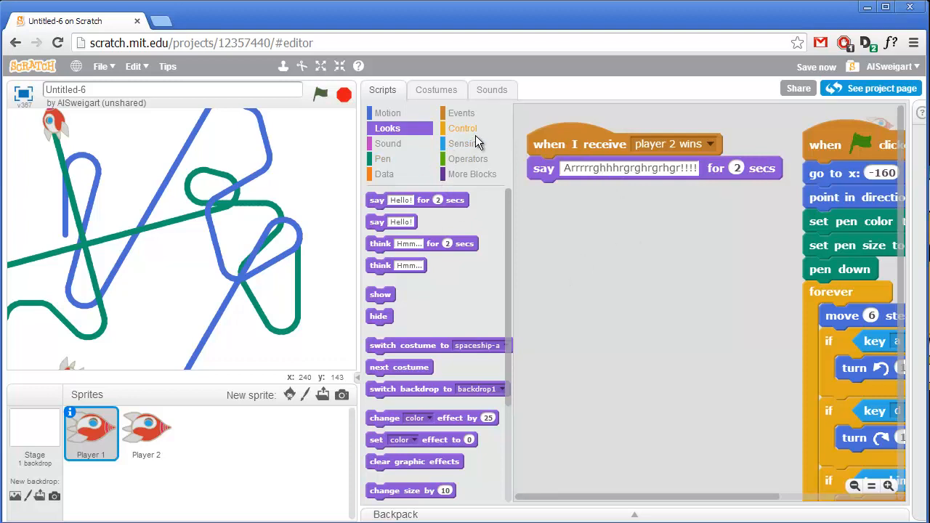
left_click(462, 128)
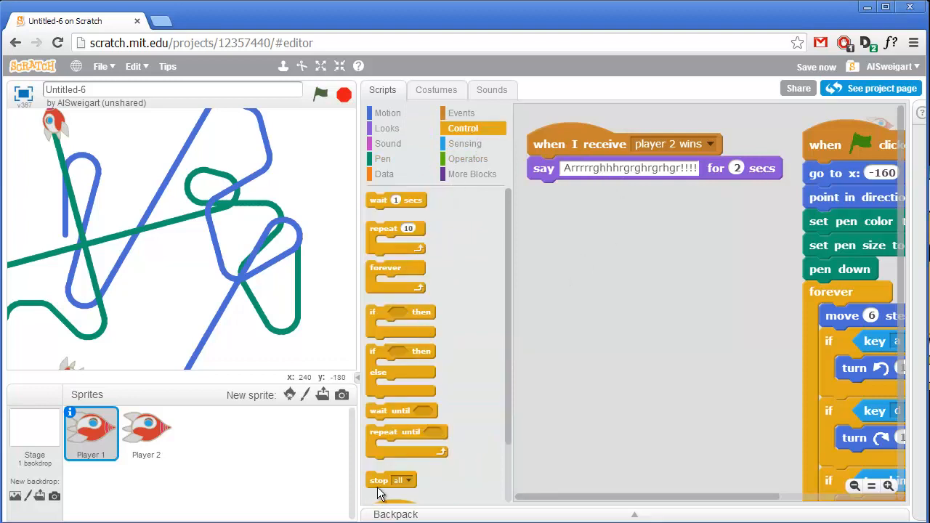
left_click_drag(378, 479, 567, 195)
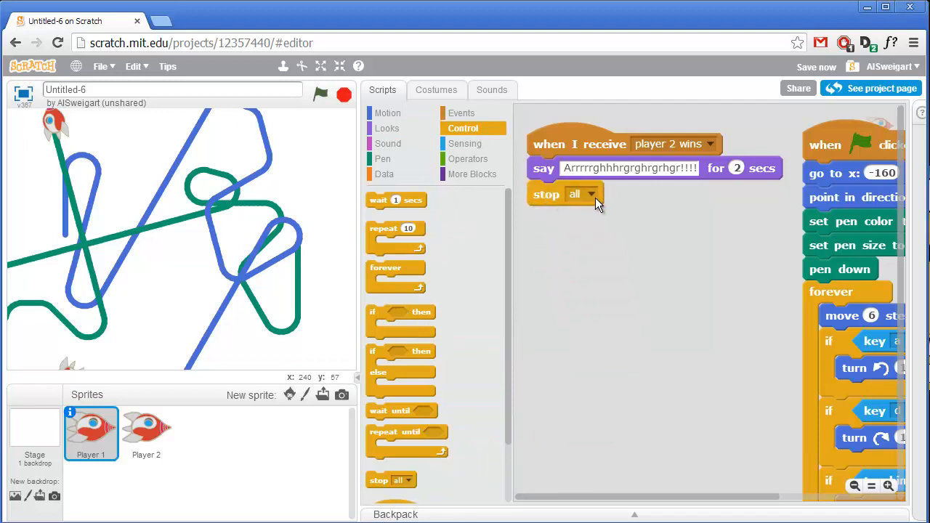
mouse_move(647, 221)
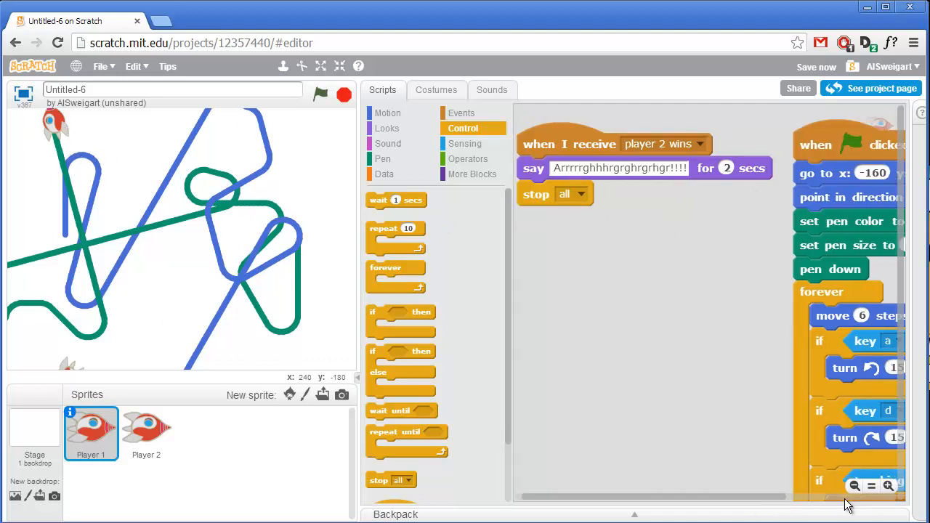
scroll("right", 3)
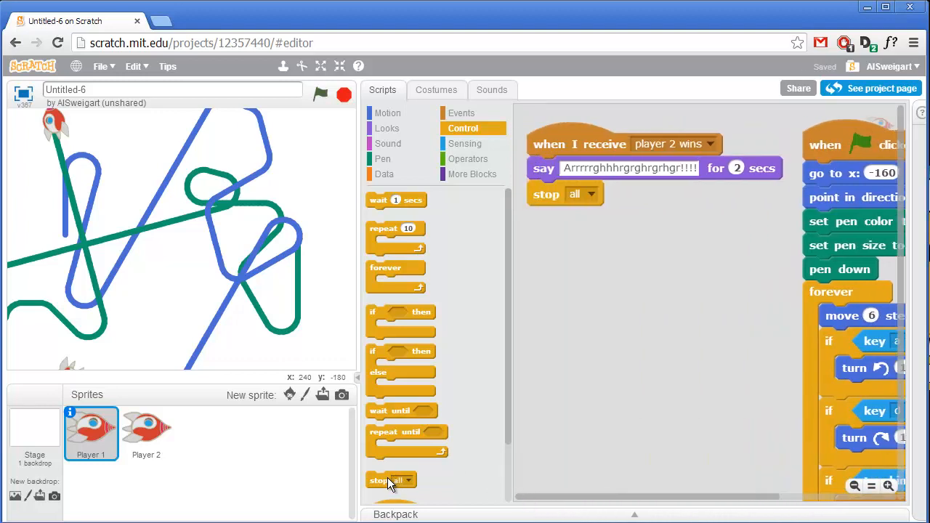
Insert a 'stop other scripts in sprite' block right under Player 1's 'when I receive player 2 wins' hat.
left_click_drag(391, 479, 581, 263)
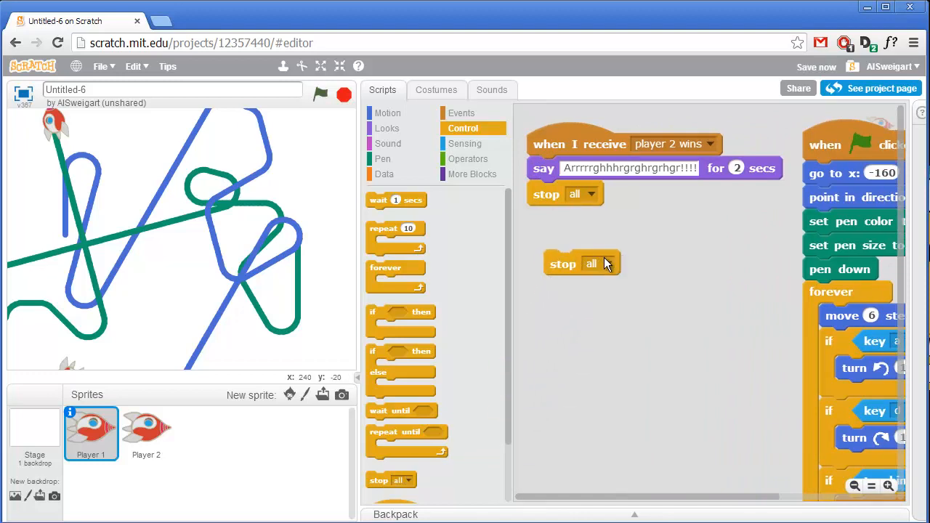
left_click(602, 264)
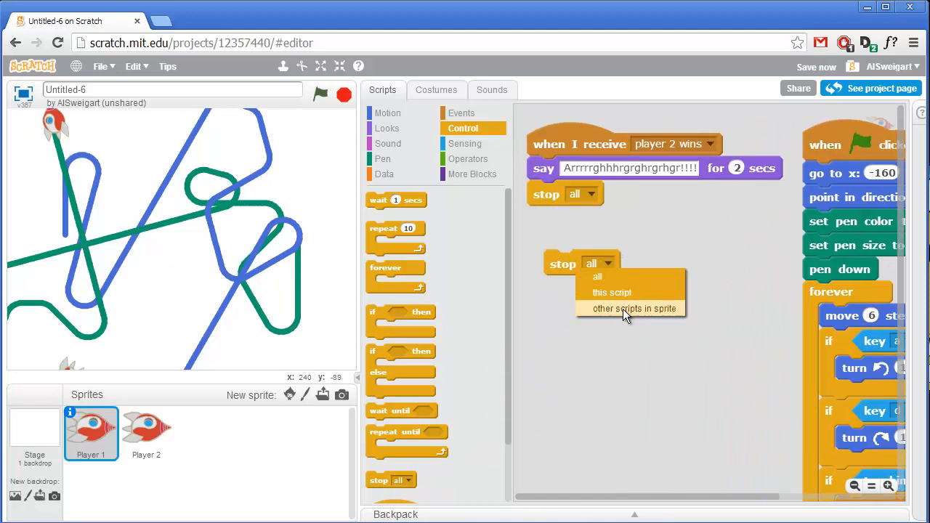
left_click(634, 308)
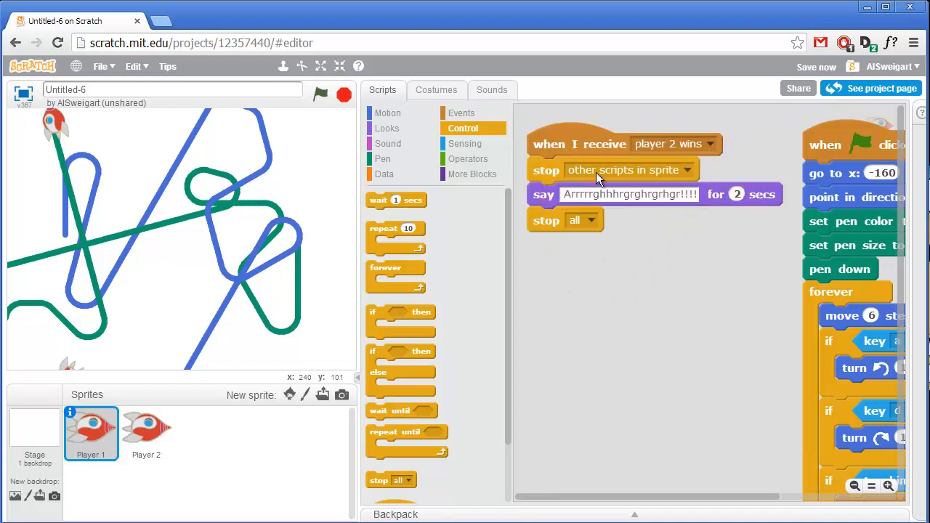
mouse_move(574, 194)
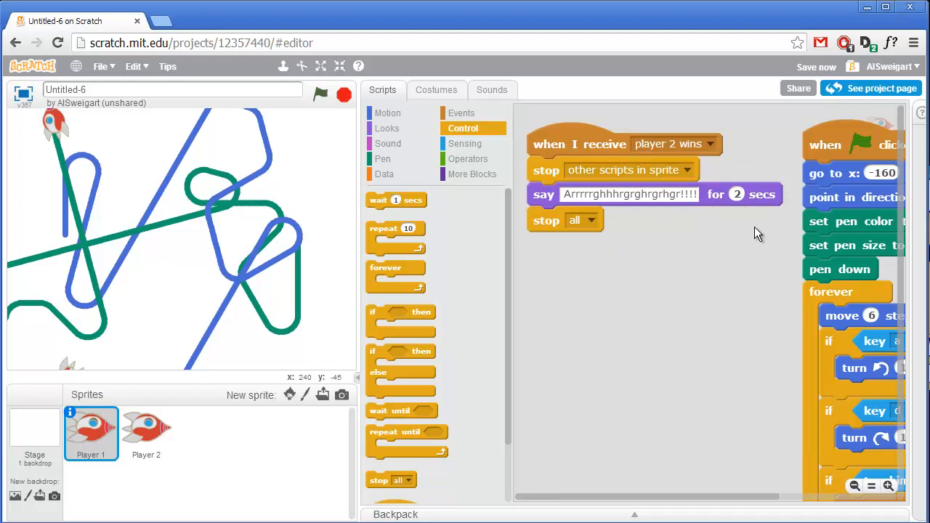
mouse_move(631, 181)
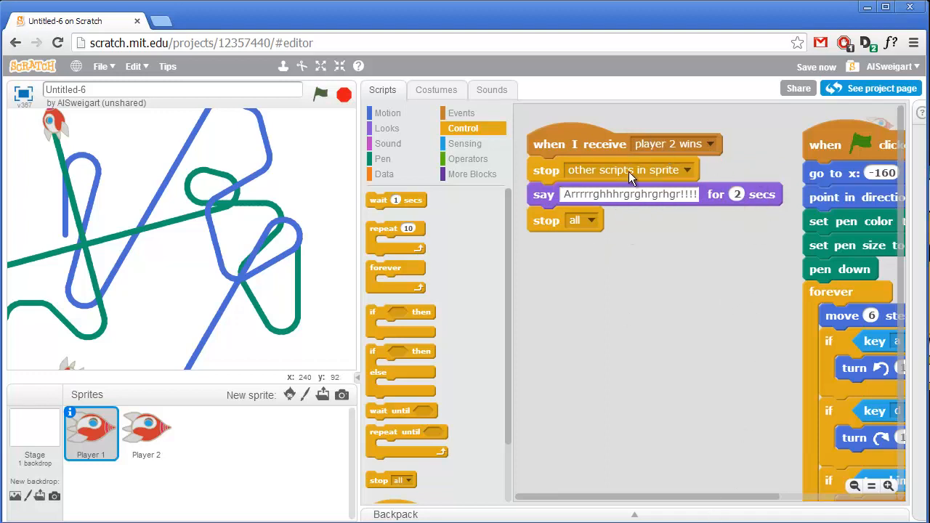
mouse_move(837, 456)
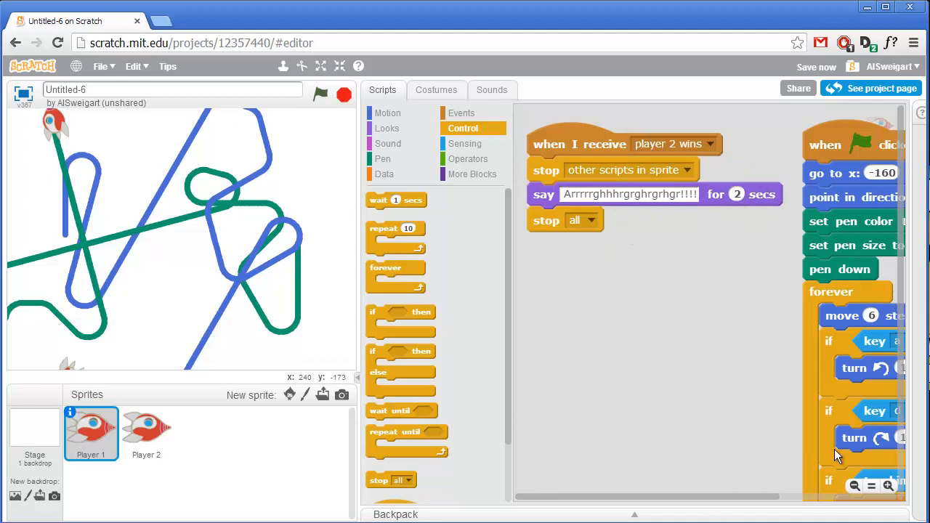
mouse_move(826, 515)
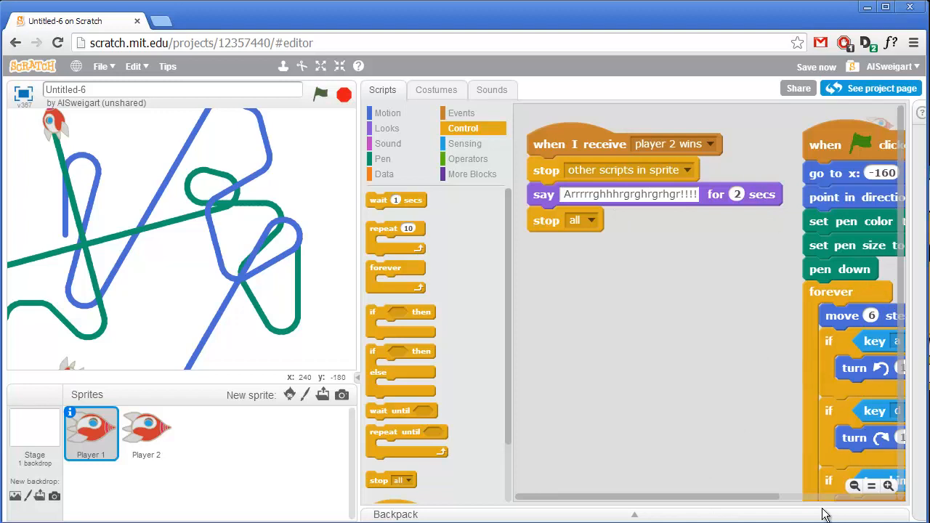
mouse_move(806, 368)
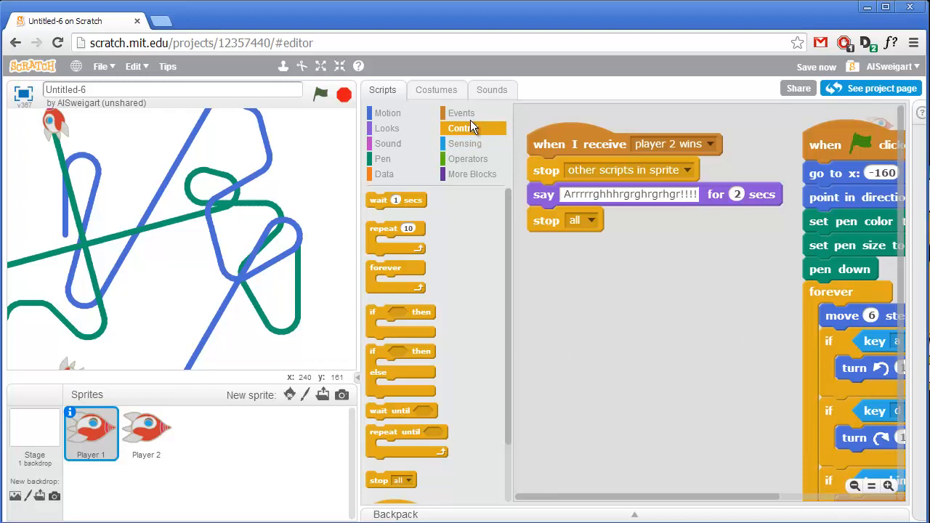
Add a 'stop other scripts in sprite' block under Player 1's 'when I receive player 1 wins' hat.
left_click(462, 113)
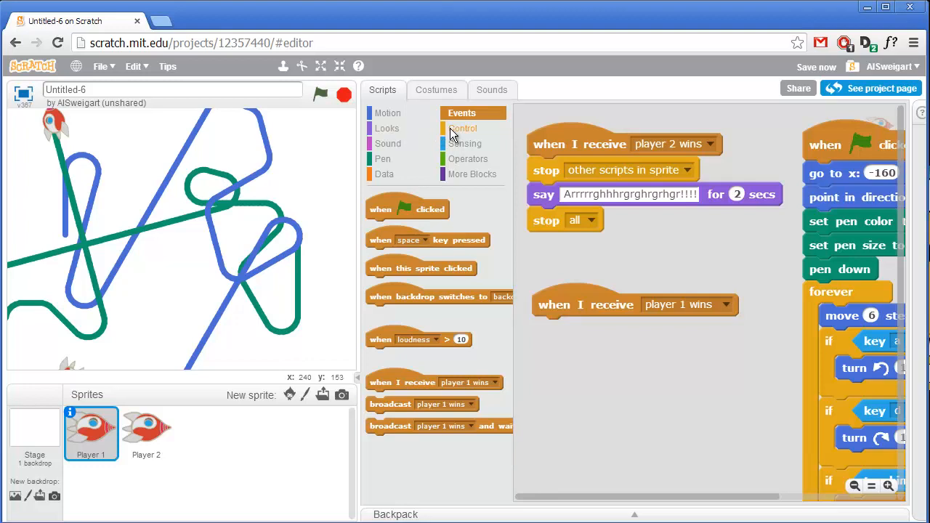
left_click(464, 128)
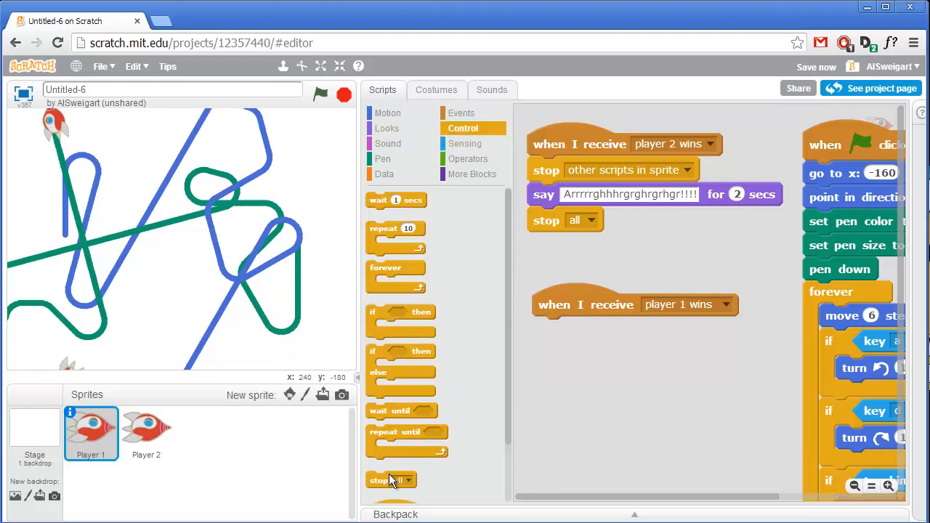
left_click_drag(391, 479, 589, 375)
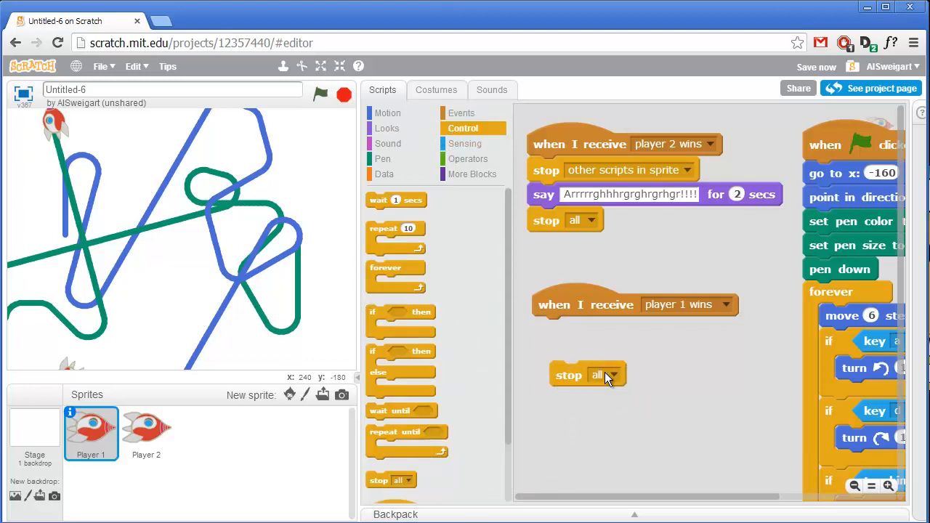
left_click(610, 375)
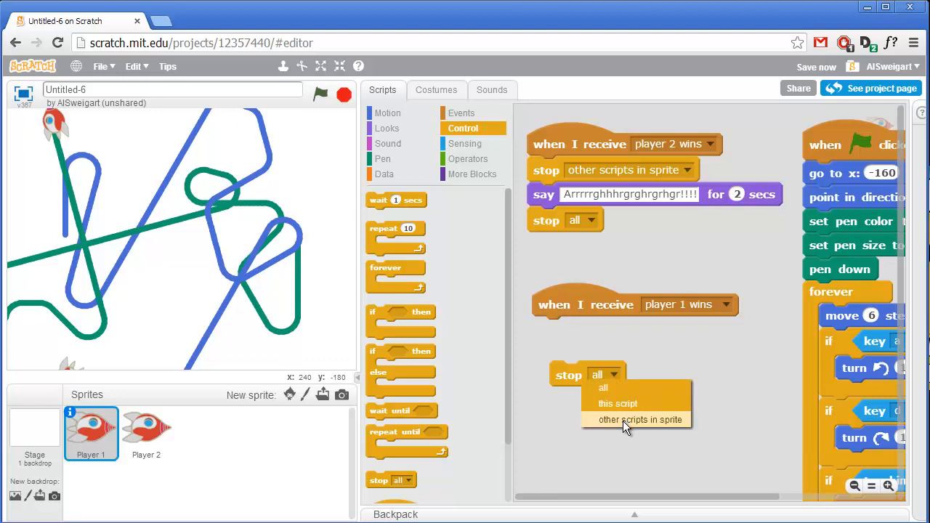
left_click(640, 418)
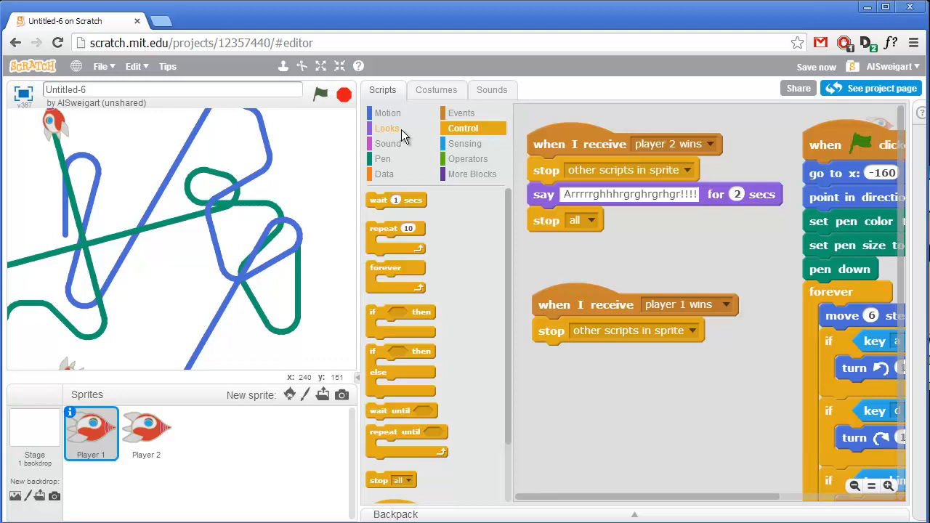
Add a 'say for 2 secs' block with the message 'I win! Ha ha ha!' below the stop block.
left_click(389, 128)
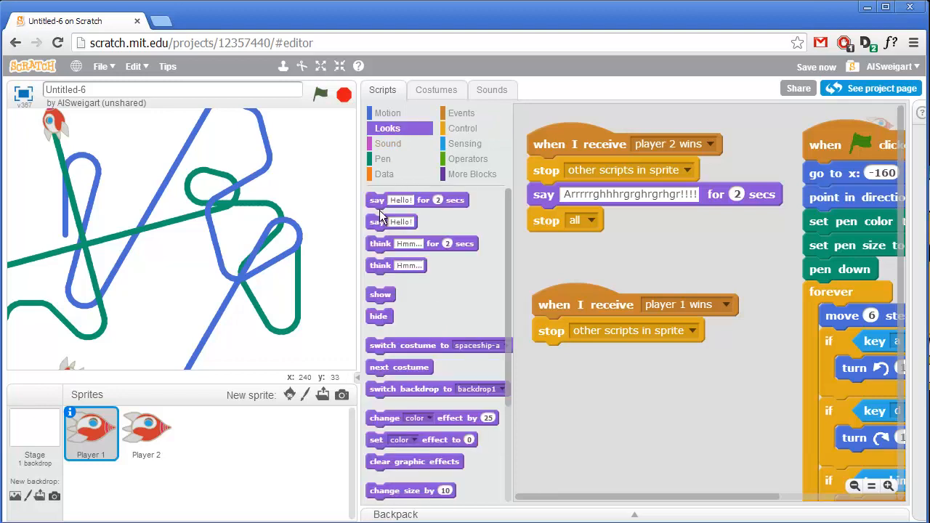
left_click_drag(418, 201, 611, 355)
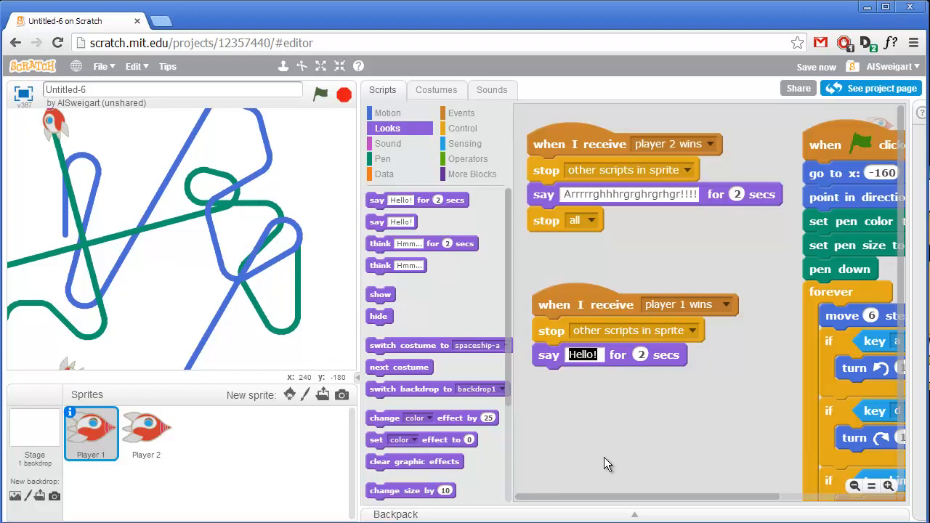
type("I win! ha ha ha!")
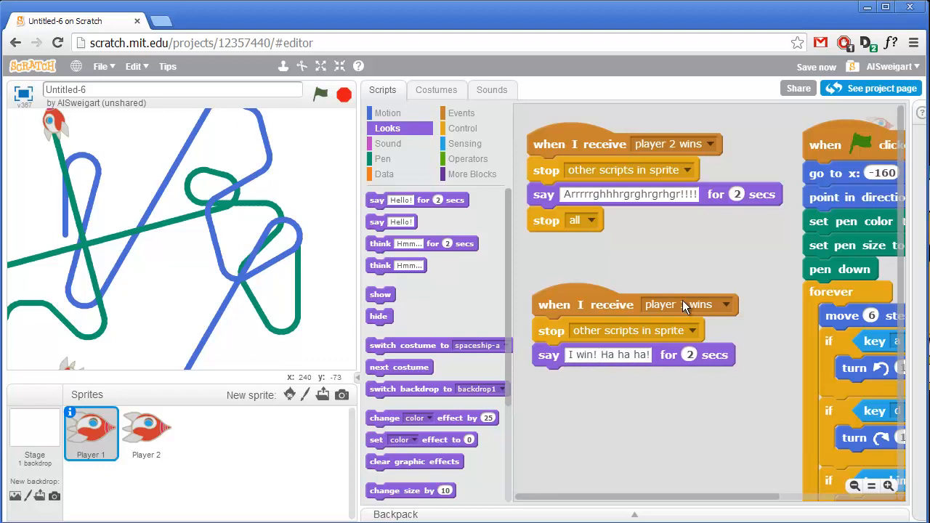
left_click(686, 305)
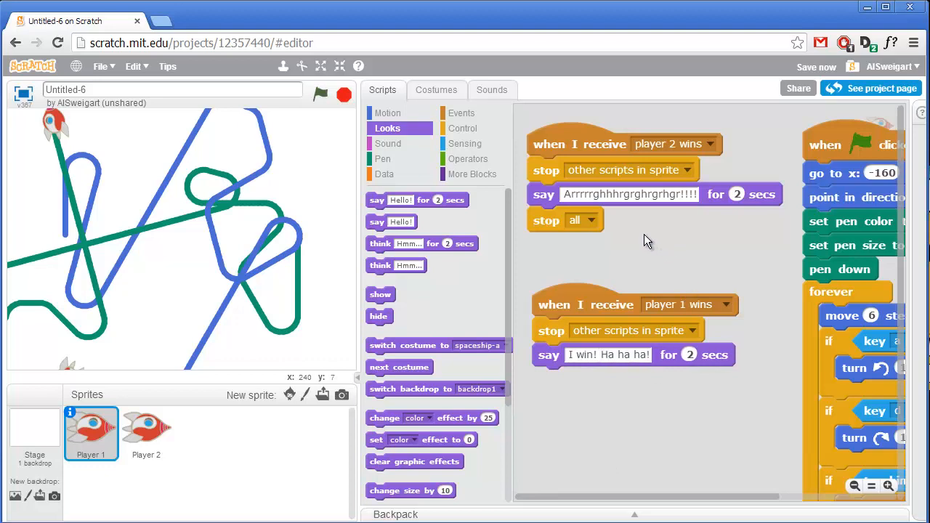
mouse_move(550, 150)
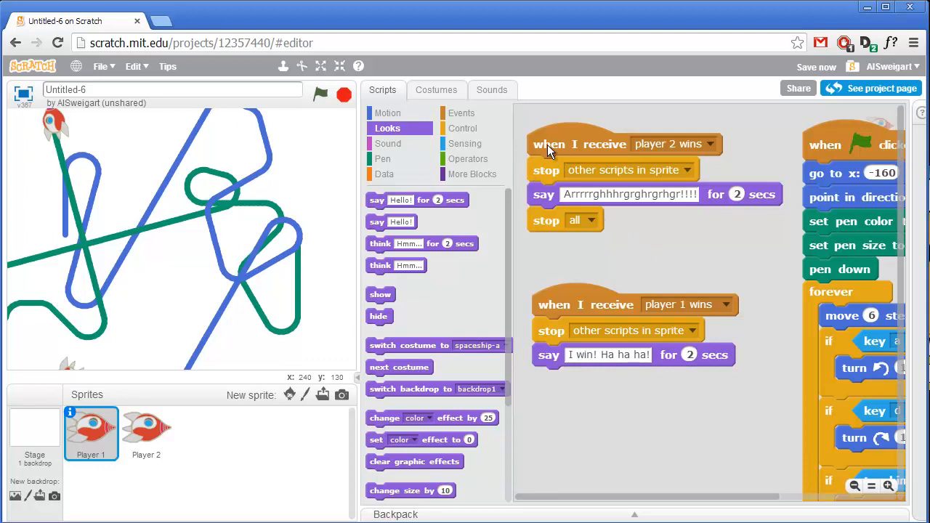
mouse_move(521, 332)
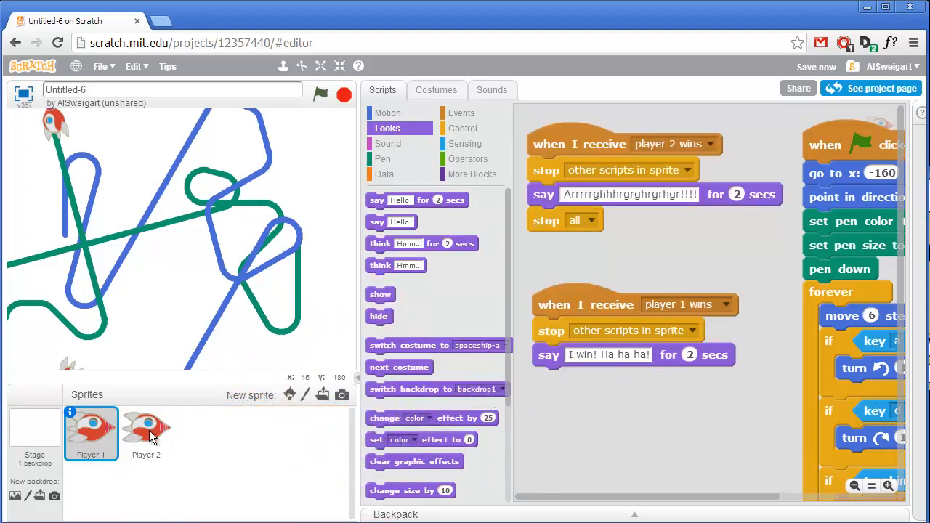
In Player 2's scripts, set the receivers so player 1 wins triggers the scream and player 2 wins the boast.
left_click(145, 433)
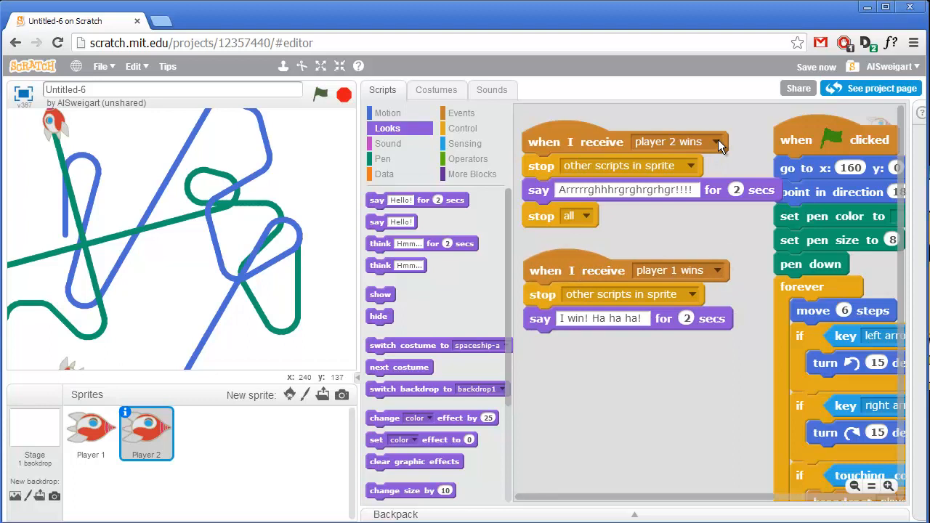
mouse_move(719, 145)
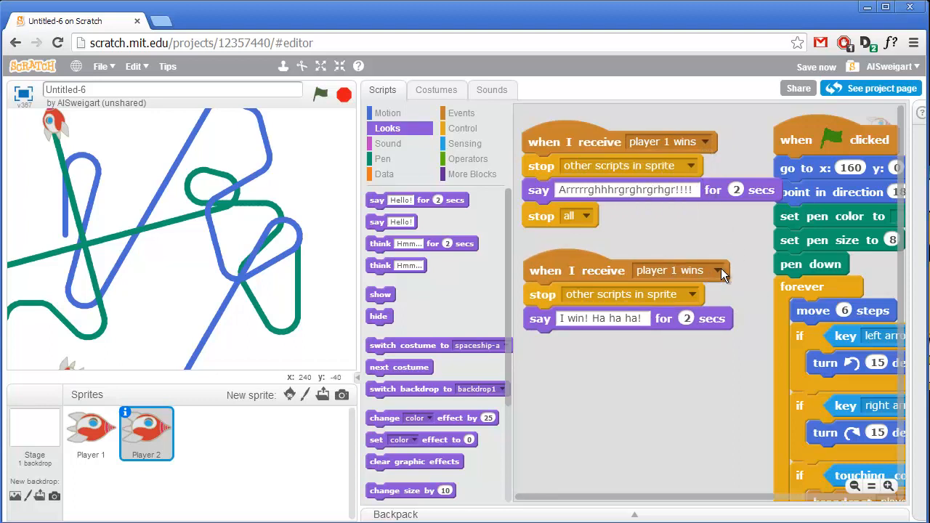
left_click(724, 269)
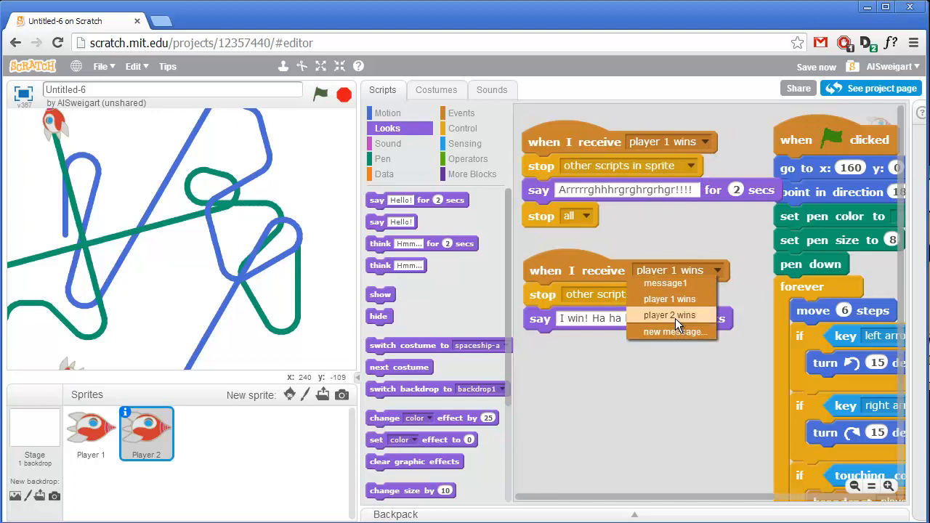
left_click(669, 314)
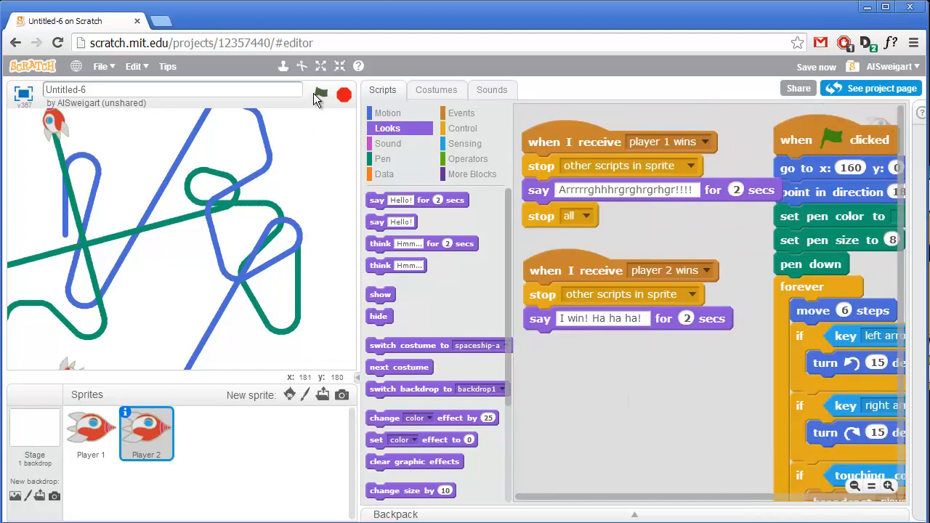
Run the game with the green flag and steer the cycles into a crash, checking the Arrrgh and I win bubbles.
left_click(320, 96)
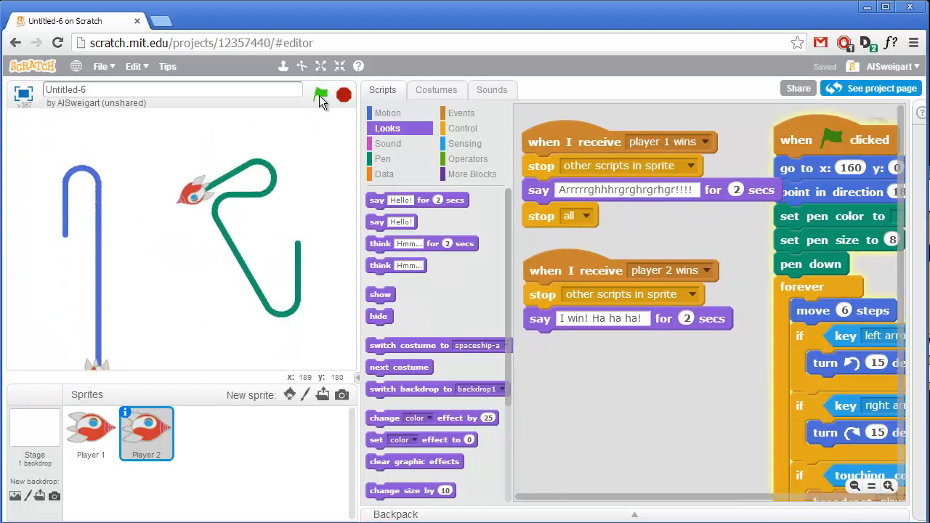
left_click(319, 96)
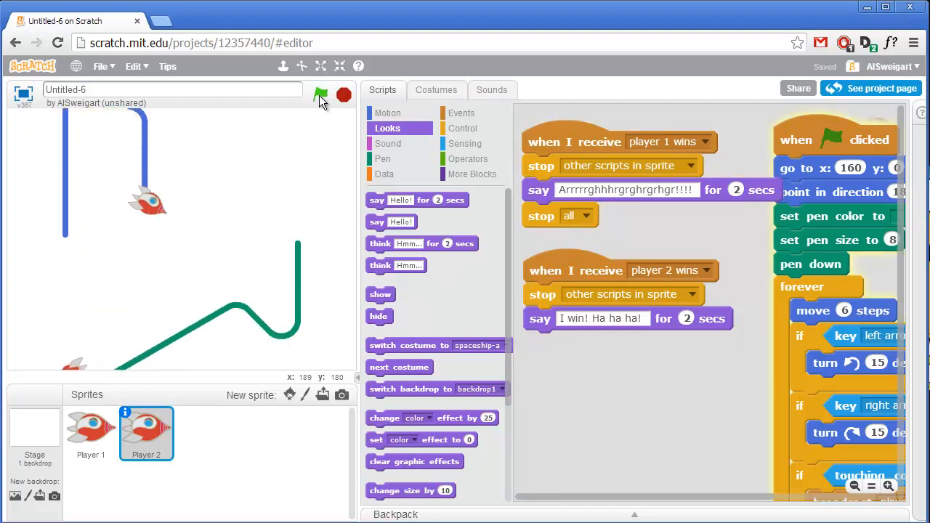
left_click(319, 94)
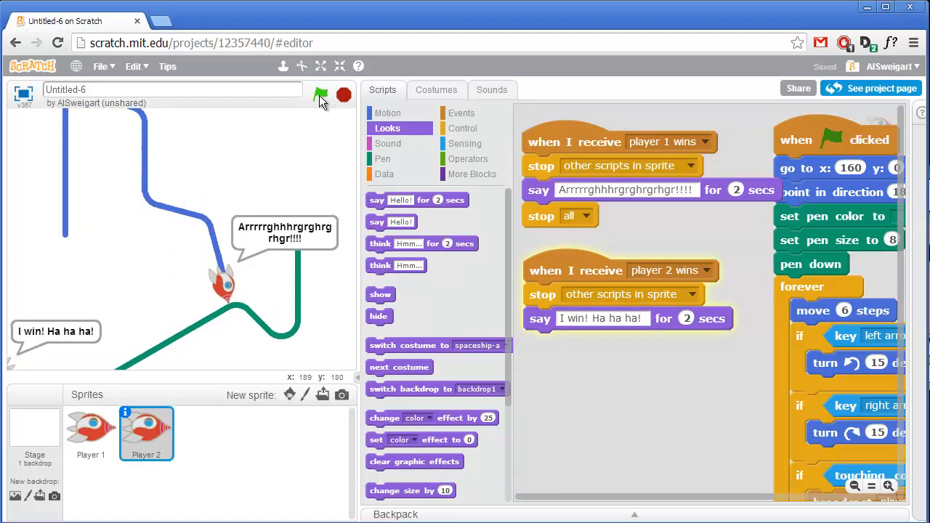
left_click(343, 95)
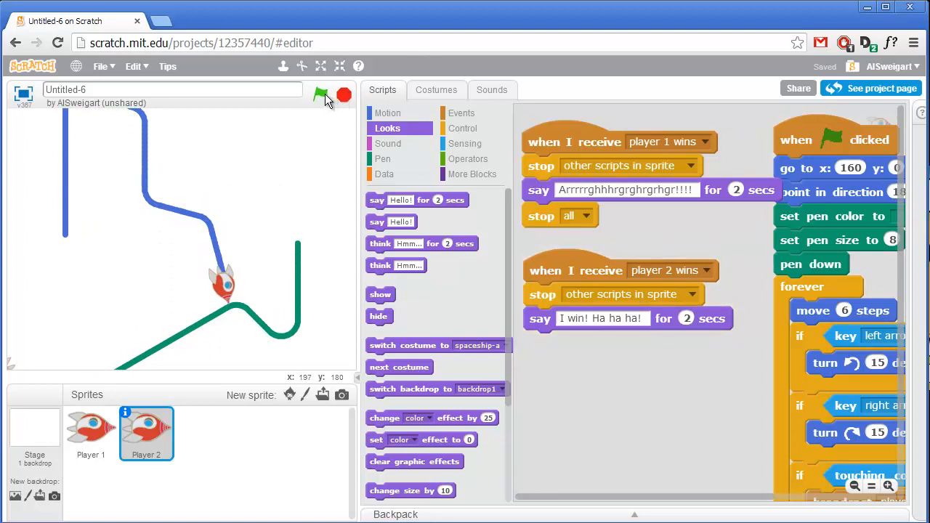
mouse_move(212, 260)
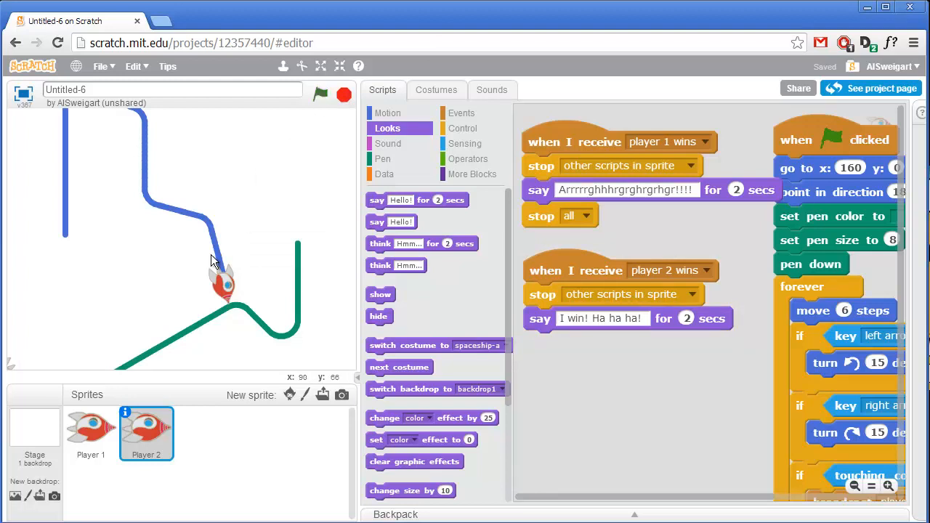
Inspect Player 1's scripts, rerun the collision test, then view Player 2's scripts.
left_click(90, 434)
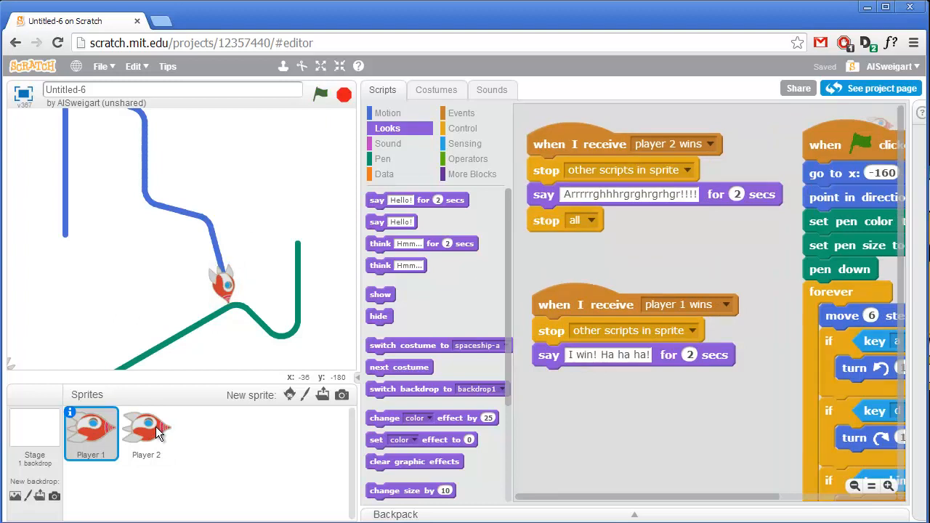
mouse_move(317, 122)
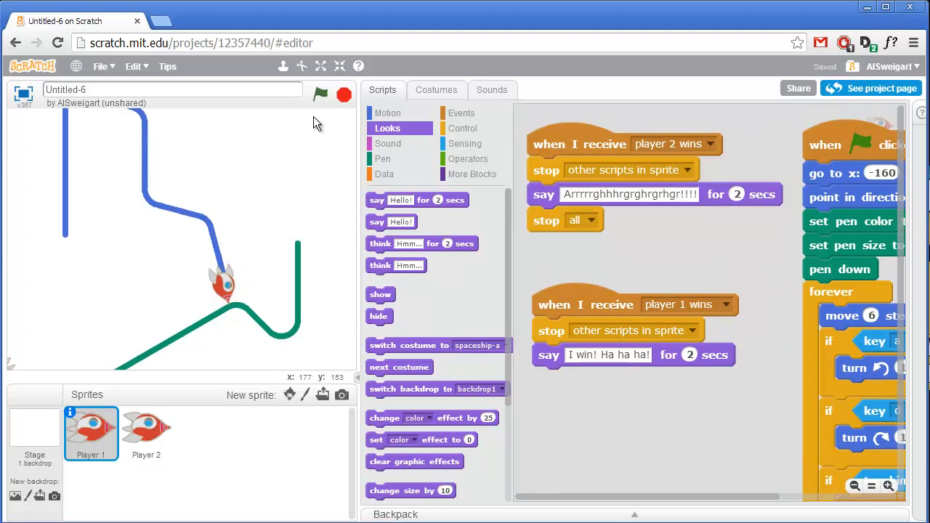
left_click(320, 95)
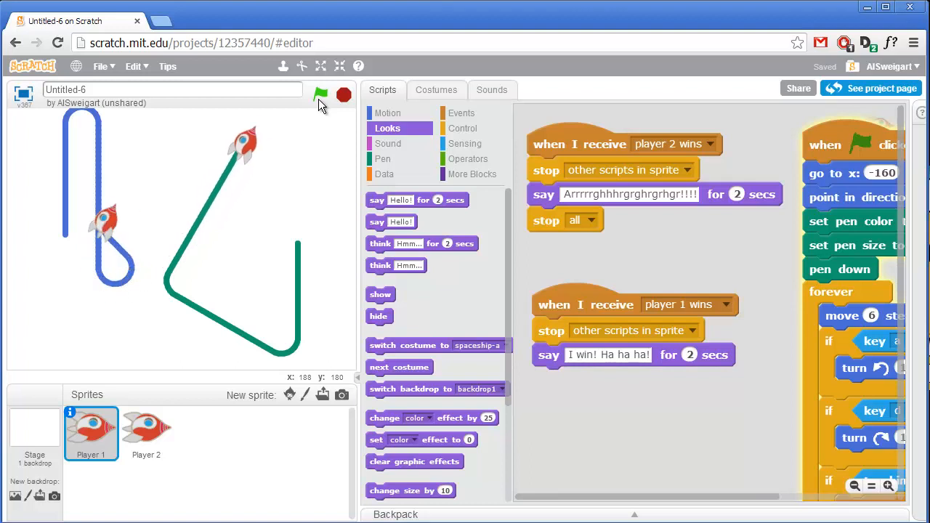
left_click(320, 95)
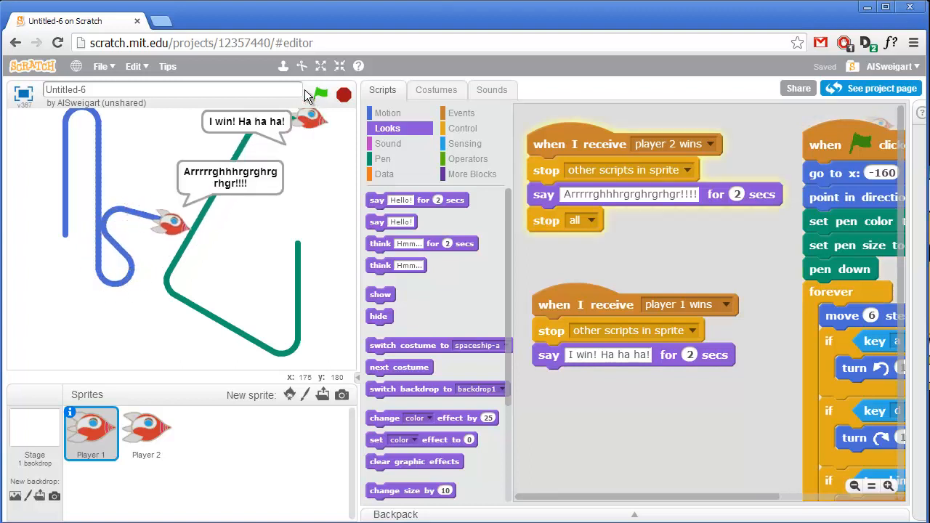
left_click(146, 433)
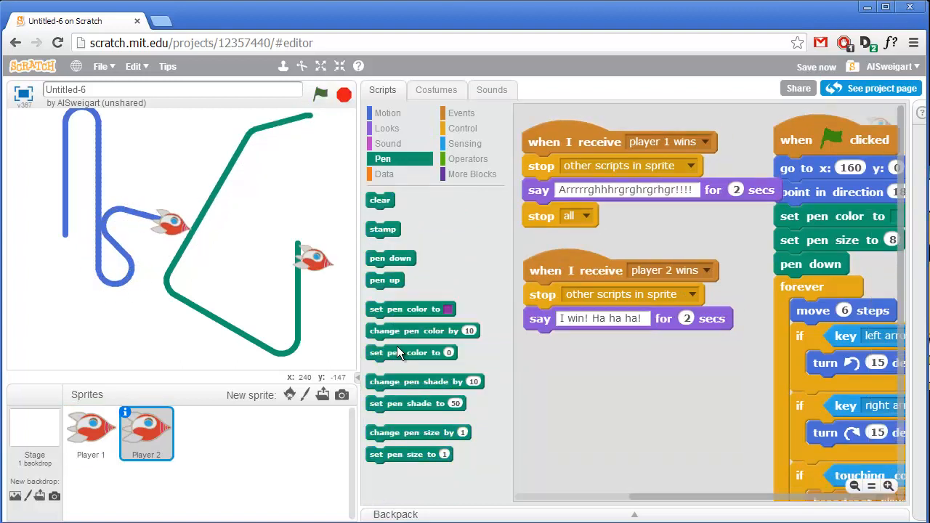
mouse_move(346, 169)
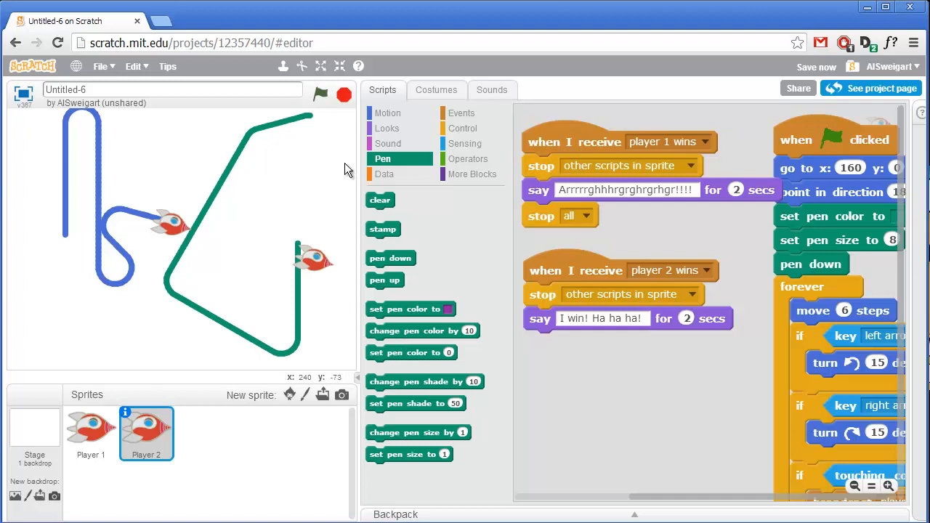